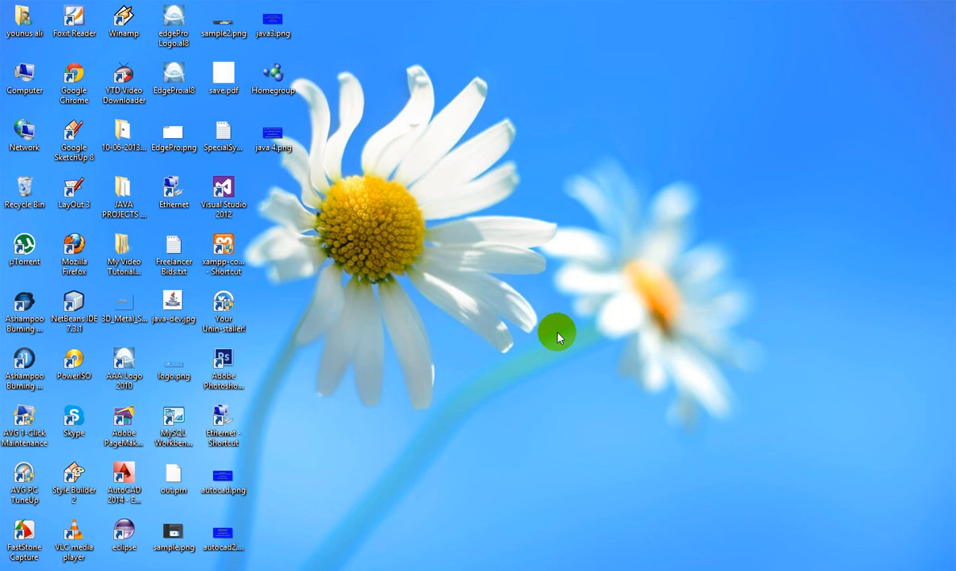
{"action": "mouse_move", "coordinate": [549, 468]}
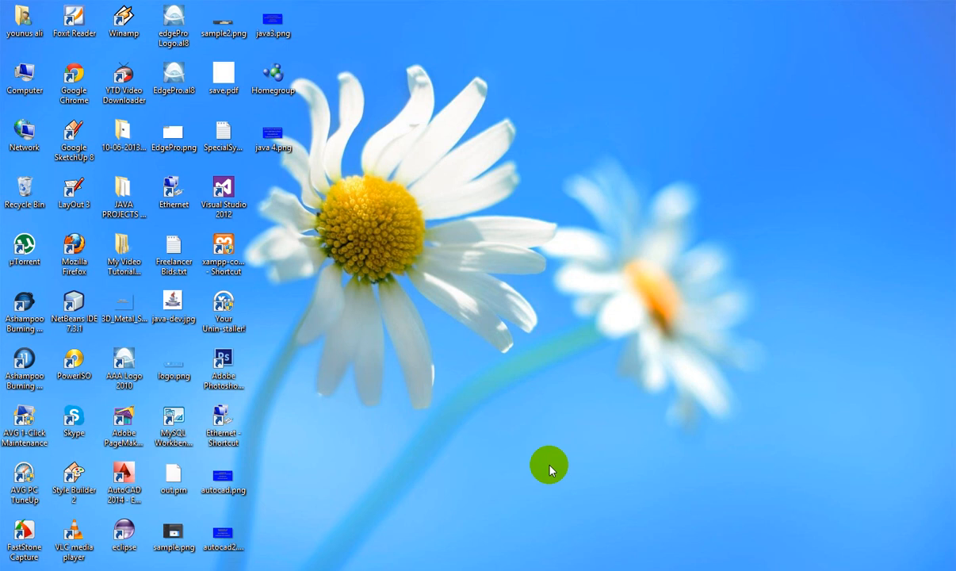
Step: Switch to NetBeans and select Employee_Info.java in the StudentInfo project tree
{"action": "left_click", "coordinate": [223, 535]}
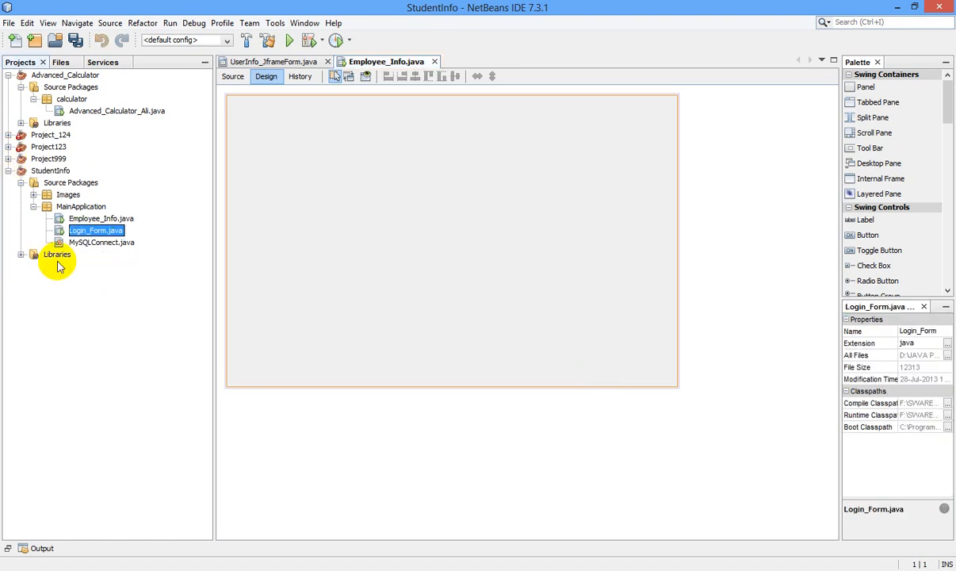
{"action": "mouse_move", "coordinate": [90, 255]}
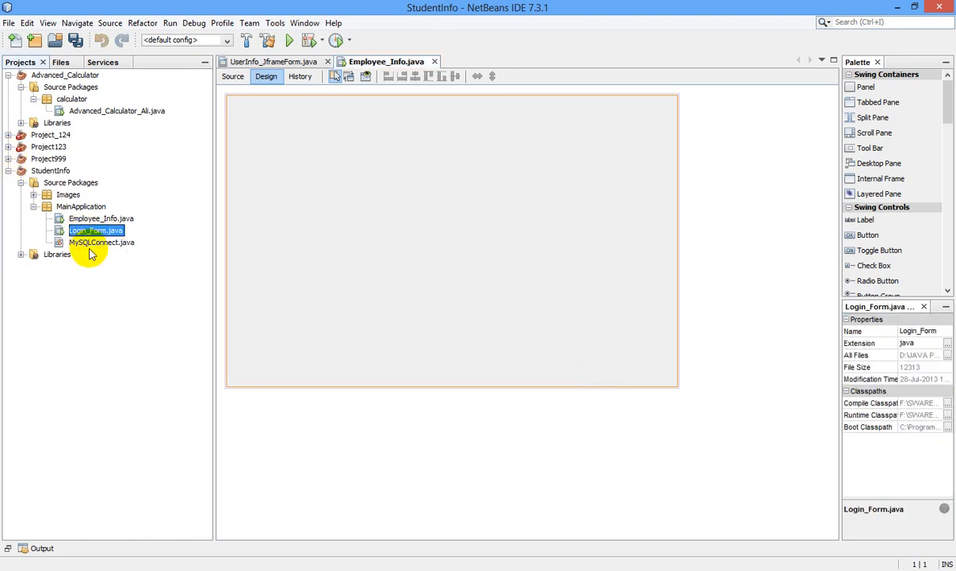
{"action": "left_click", "coordinate": [101, 218]}
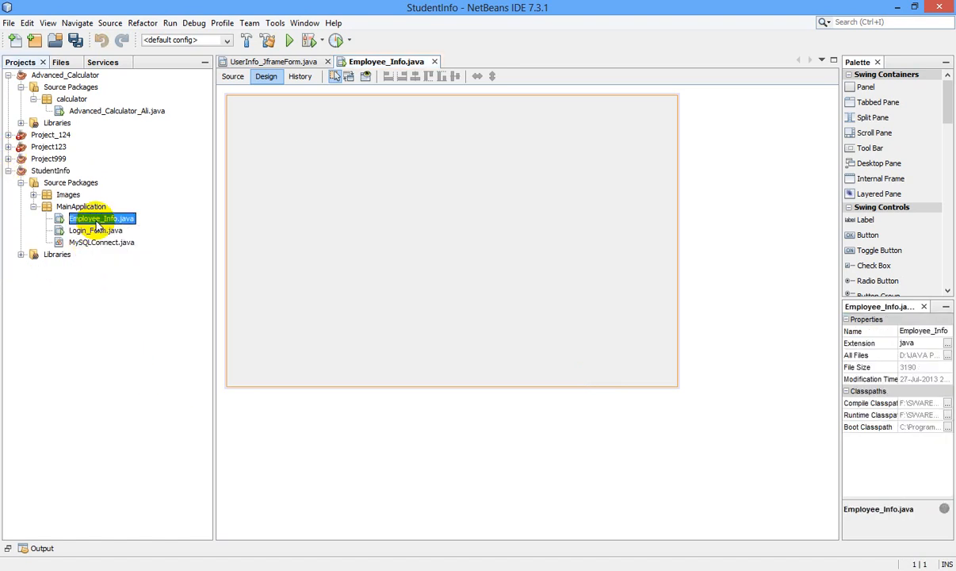
{"action": "mouse_move", "coordinate": [95, 229]}
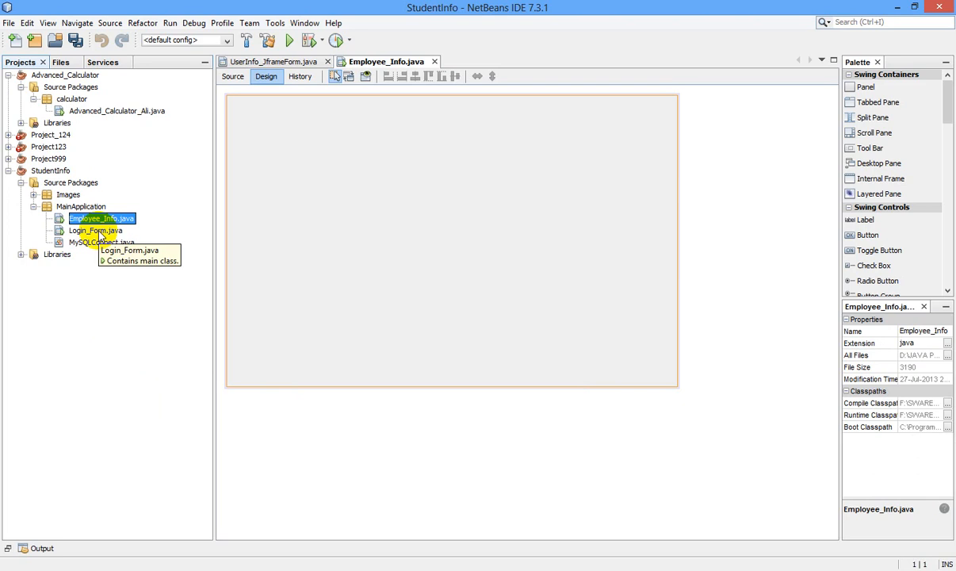
{"action": "mouse_move", "coordinate": [111, 230]}
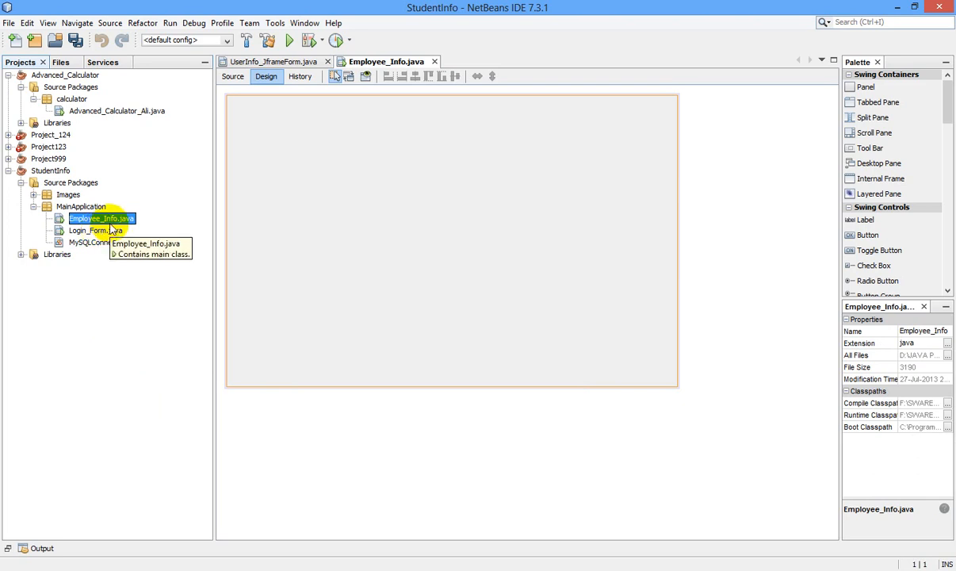
{"action": "mouse_move", "coordinate": [81, 233]}
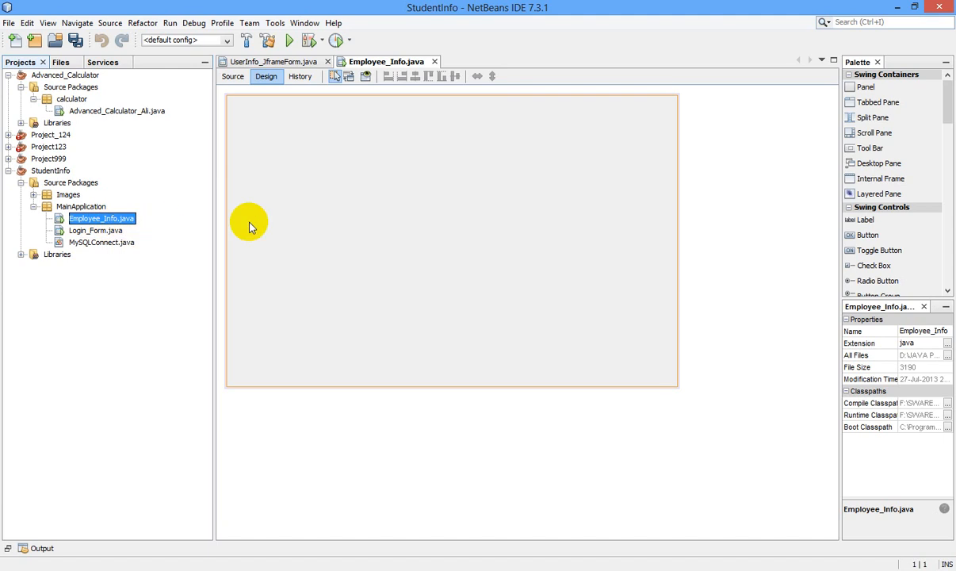
{"action": "mouse_move", "coordinate": [672, 242]}
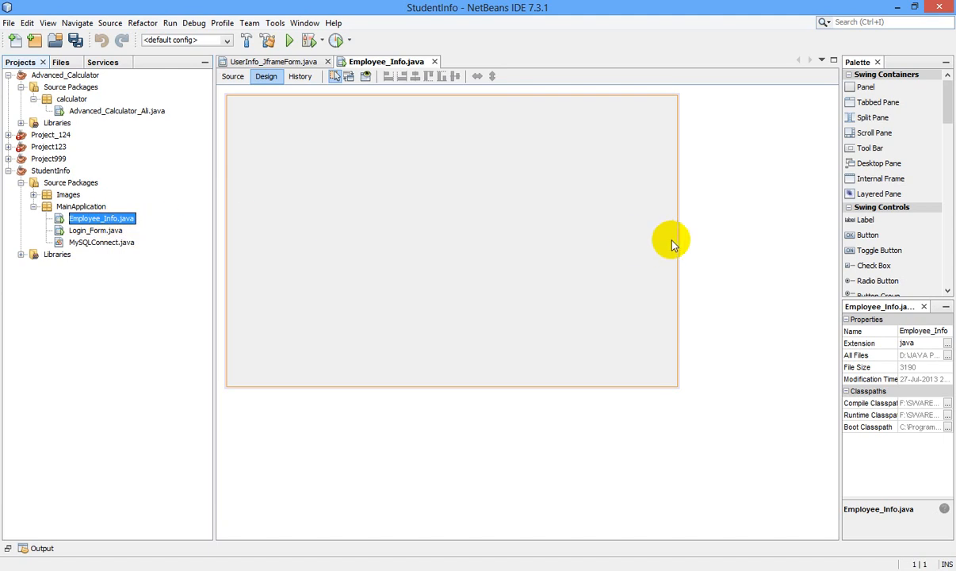
{"action": "mouse_move", "coordinate": [799, 236]}
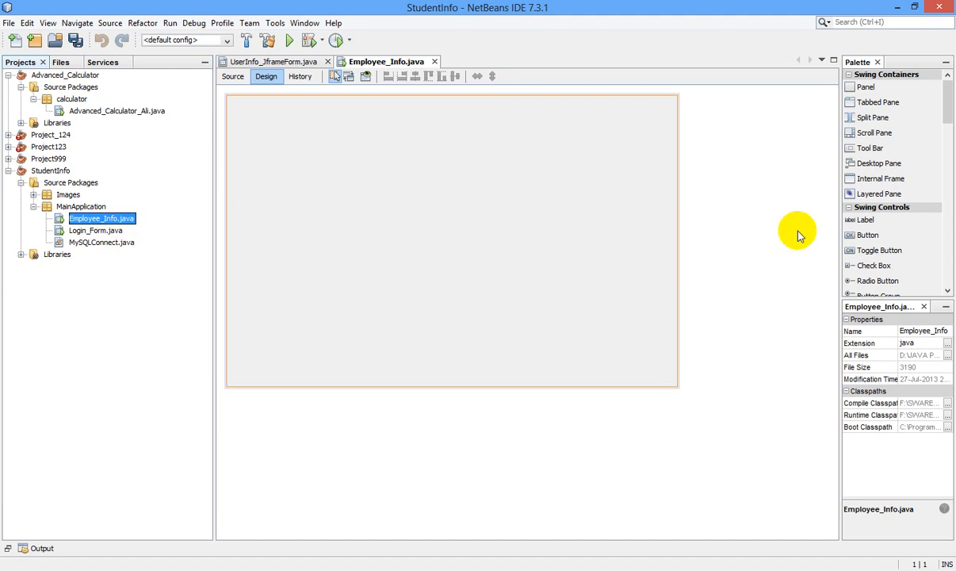
{"action": "mouse_move", "coordinate": [946, 104]}
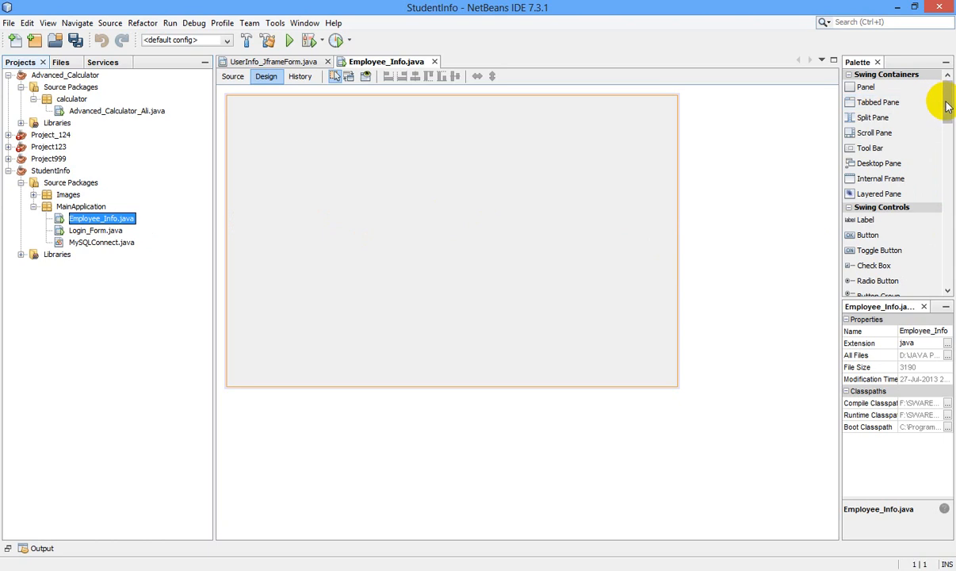
Step: Scroll the Palette to Swing Controls and place a JTable on the Employee_Info form
{"action": "scroll", "scroll_direction": "down", "scroll_amount": 3}
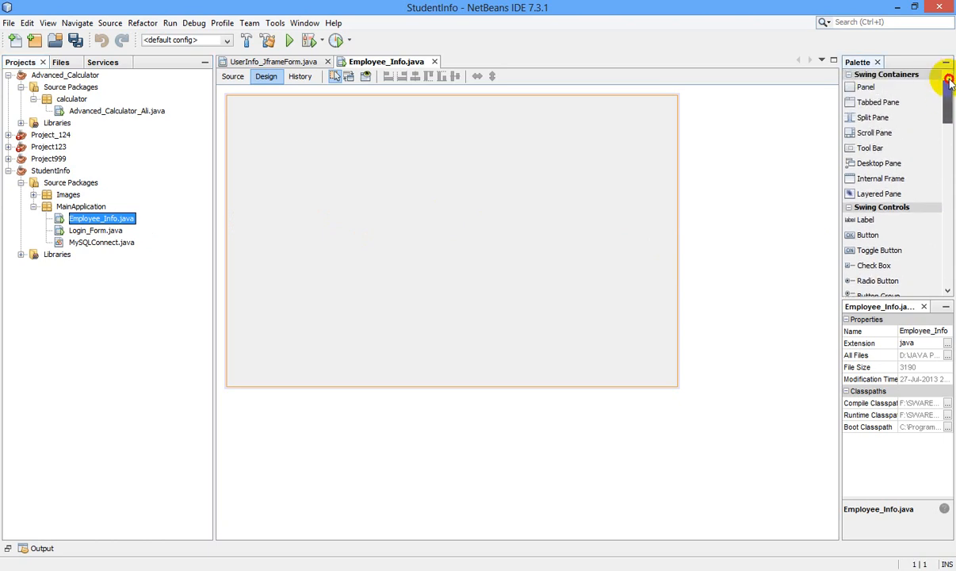
{"action": "scroll", "scroll_direction": "down", "scroll_amount": 3}
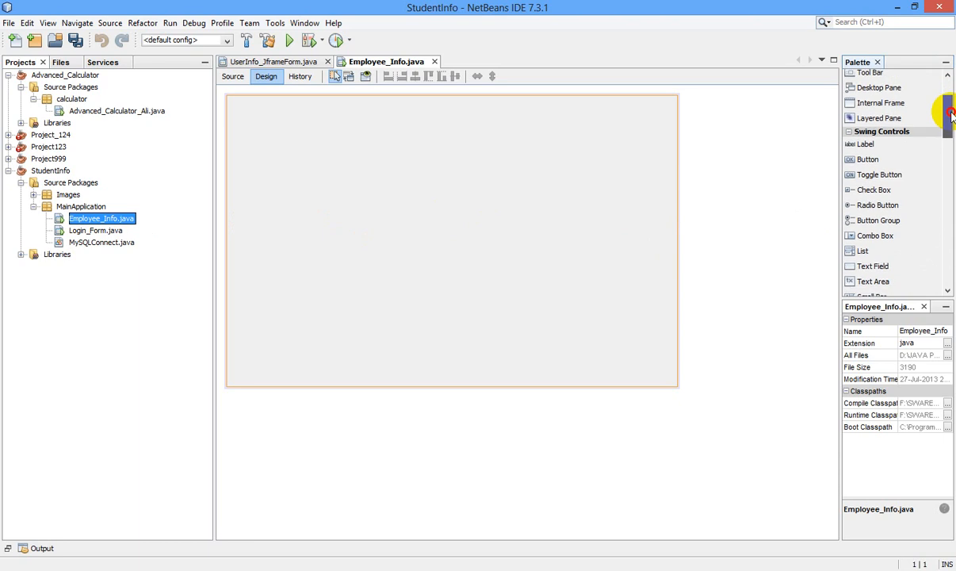
{"action": "scroll", "scroll_direction": "down", "scroll_amount": 3}
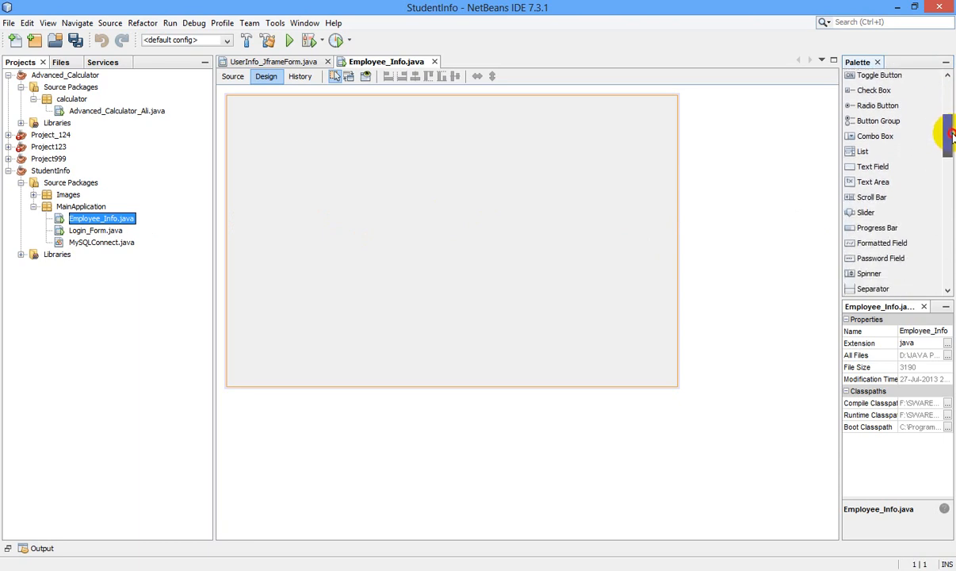
{"action": "scroll", "scroll_direction": "down", "scroll_amount": 3}
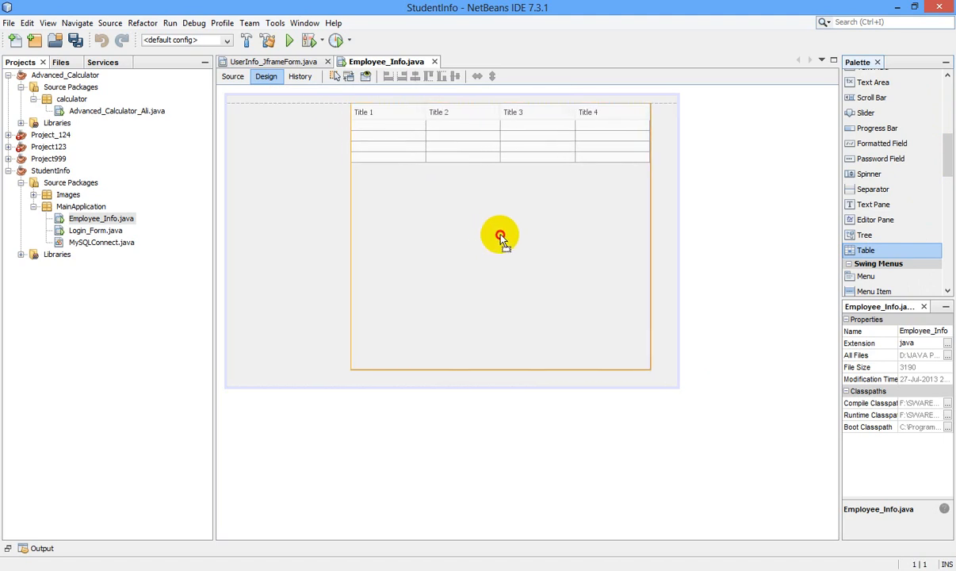
{"action": "left_click", "coordinate": [500, 235]}
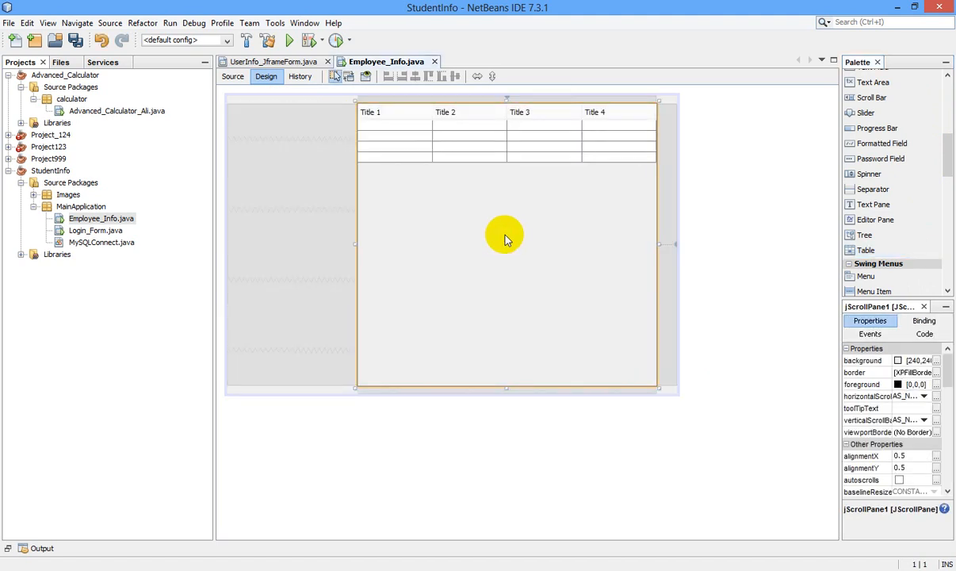
{"action": "mouse_move", "coordinate": [522, 235]}
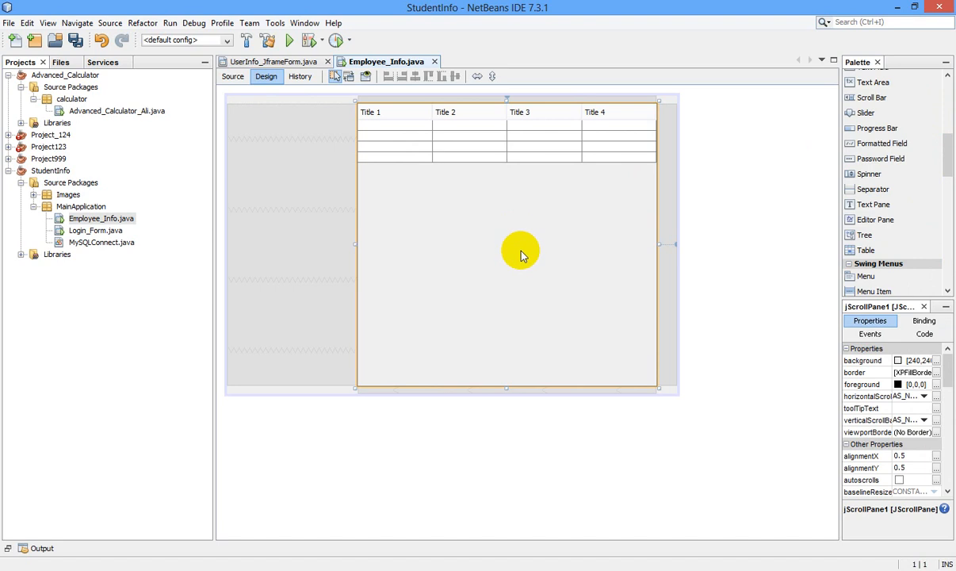
Step: Change the new table's variable name to Table_Employee
{"action": "right_click", "coordinate": [521, 254]}
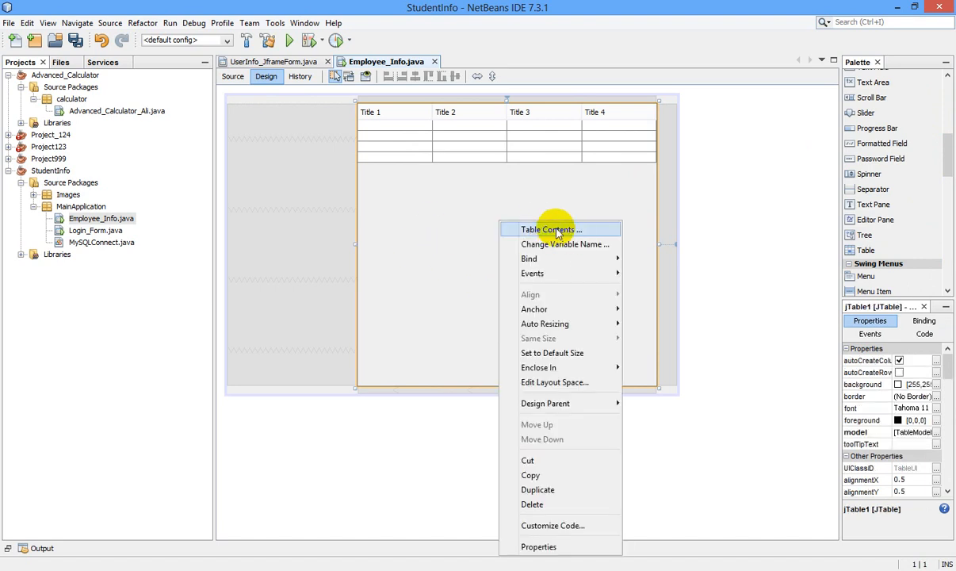
{"action": "mouse_move", "coordinate": [568, 236]}
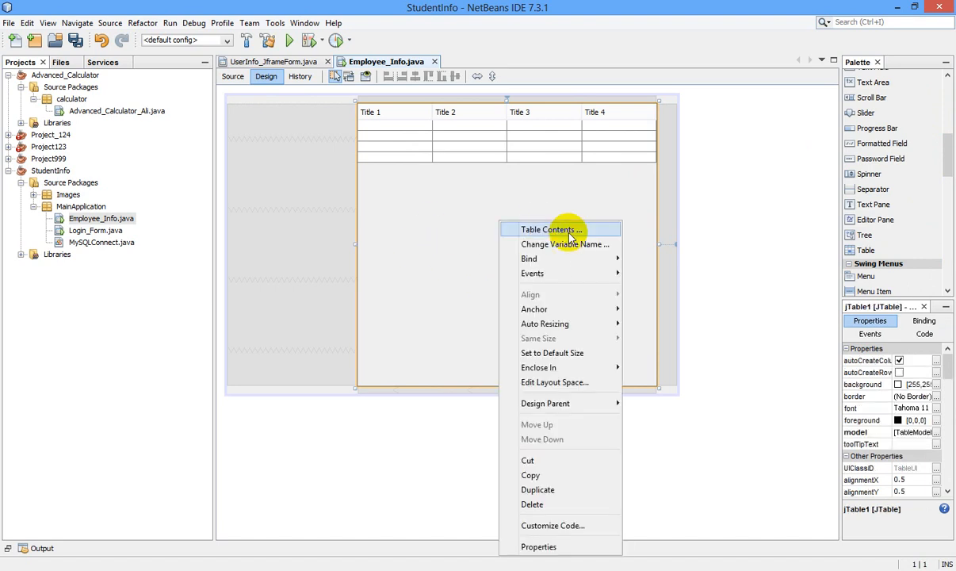
{"action": "left_click", "coordinate": [565, 243]}
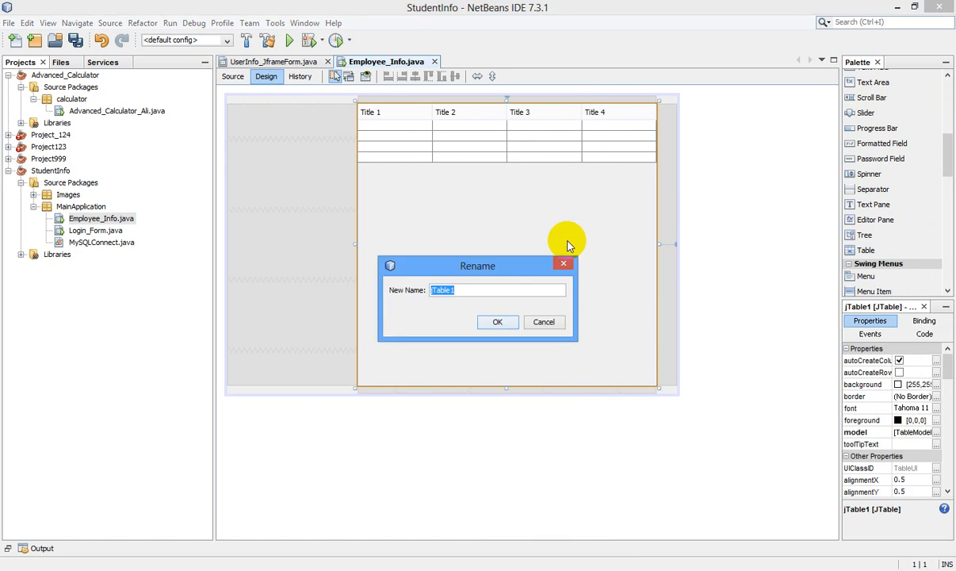
{"action": "type", "text": "T"}
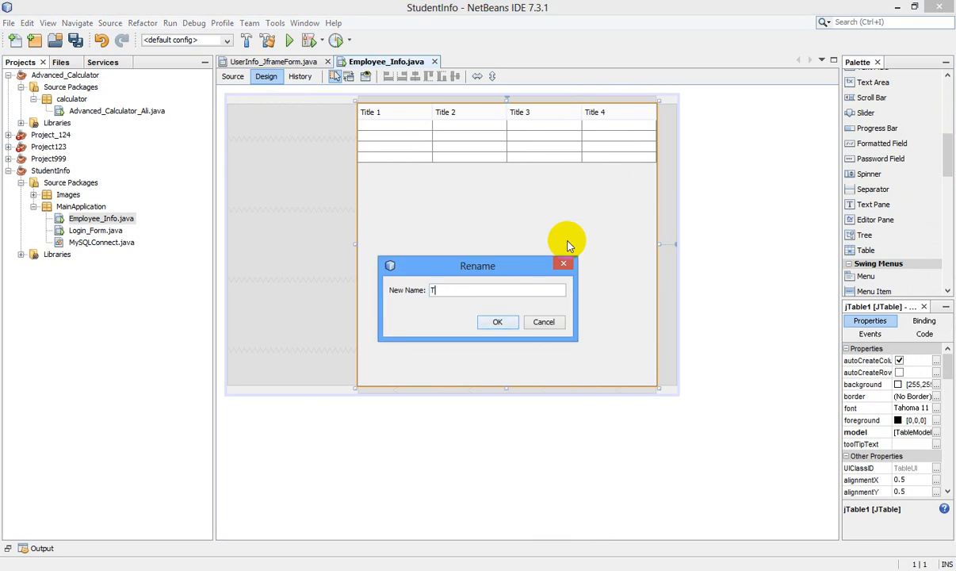
{"action": "type", "text": "able"}
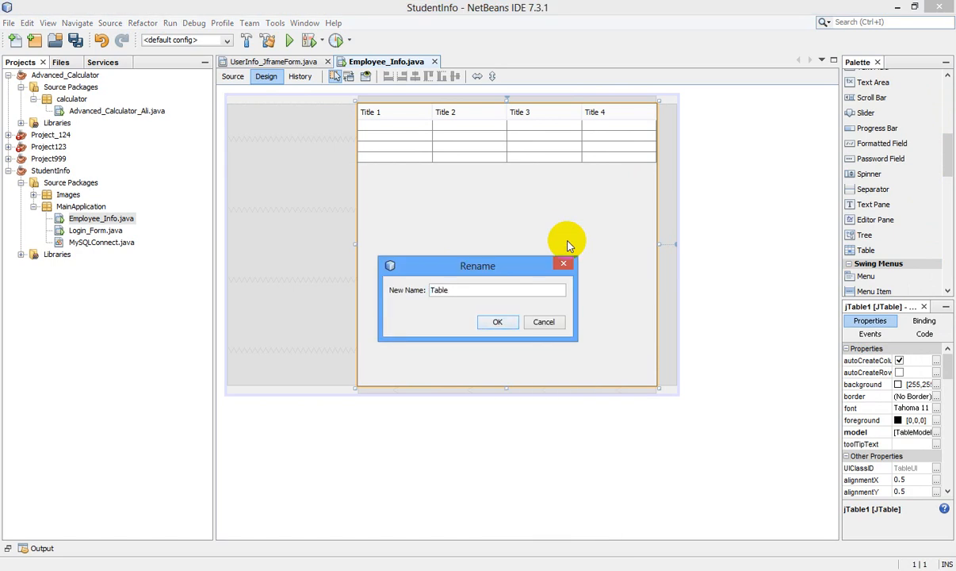
{"action": "type", "text": "_Emplo"}
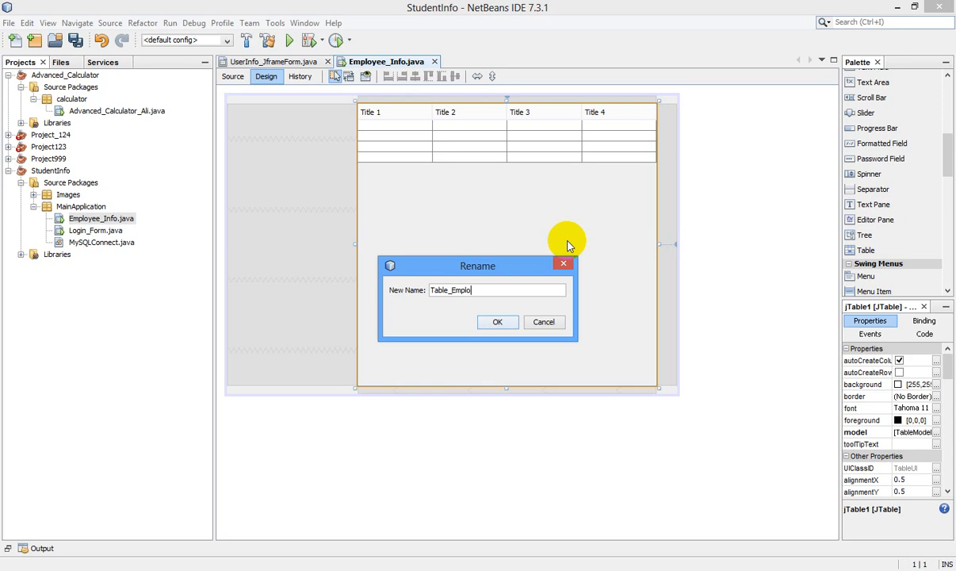
{"action": "type", "text": "yee"}
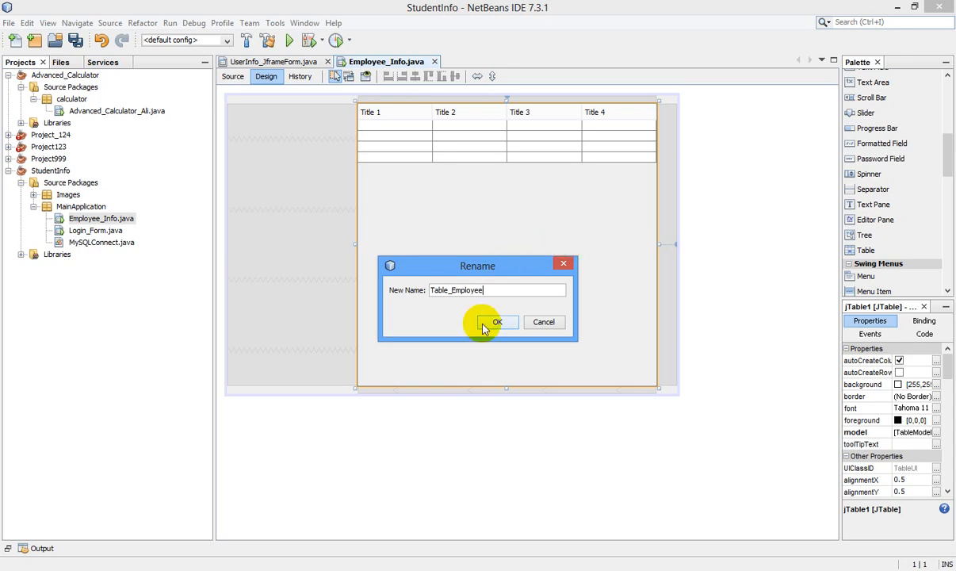
{"action": "left_click", "coordinate": [496, 322]}
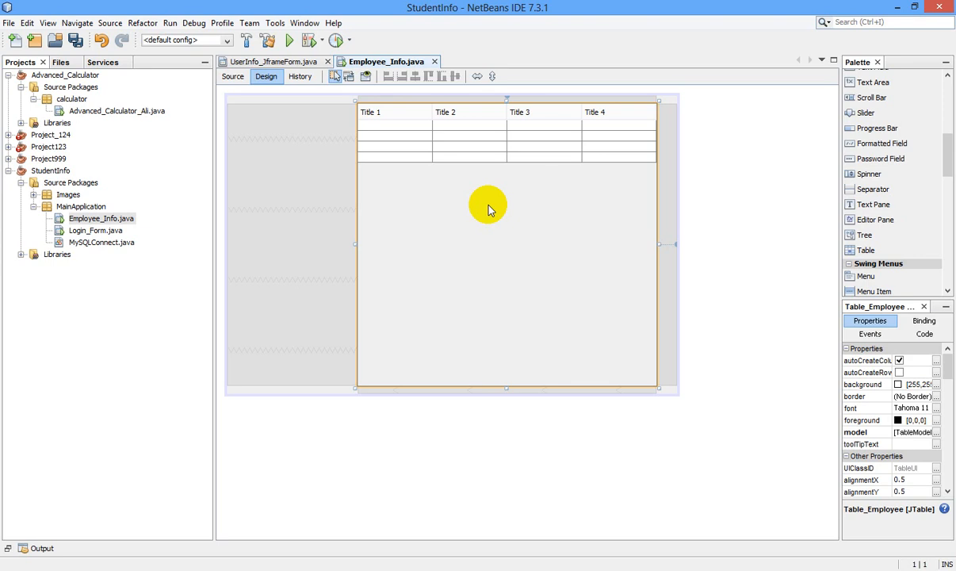
{"action": "mouse_move", "coordinate": [85, 307]}
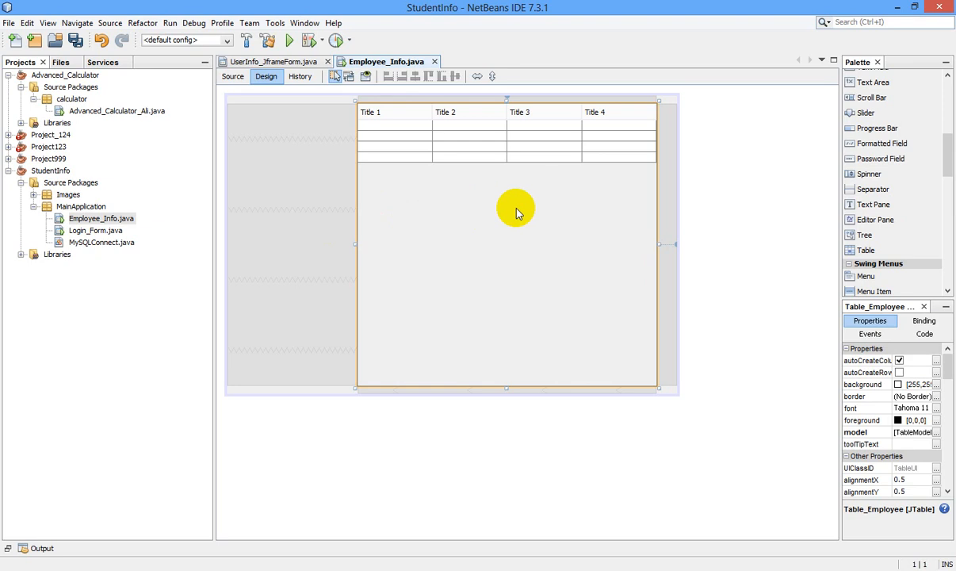
{"action": "mouse_move", "coordinate": [171, 569]}
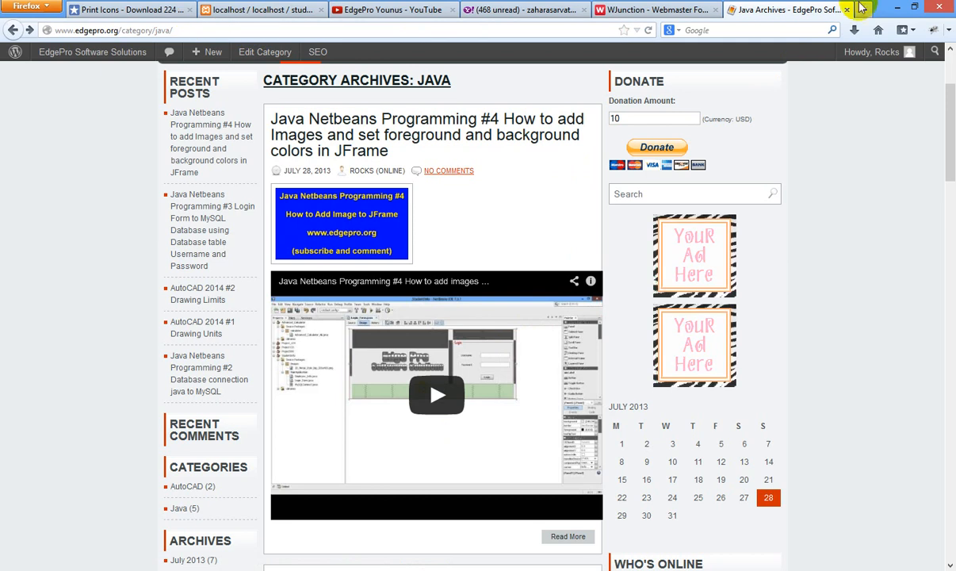
Step: In a new Firefox tab, search Google for 'rs2xml download'
{"action": "left_click", "coordinate": [868, 9]}
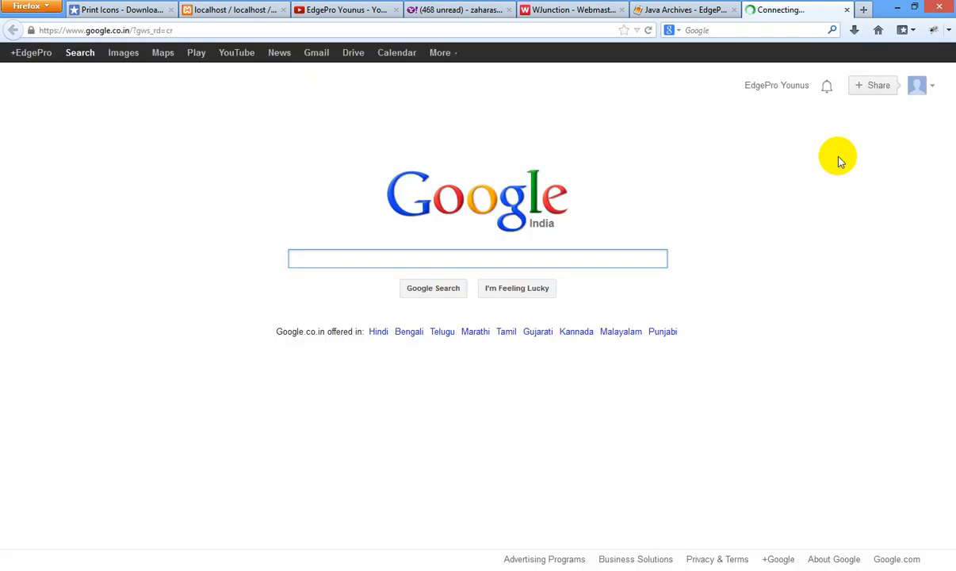
{"action": "type", "text": "rs2xml download"}
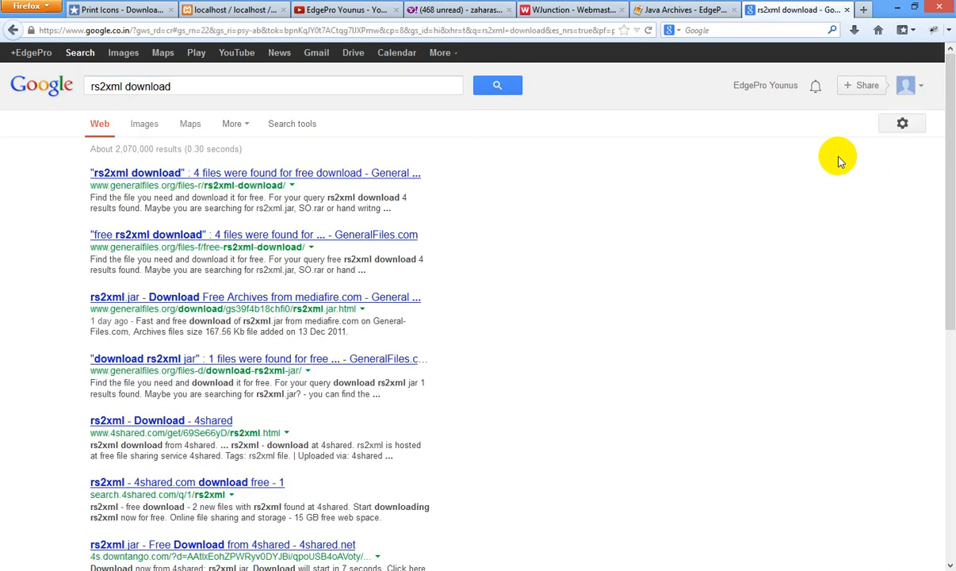
{"action": "mouse_move", "coordinate": [182, 123]}
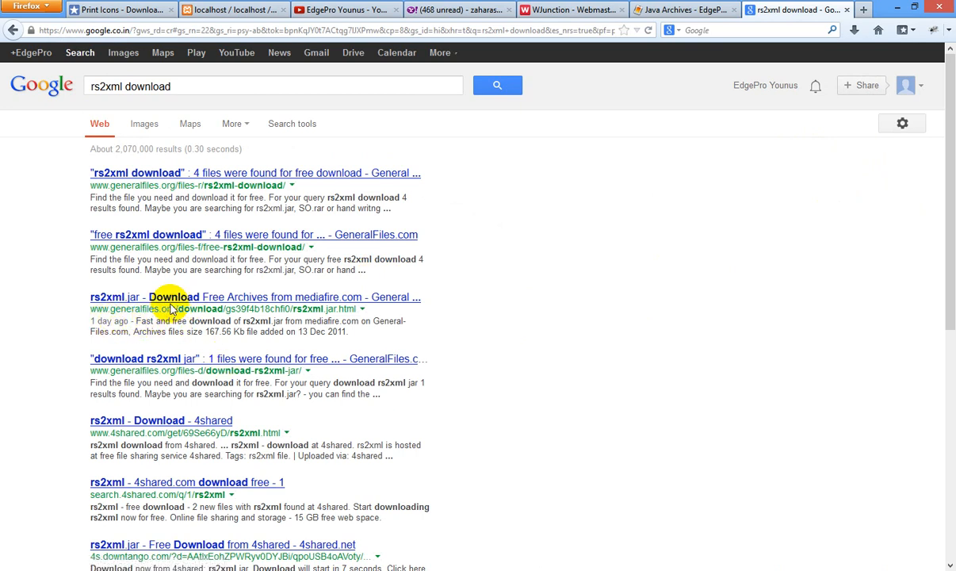
{"action": "mouse_move", "coordinate": [202, 297]}
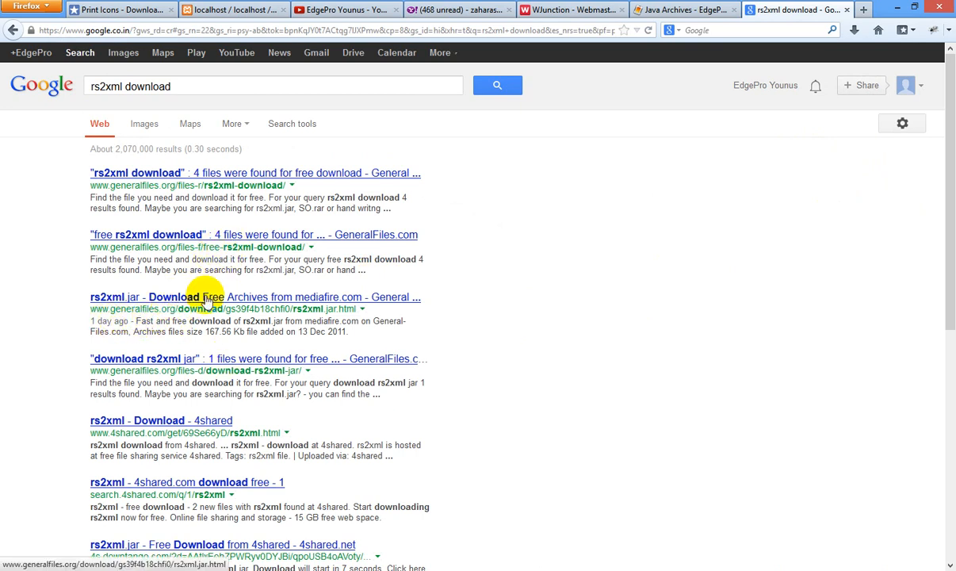
Step: Open the General Files rs2xml.jar result and start its download
{"action": "left_click", "coordinate": [181, 298]}
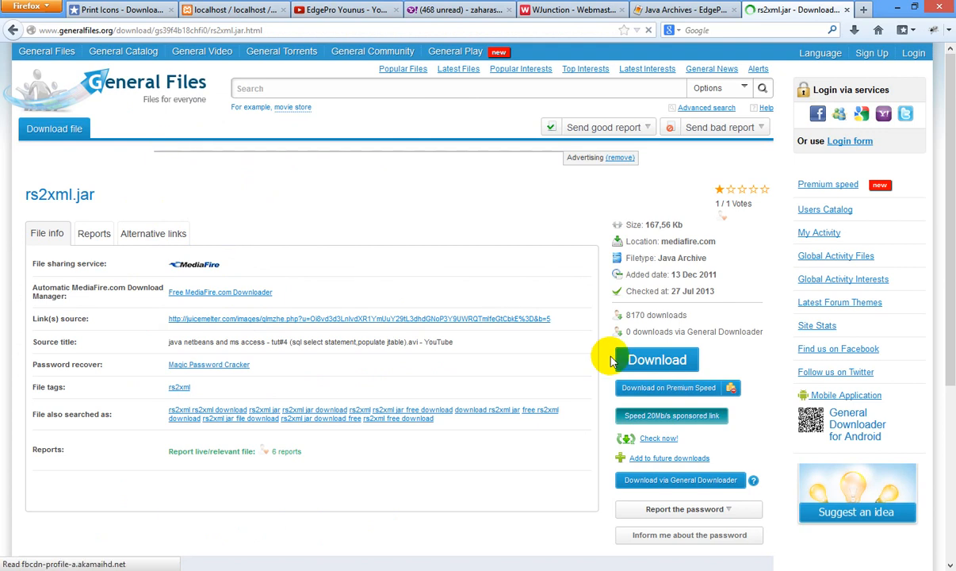
{"action": "left_click", "coordinate": [657, 359]}
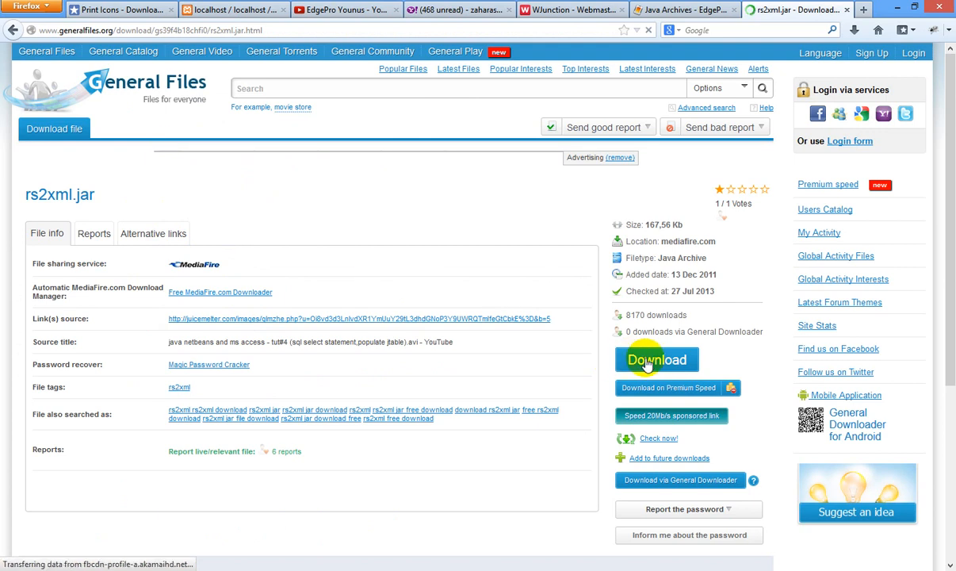
{"action": "left_click", "coordinate": [658, 359]}
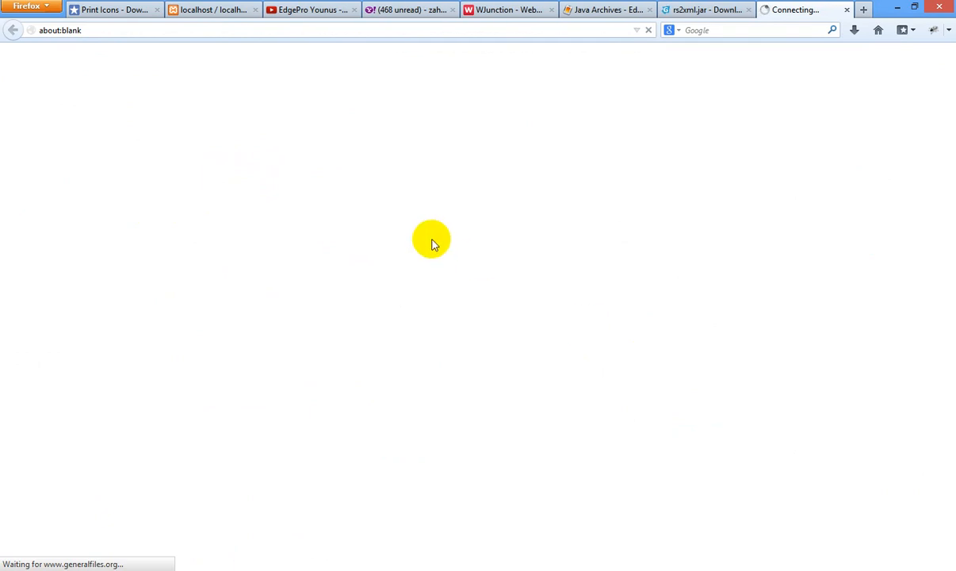
{"action": "mouse_move", "coordinate": [489, 254]}
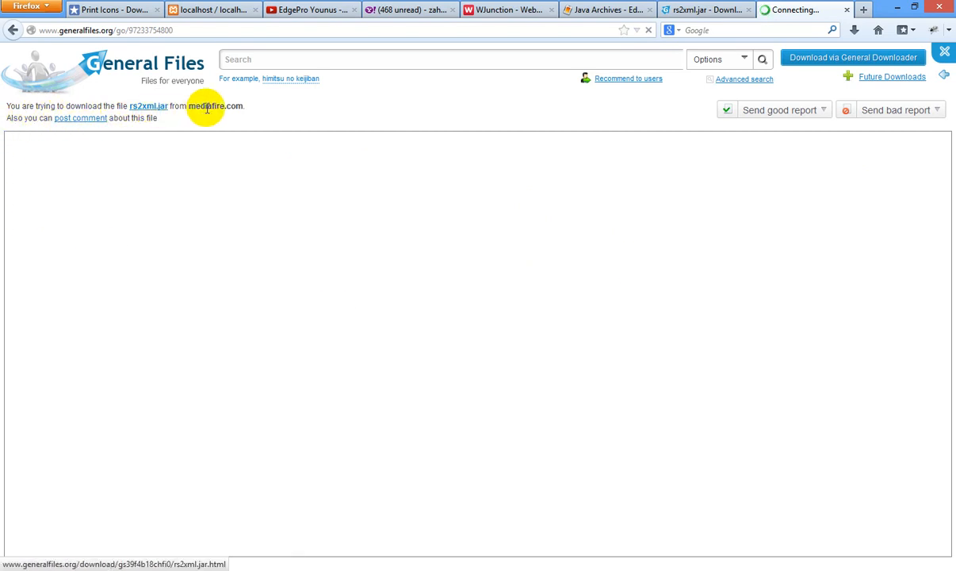
Step: Follow the mediafire.com link to the rs2xml.jar MediaFire download page
{"action": "left_click", "coordinate": [148, 105]}
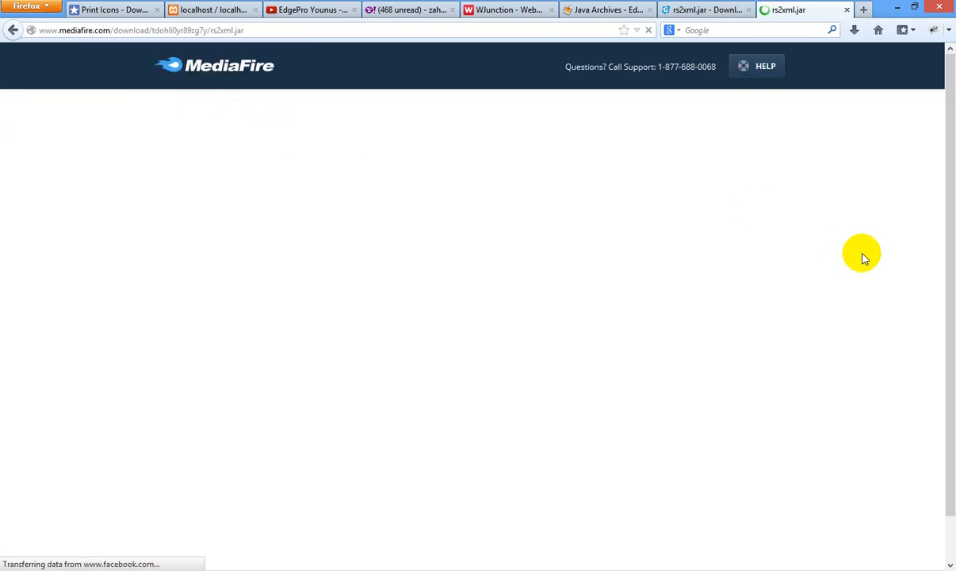
{"action": "mouse_move", "coordinate": [666, 280]}
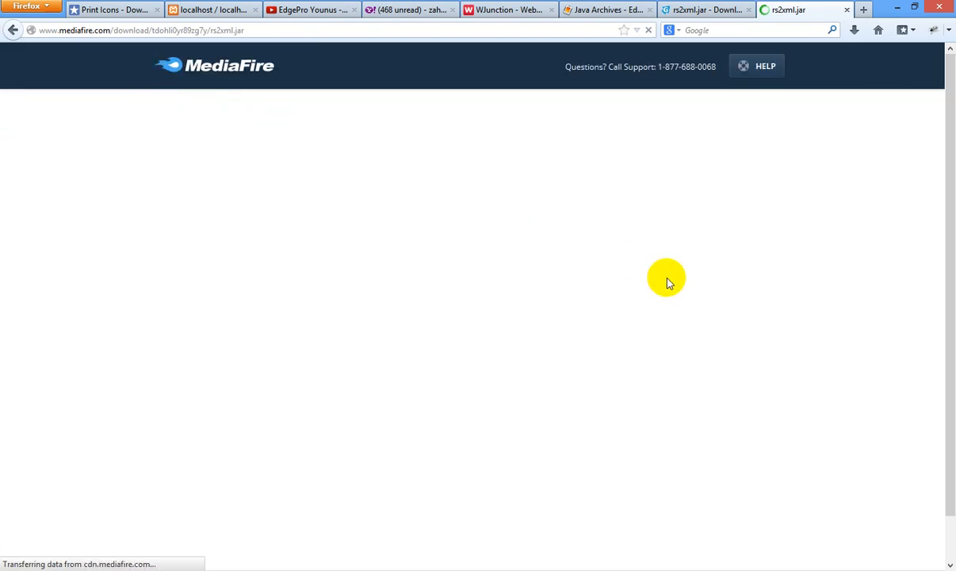
{"action": "mouse_move", "coordinate": [584, 220]}
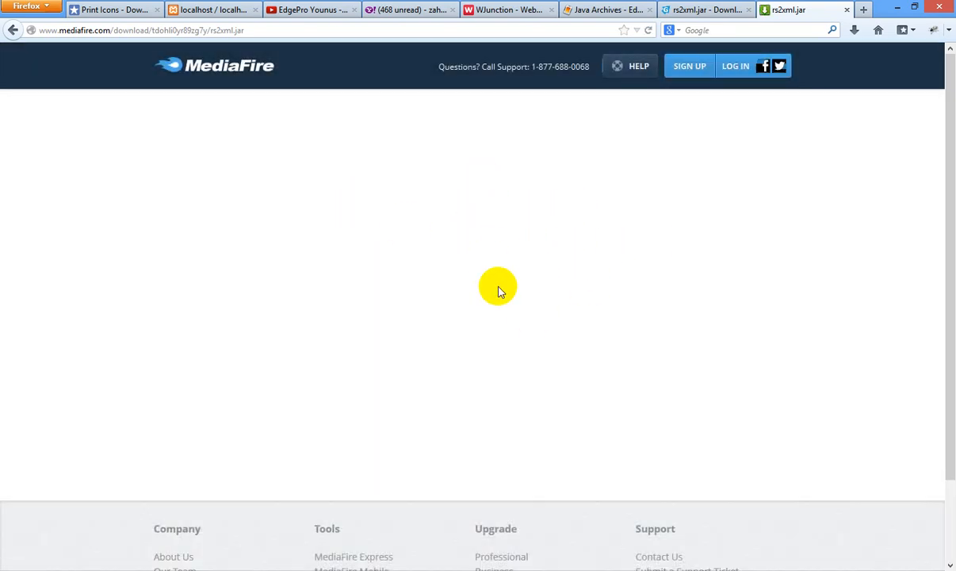
{"action": "mouse_move", "coordinate": [703, 118]}
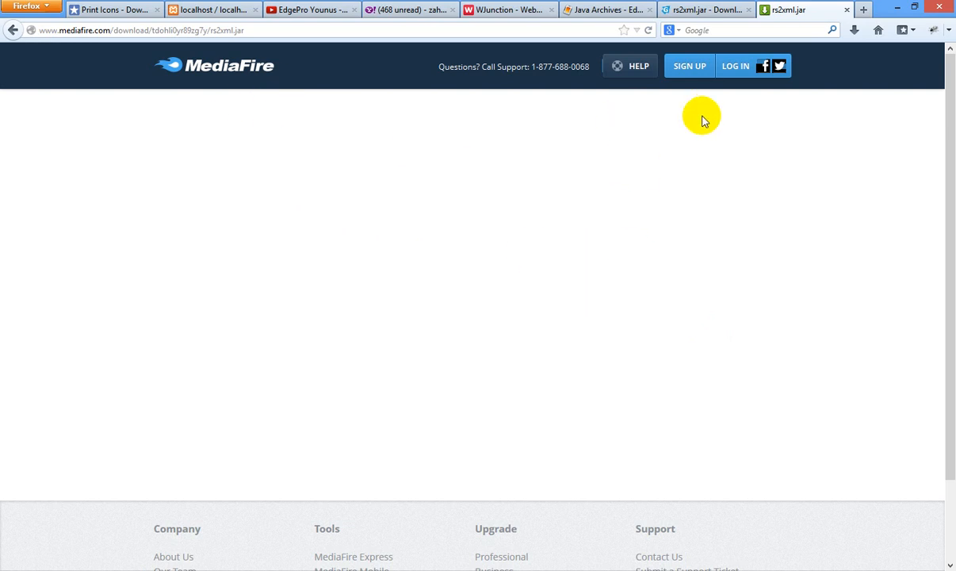
{"action": "mouse_move", "coordinate": [505, 249]}
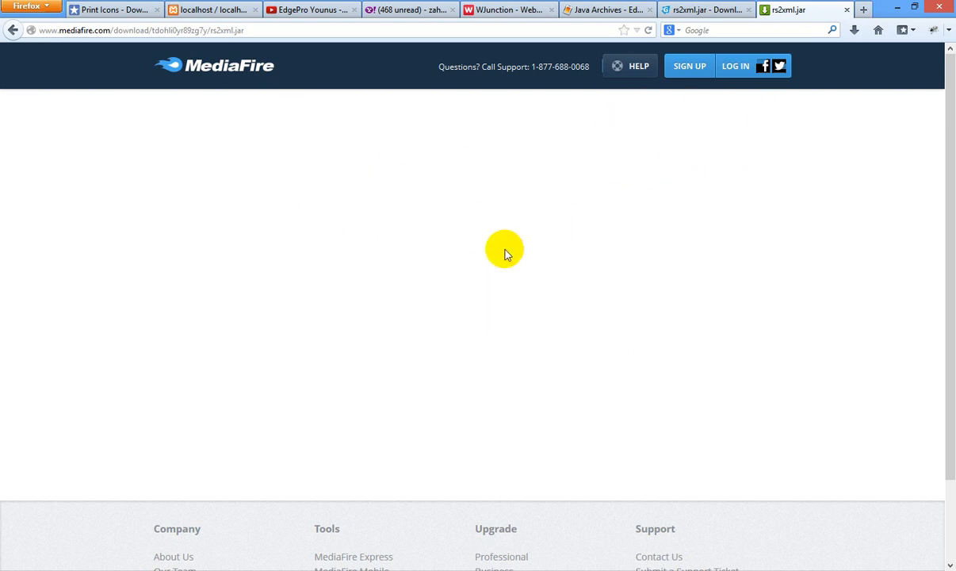
{"action": "mouse_move", "coordinate": [561, 282]}
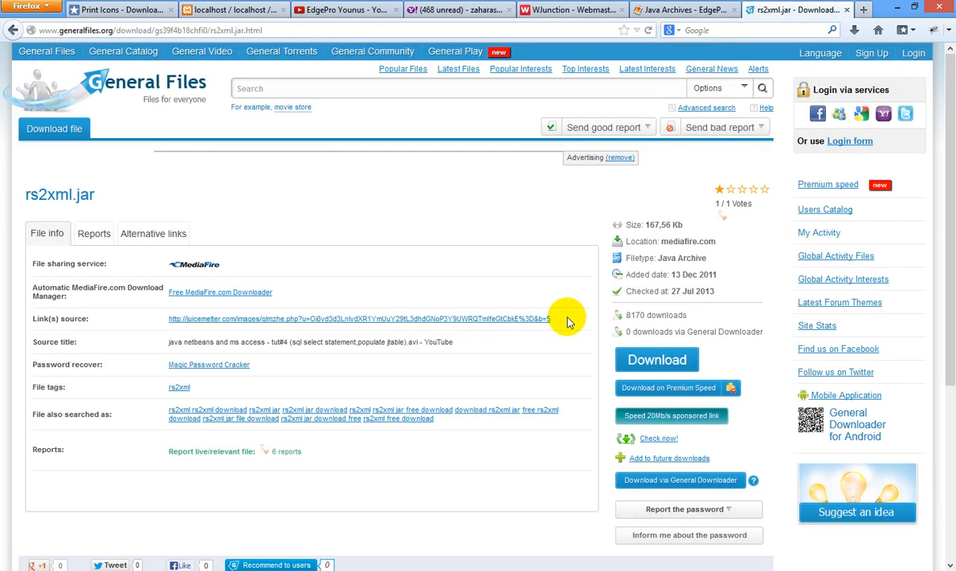
{"action": "mouse_move", "coordinate": [854, 13]}
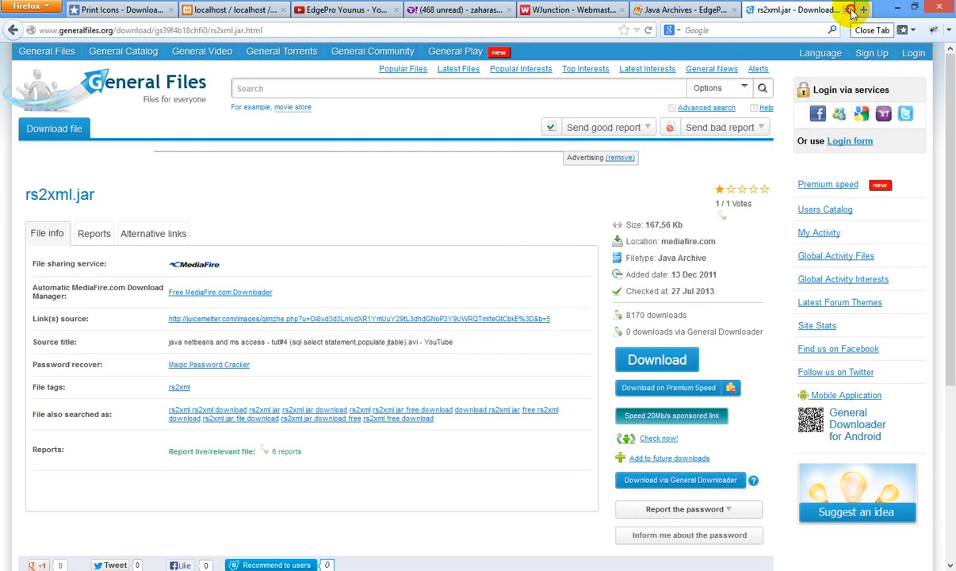
Step: Add rs2xml.jar from MySQL > TableConnector Driver to StudentInfo's compile libraries
{"action": "left_click", "coordinate": [851, 9]}
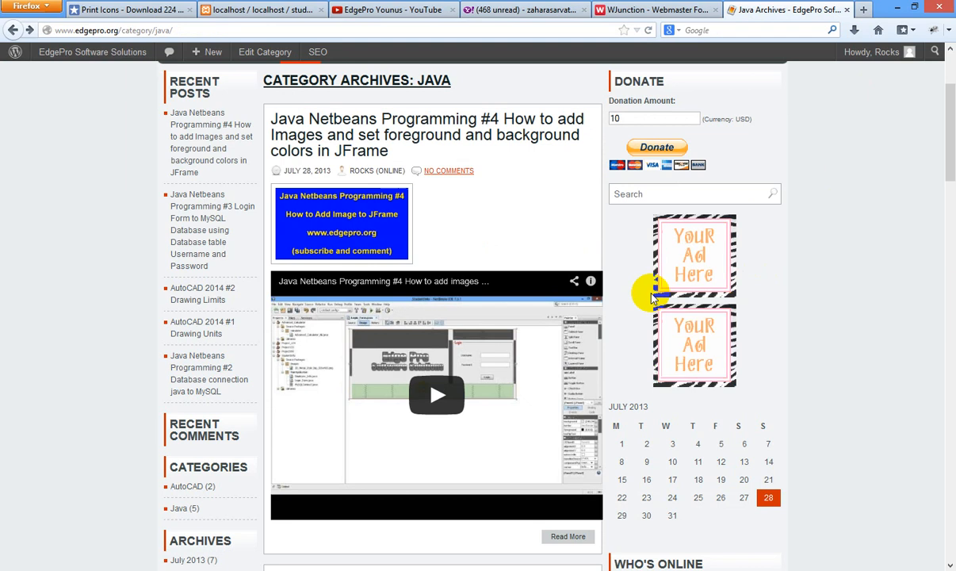
{"action": "mouse_move", "coordinate": [640, 304]}
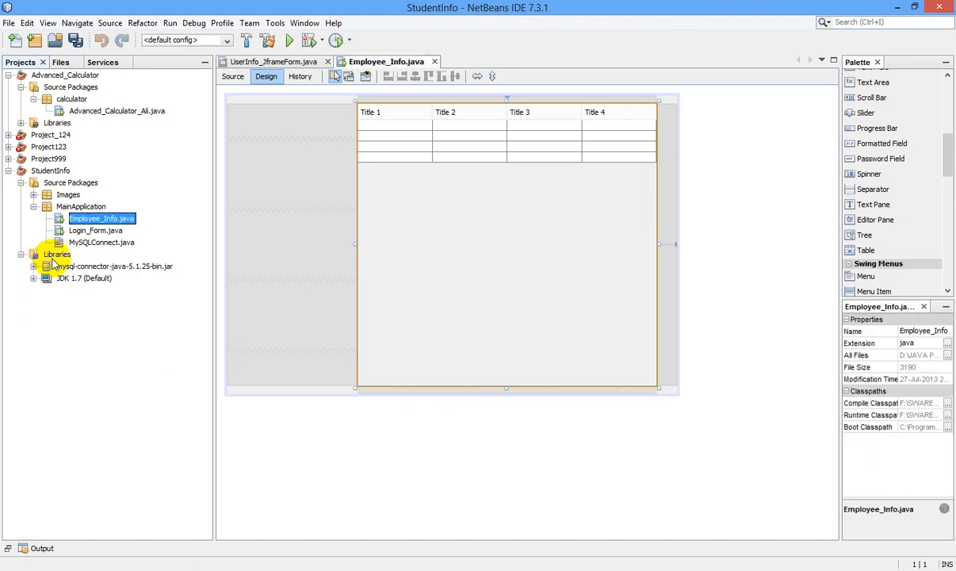
{"action": "left_click", "coordinate": [57, 254]}
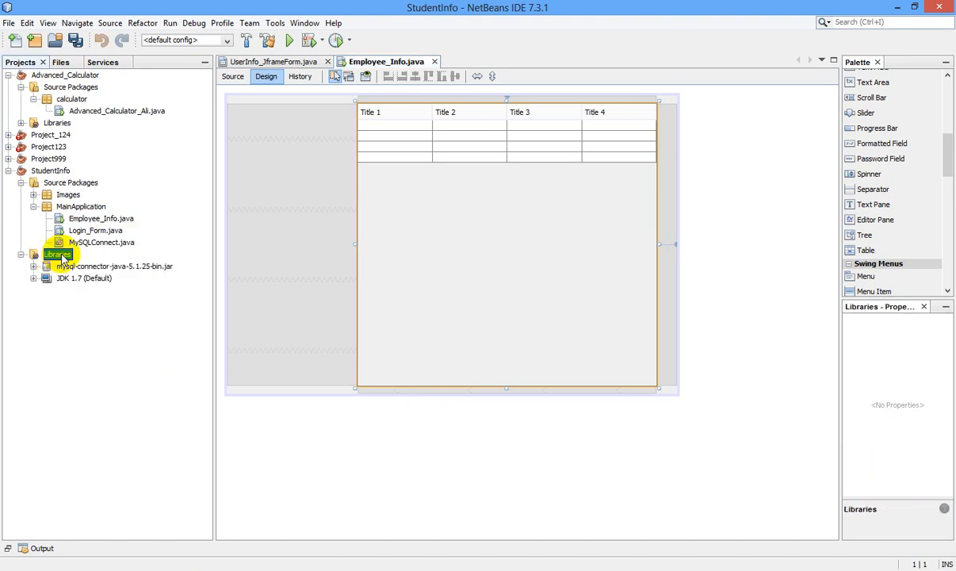
{"action": "right_click", "coordinate": [57, 254]}
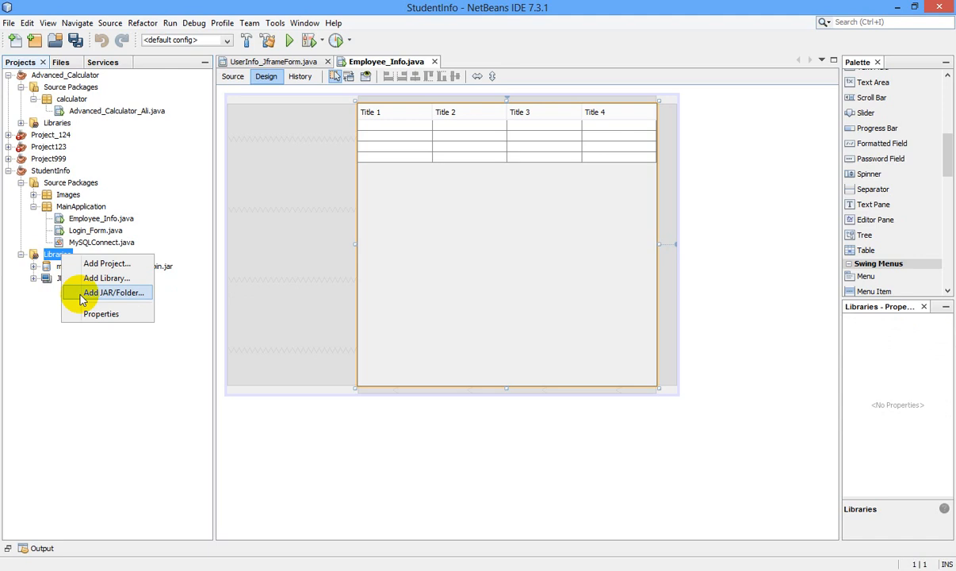
{"action": "left_click", "coordinate": [99, 313]}
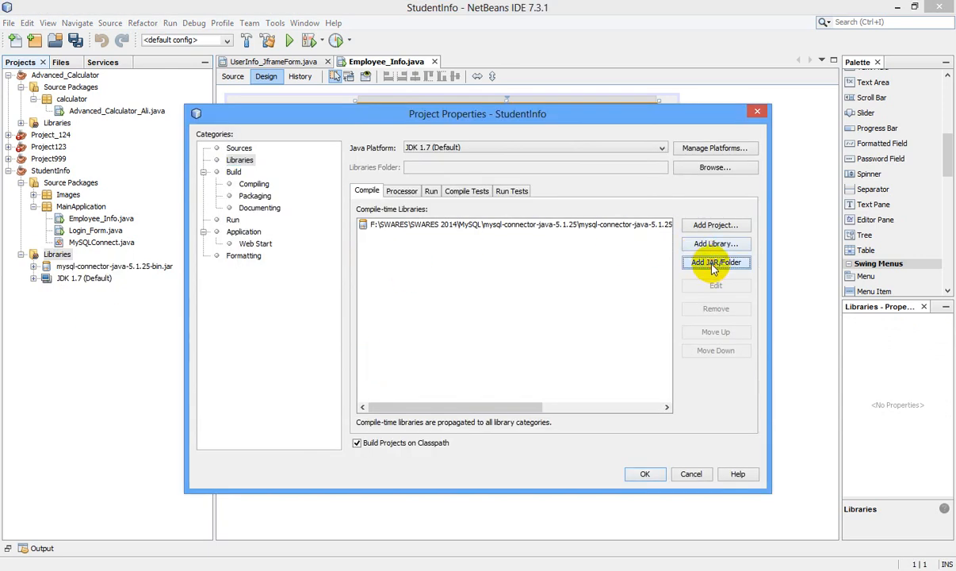
{"action": "left_click", "coordinate": [715, 262]}
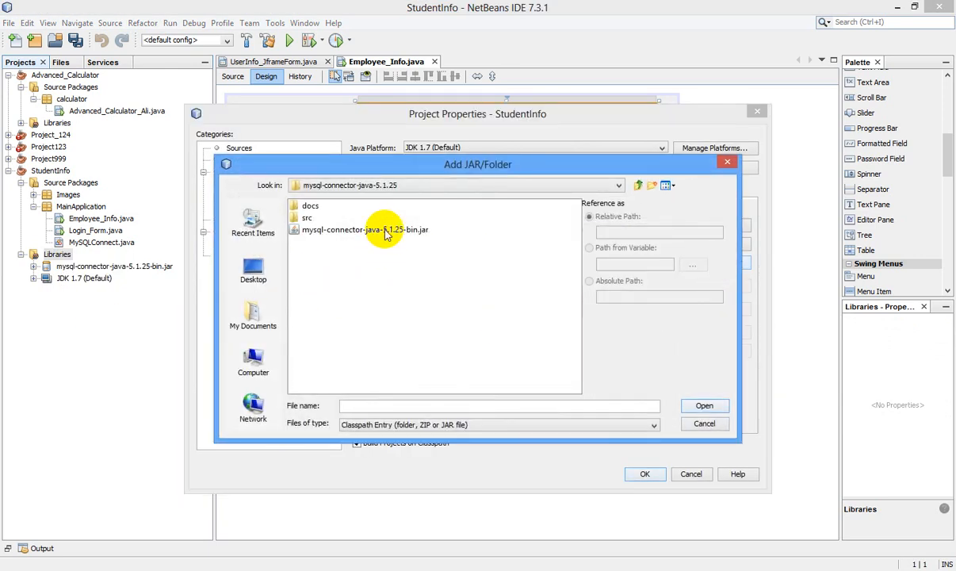
{"action": "left_click", "coordinate": [619, 184]}
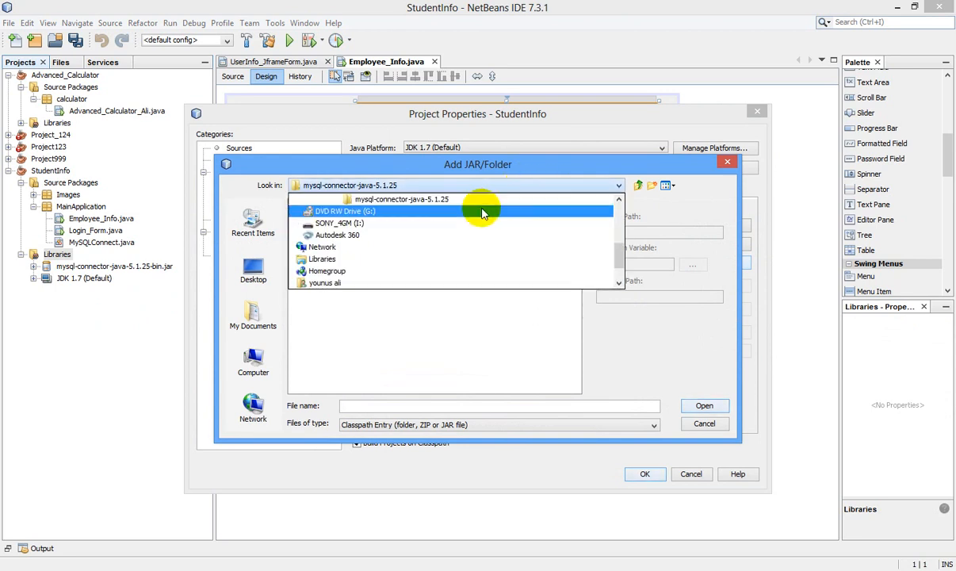
{"action": "left_click", "coordinate": [617, 199]}
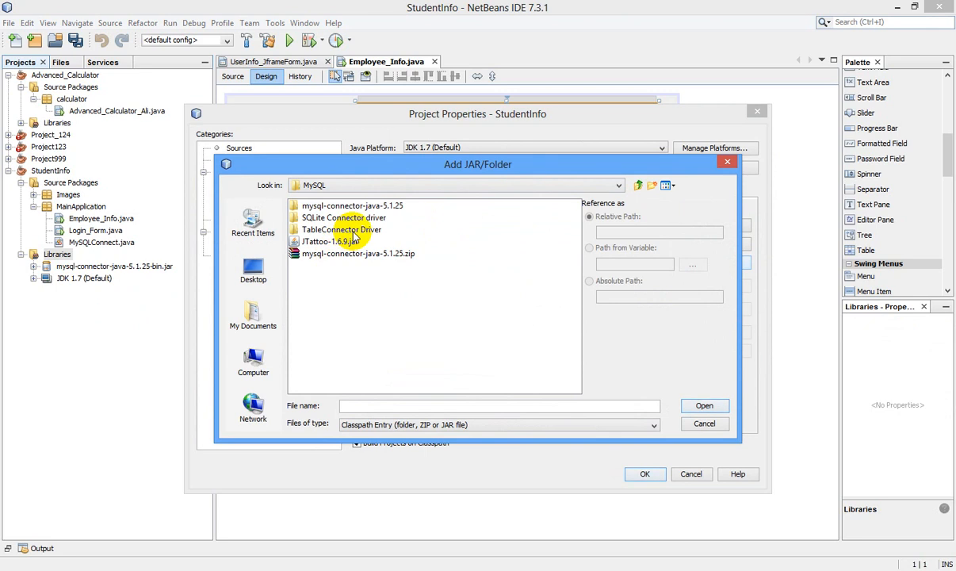
{"action": "double_click", "coordinate": [339, 229]}
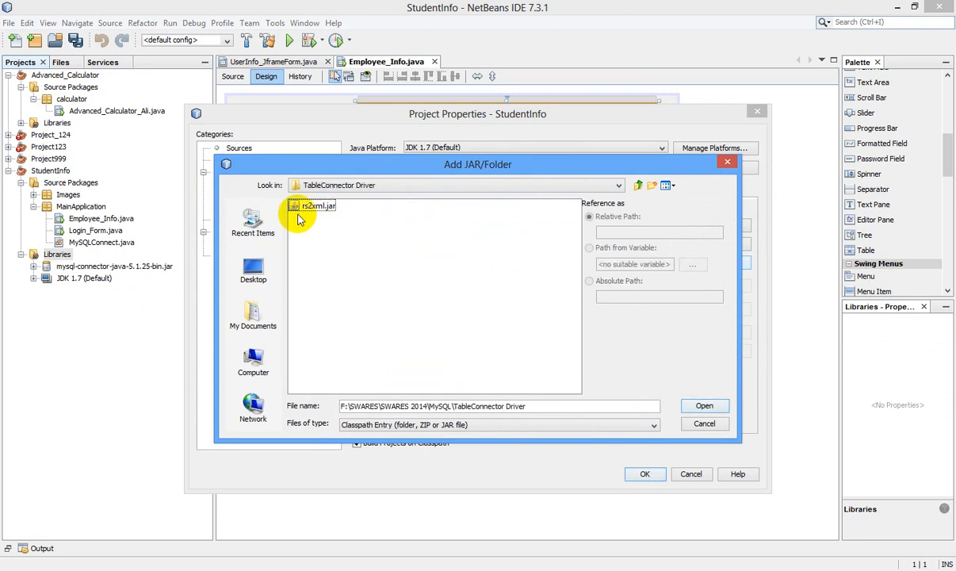
{"action": "left_click", "coordinate": [312, 206]}
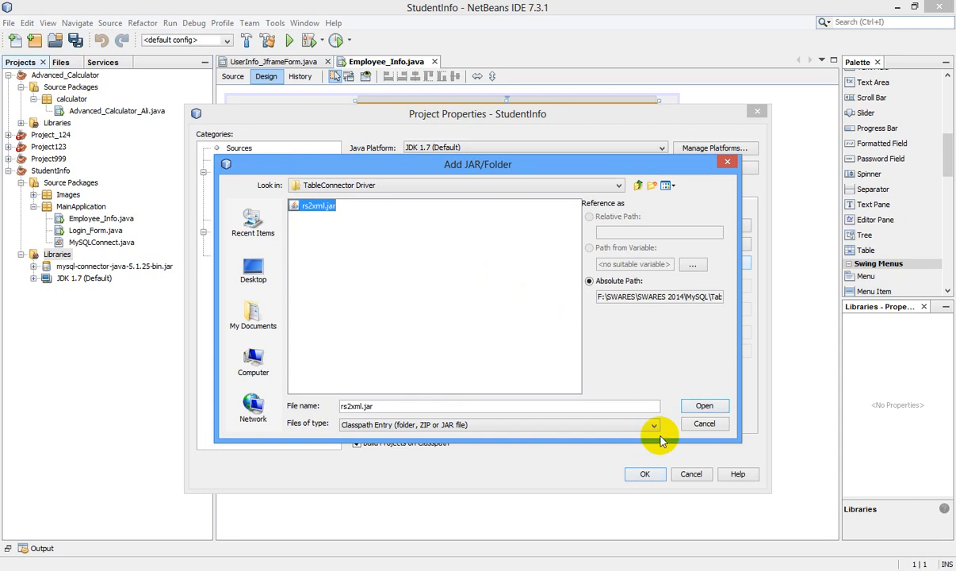
{"action": "left_click", "coordinate": [703, 405]}
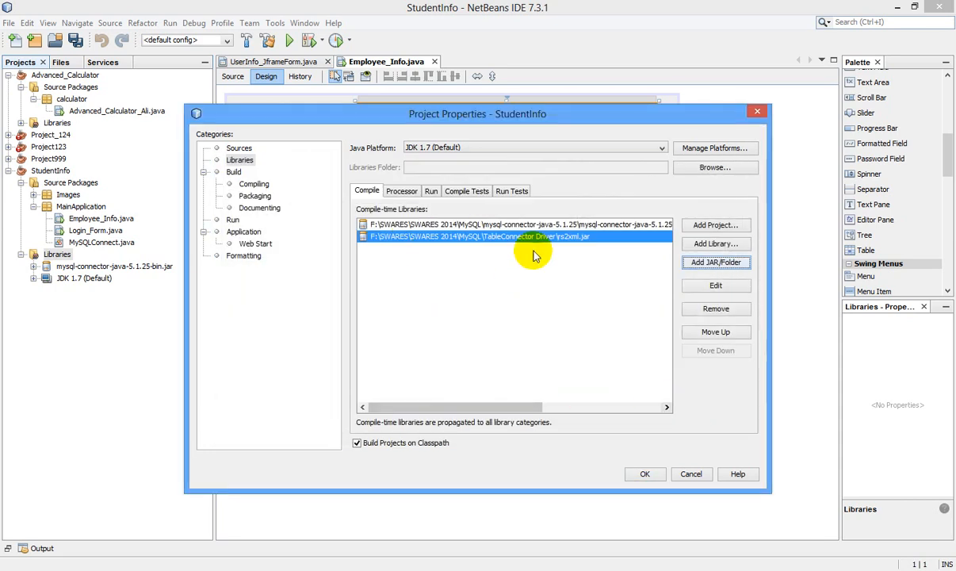
{"action": "mouse_move", "coordinate": [716, 244]}
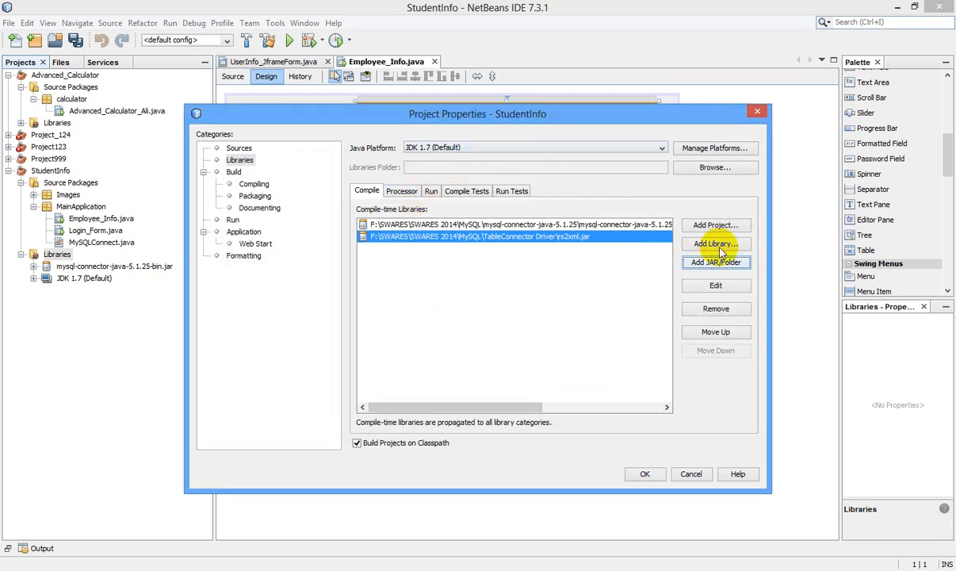
{"action": "left_click", "coordinate": [646, 474]}
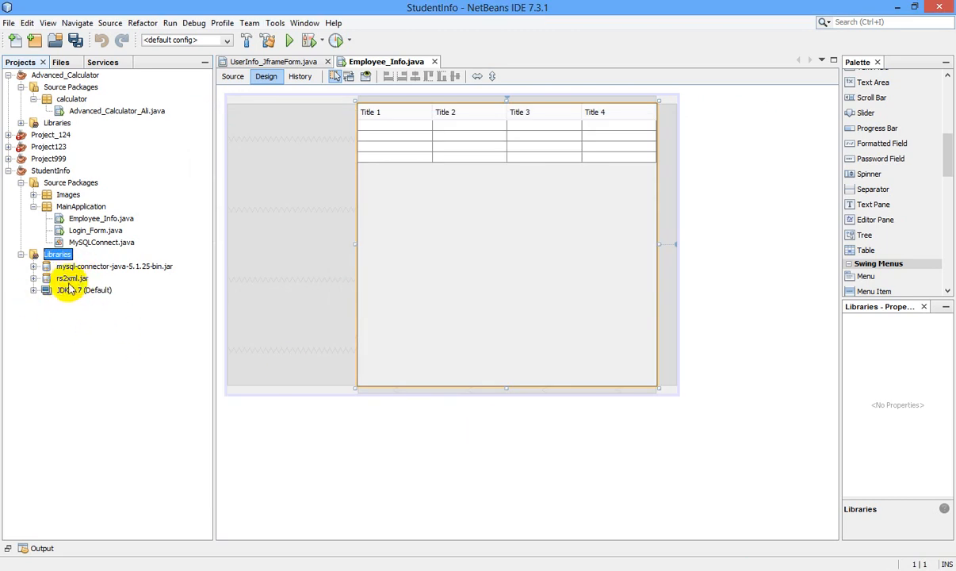
{"action": "mouse_move", "coordinate": [71, 285]}
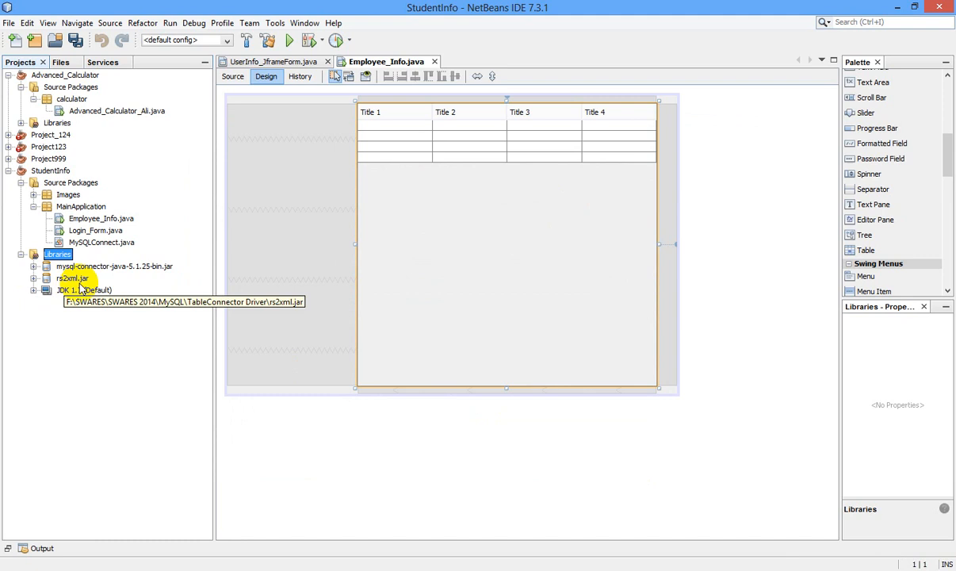
{"action": "mouse_move", "coordinate": [301, 272]}
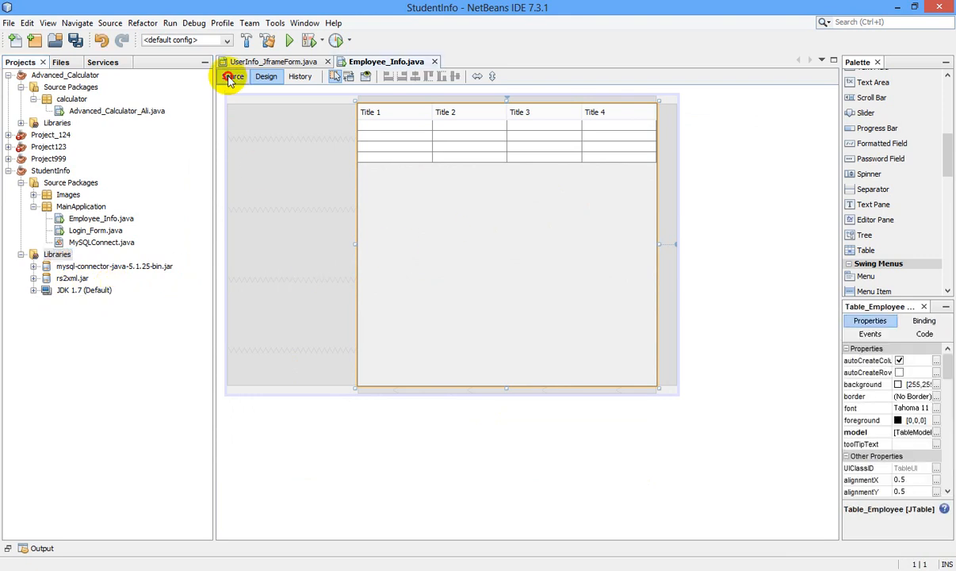
Step: In the Employee_Info source, write the java.sql import and add import javax.swing.*;
{"action": "left_click", "coordinate": [232, 76]}
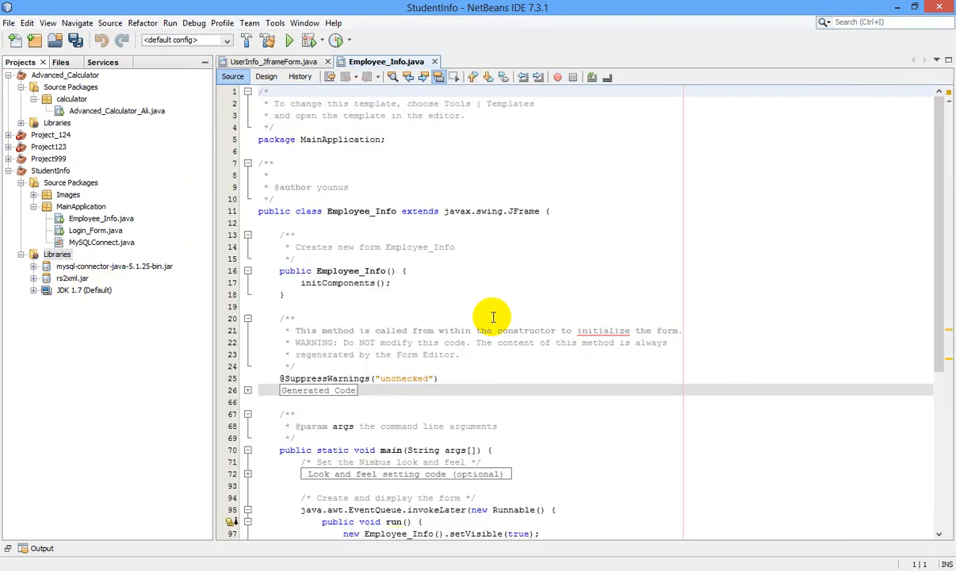
{"action": "mouse_move", "coordinate": [512, 302]}
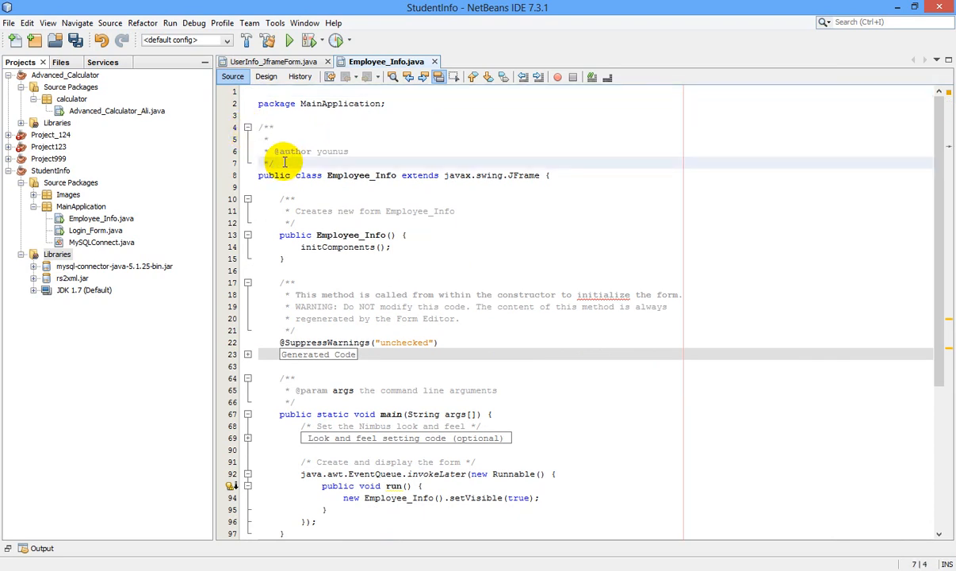
{"action": "type", "text": "import"}
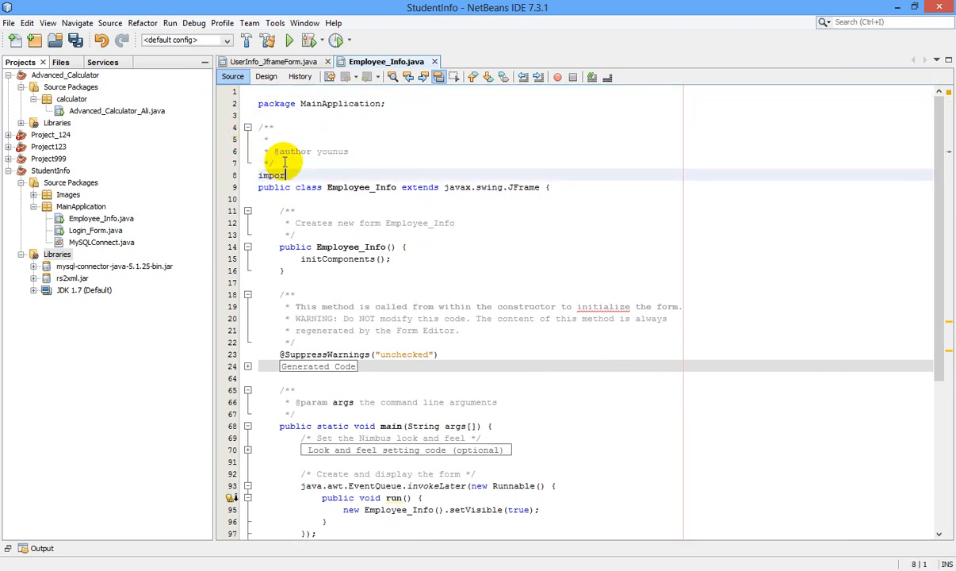
{"action": "type", "text": "java"}
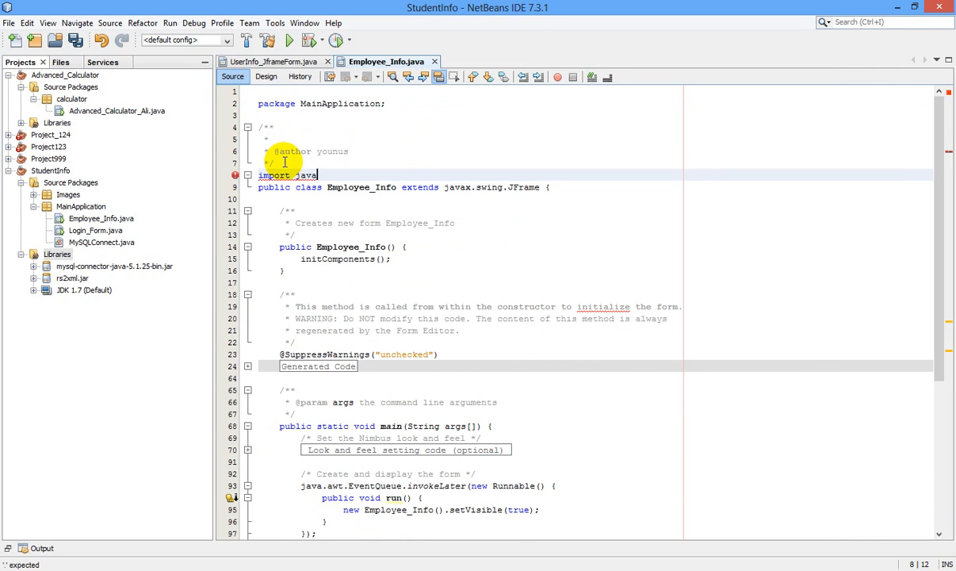
{"action": "type", "text": ".sql.*;"}
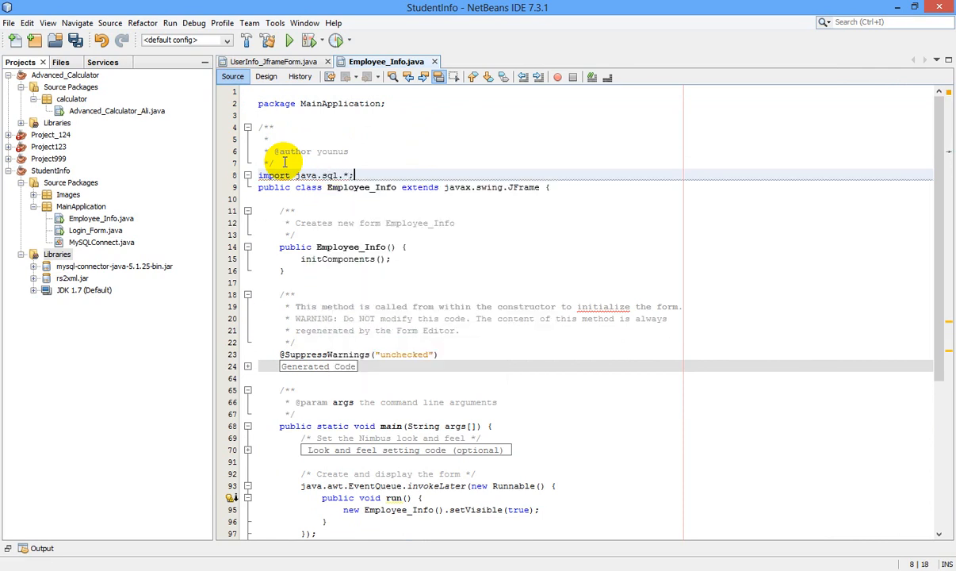
{"action": "type", "text": "im"}
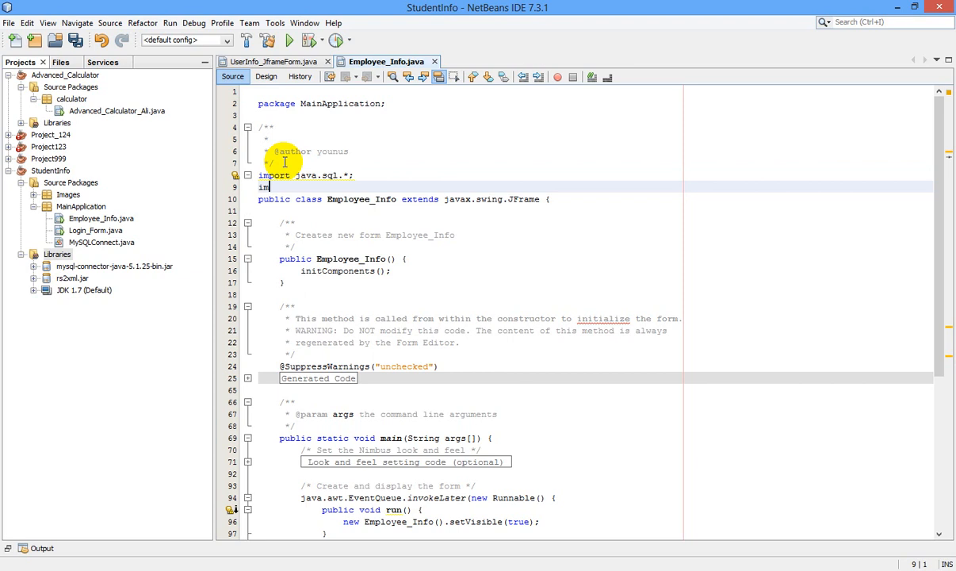
{"action": "type", "text": "port ja"}
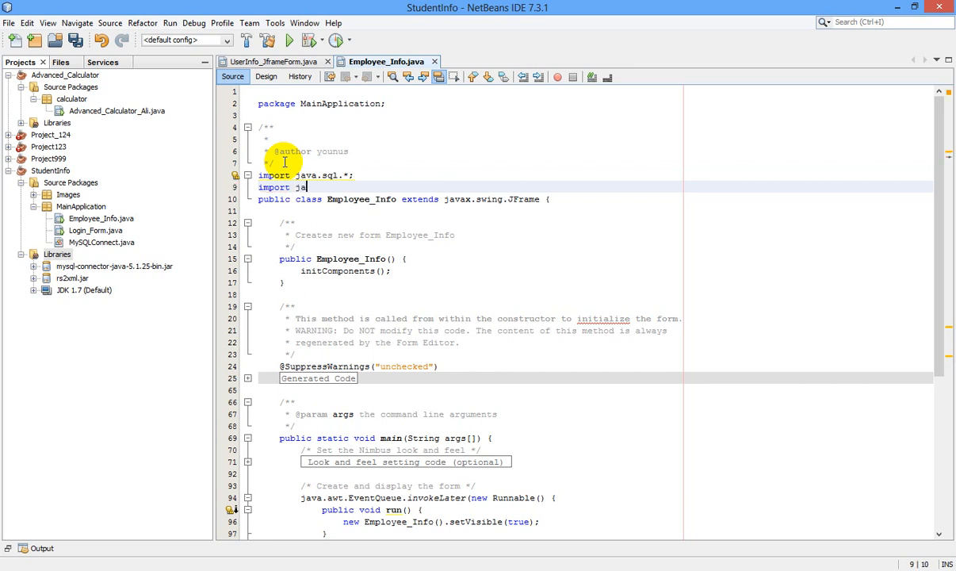
{"action": "type", "text": "vax"}
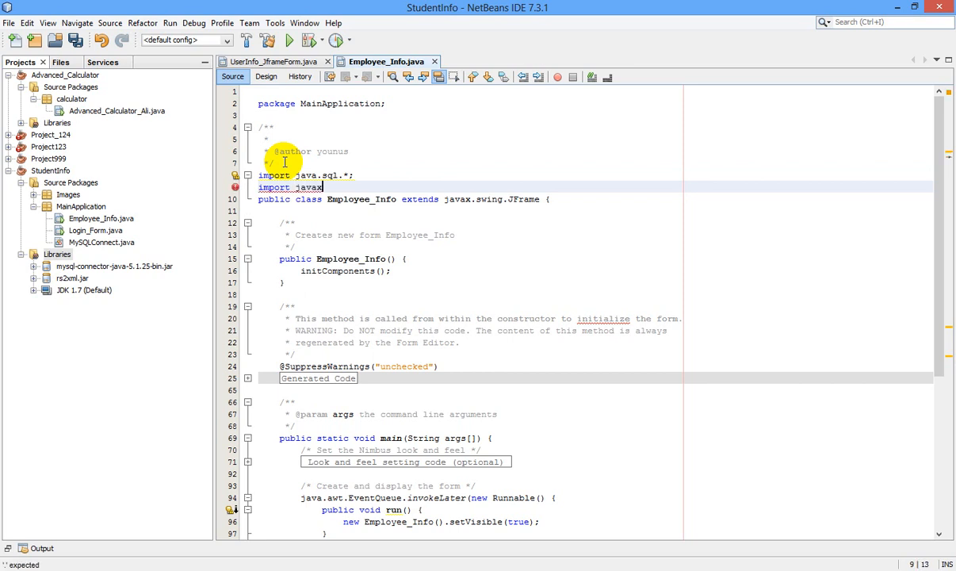
{"action": "type", "text": ".swing"}
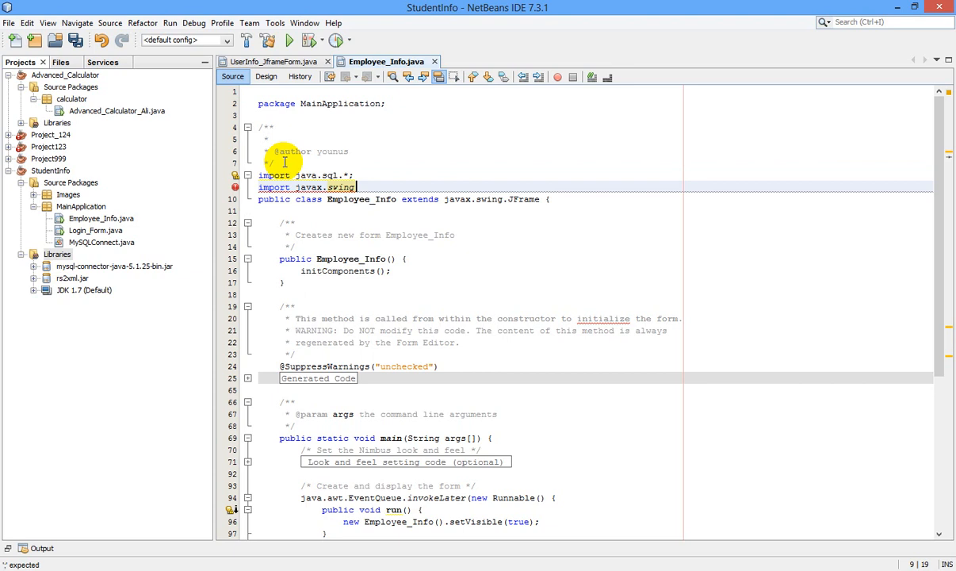
{"action": "type", "text": ".*;"}
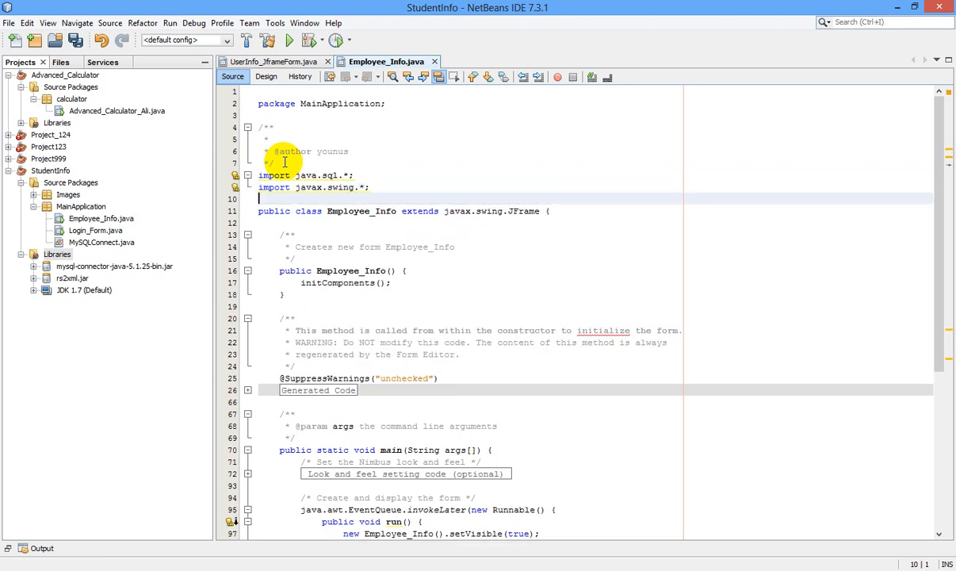
Step: Add the import for net.proteanit.sql.DbUtils
{"action": "type", "text": "impo"}
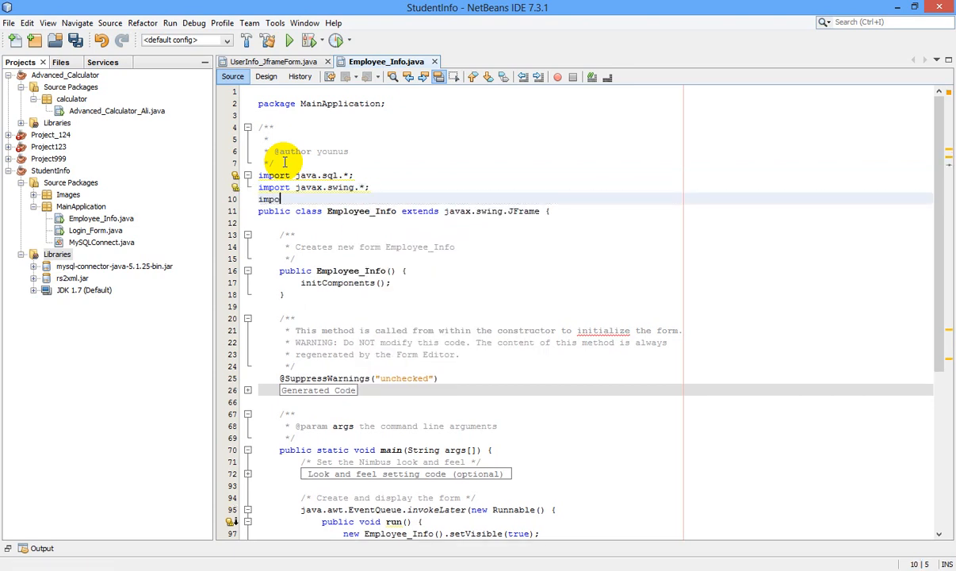
{"action": "type", "text": "rt"}
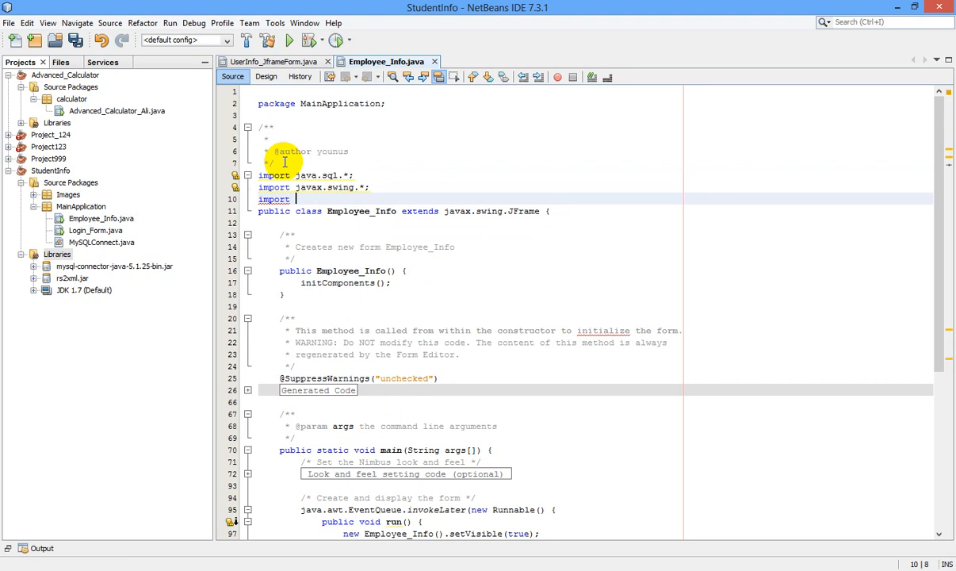
{"action": "type", "text": "net"}
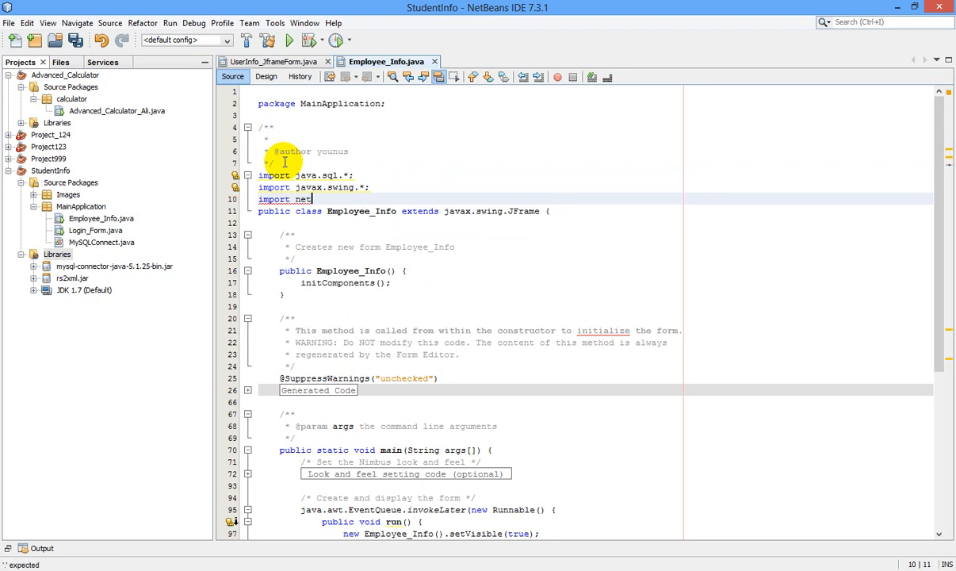
{"action": "type", "text": ".proteanit."}
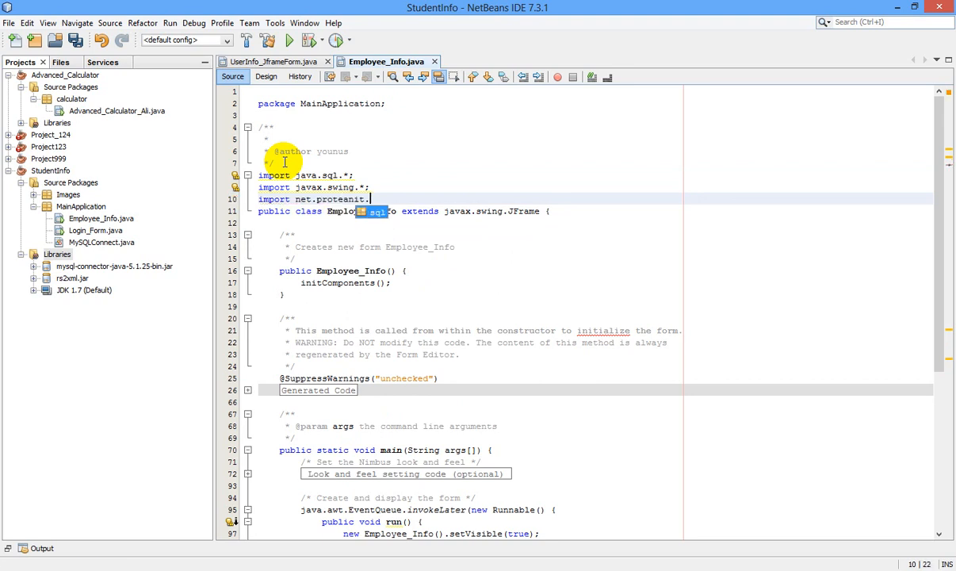
{"action": "type", "text": "sq"}
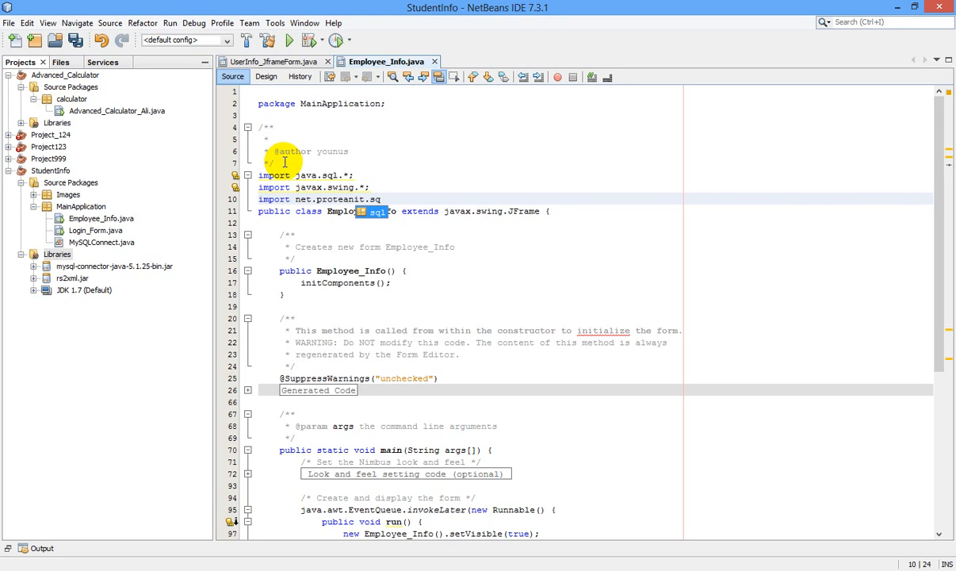
{"action": "type", "text": ".DbUtils;"}
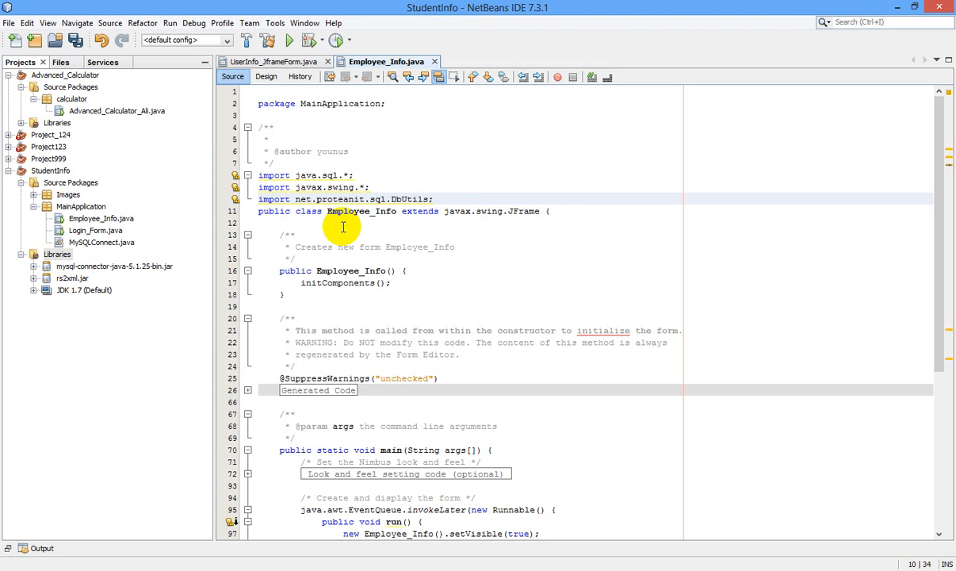
{"action": "mouse_move", "coordinate": [389, 220]}
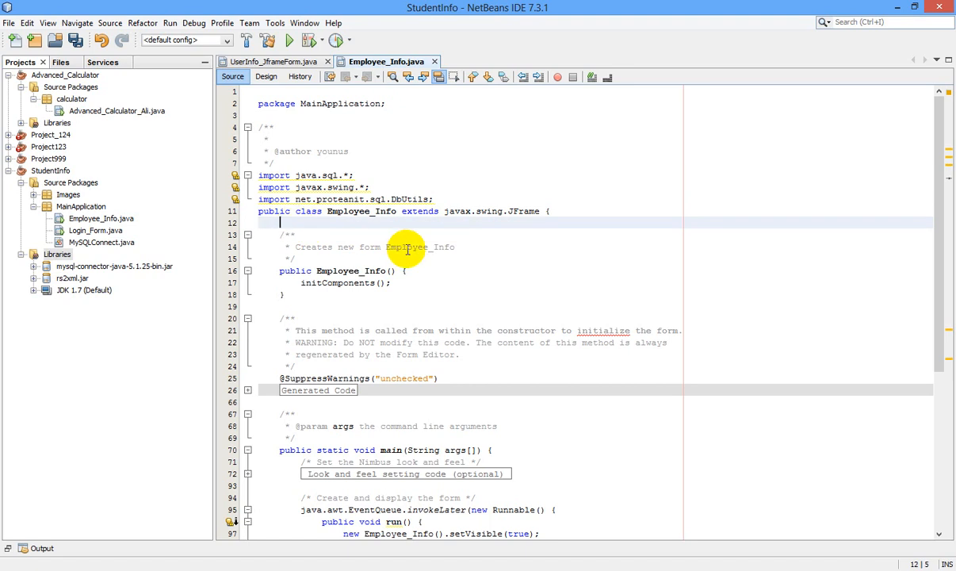
Step: Declare Connection conn=null, ResultSet rs=null and PreparedStatement pst=null in Employee_Info
{"action": "type", "text": "Con"}
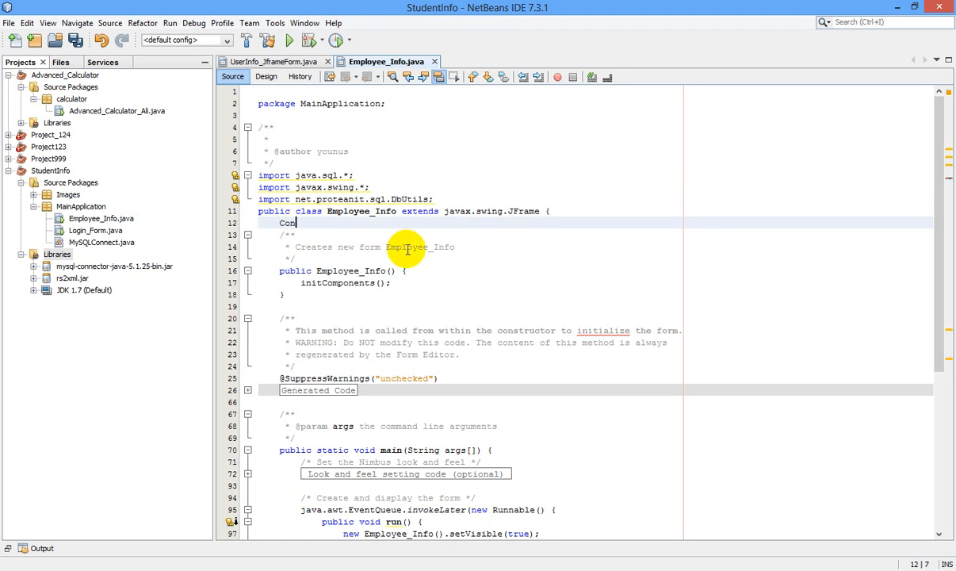
{"action": "type", "text": "nection conn=null;"}
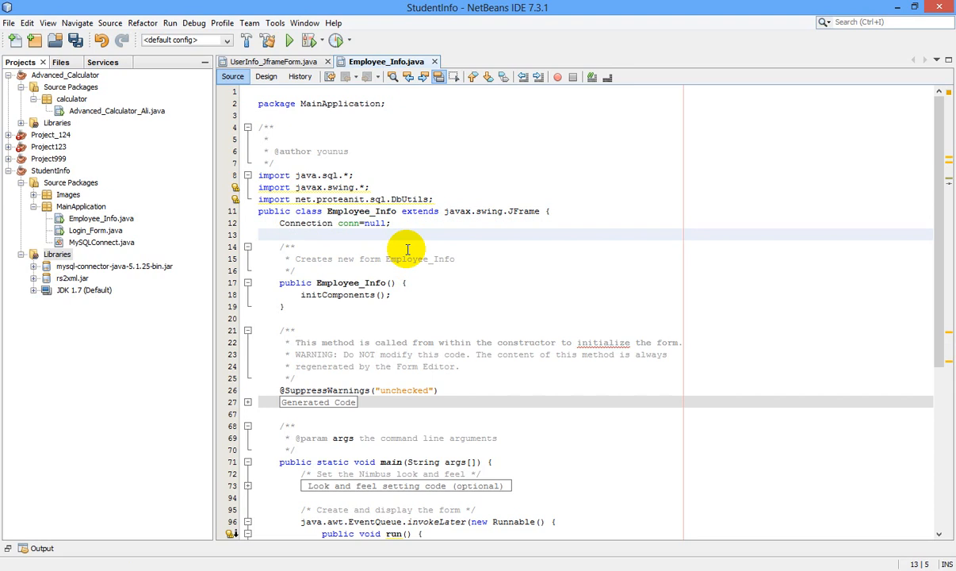
{"action": "type", "text": "Resl"}
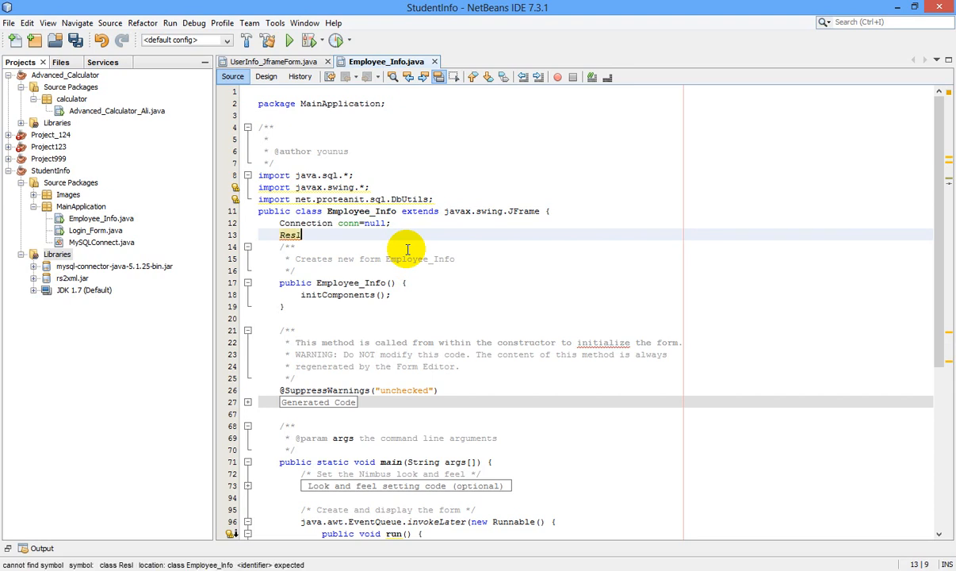
{"action": "type", "text": "ults"}
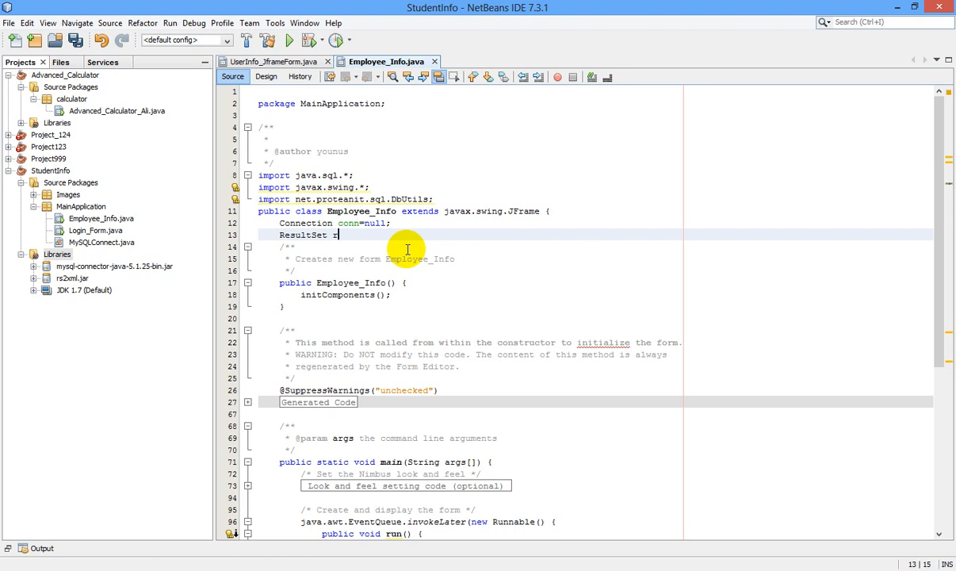
{"action": "type", "text": "s=nul"}
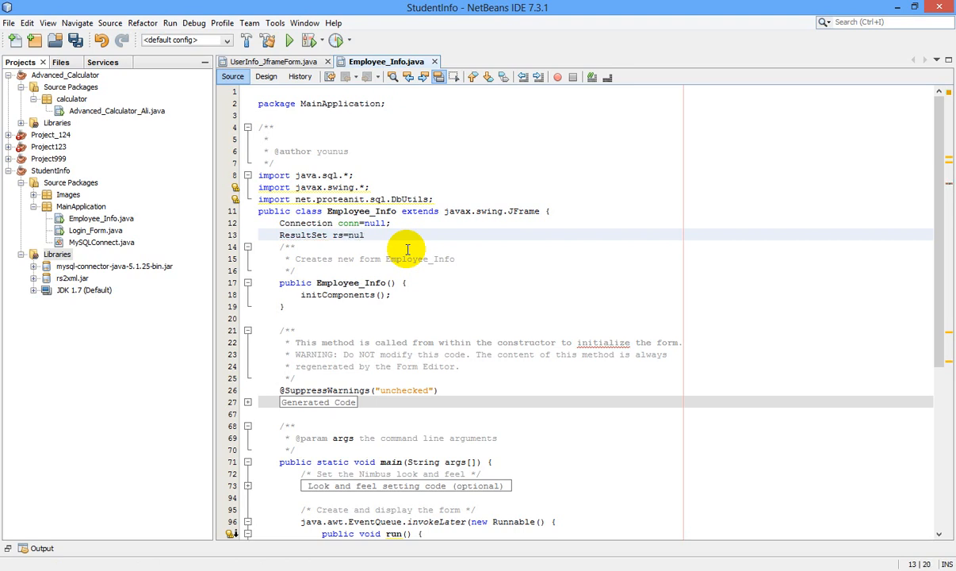
{"action": "type", "text": ";"}
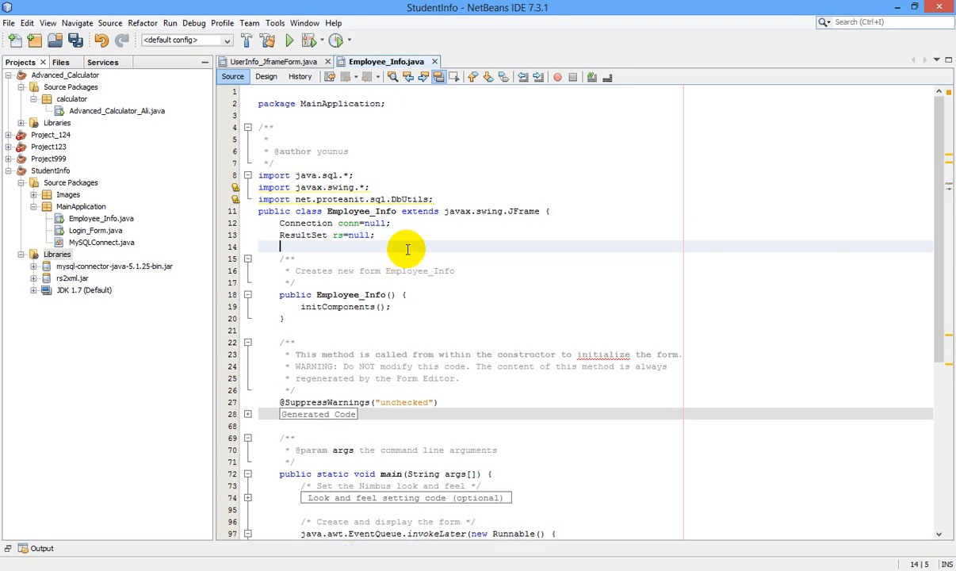
{"action": "type", "text": "Pre"}
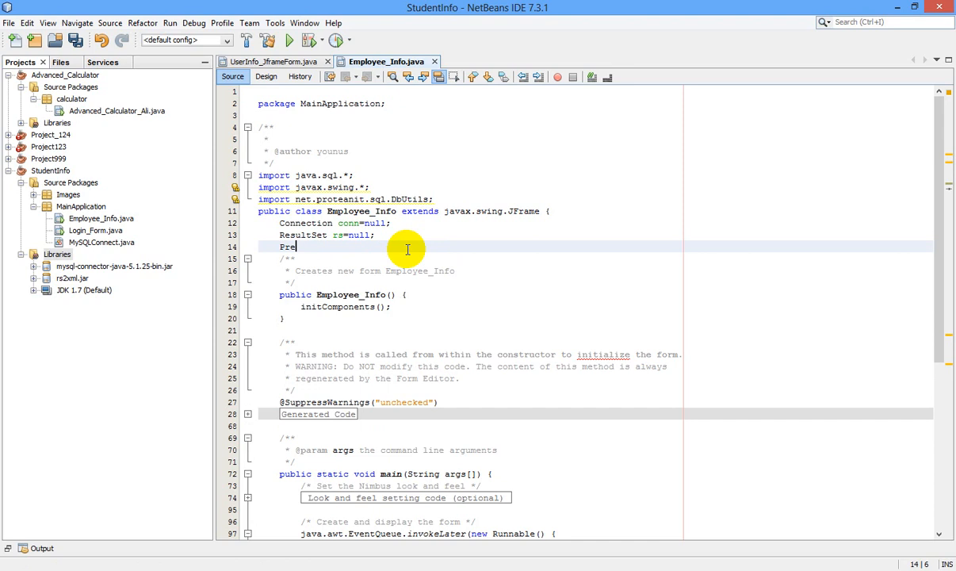
{"action": "type", "text": "paredSt"}
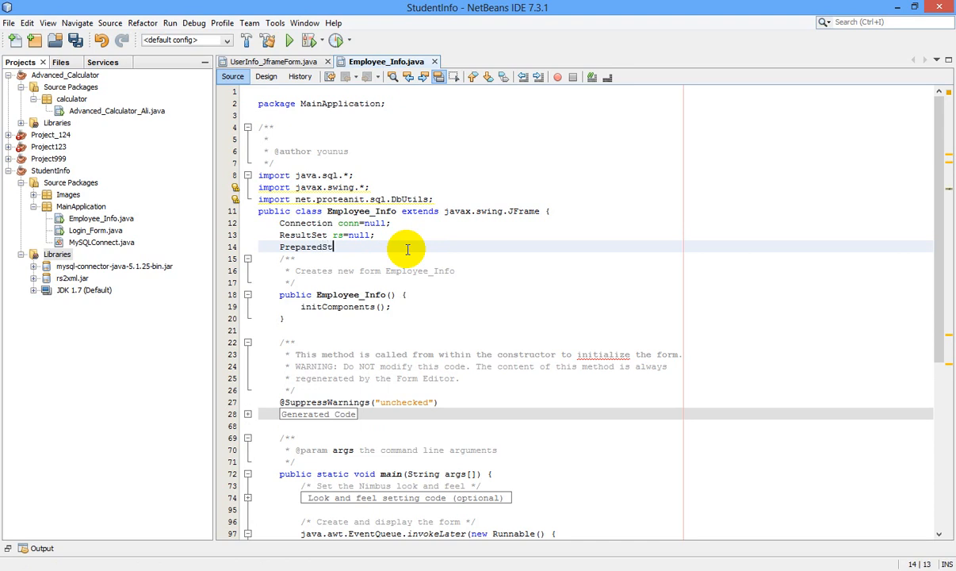
{"action": "type", "text": "atement pst=n"}
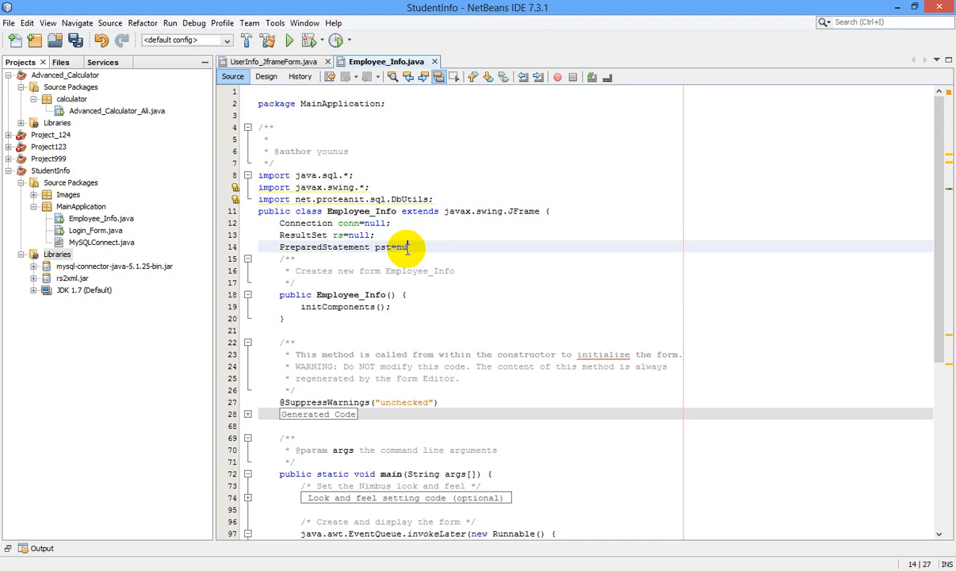
{"action": "type", "text": "ull;"}
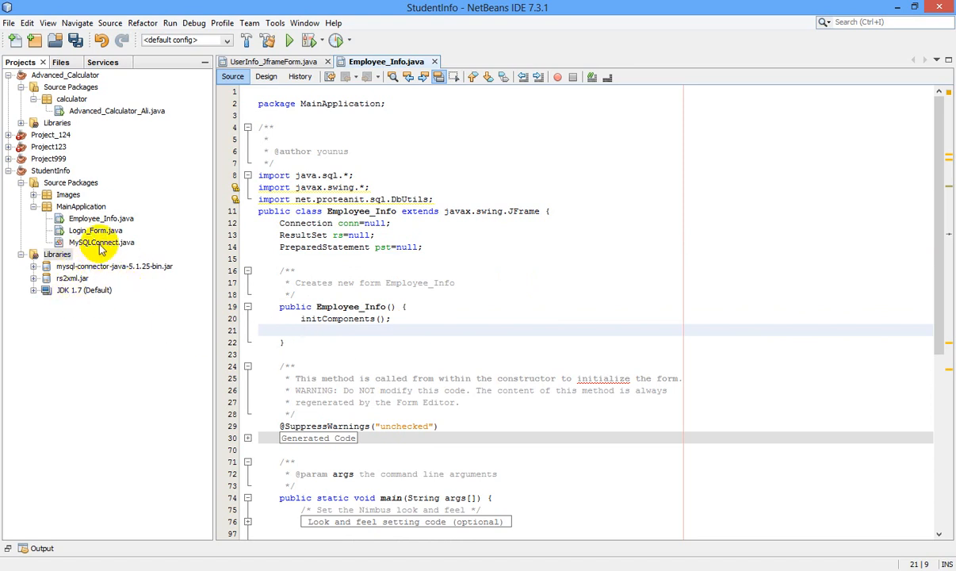
Step: Open MySQLConnect.java to view ConnectDb, then return to the Employee_Info.java editor
{"action": "double_click", "coordinate": [92, 241]}
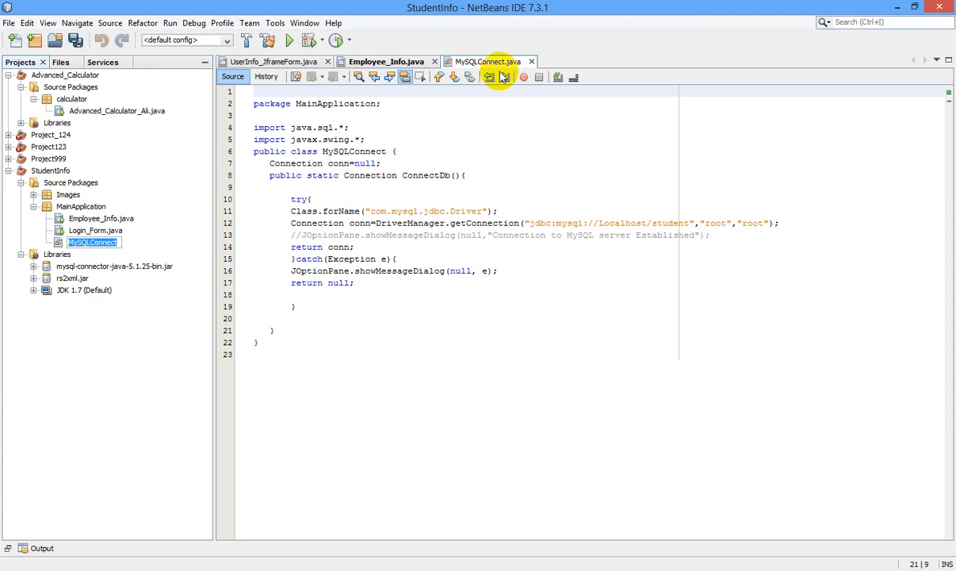
{"action": "left_click", "coordinate": [384, 61]}
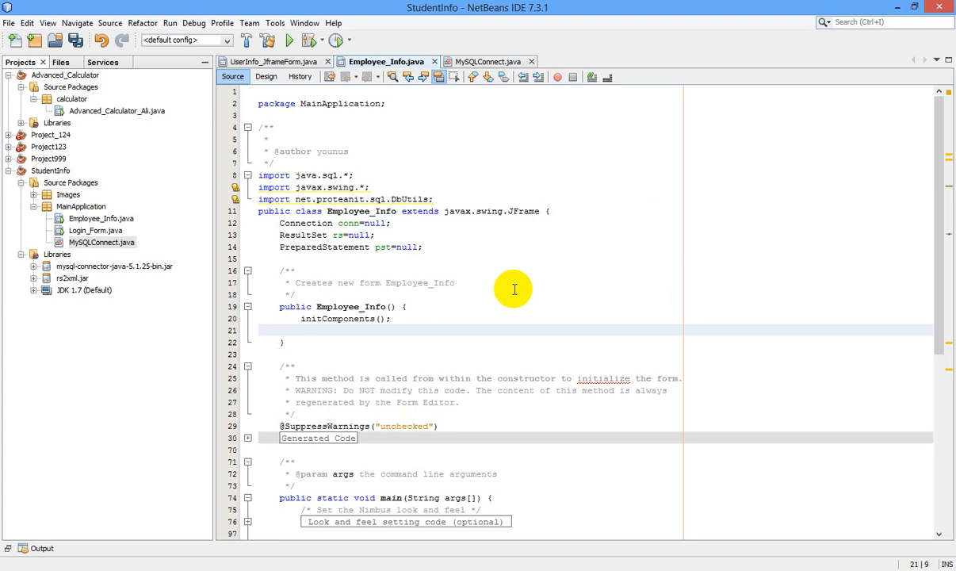
Step: Add conn=MySQLConnect.ConnectDb(); right after initComponents() in the Employee_Info constructor
{"action": "type", "text": "conn"}
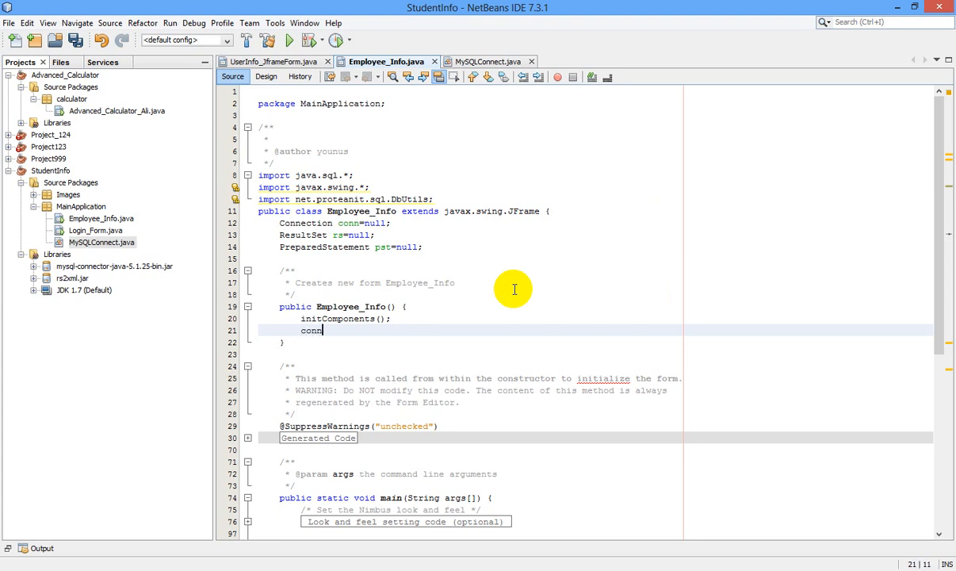
{"action": "type", "text": "="}
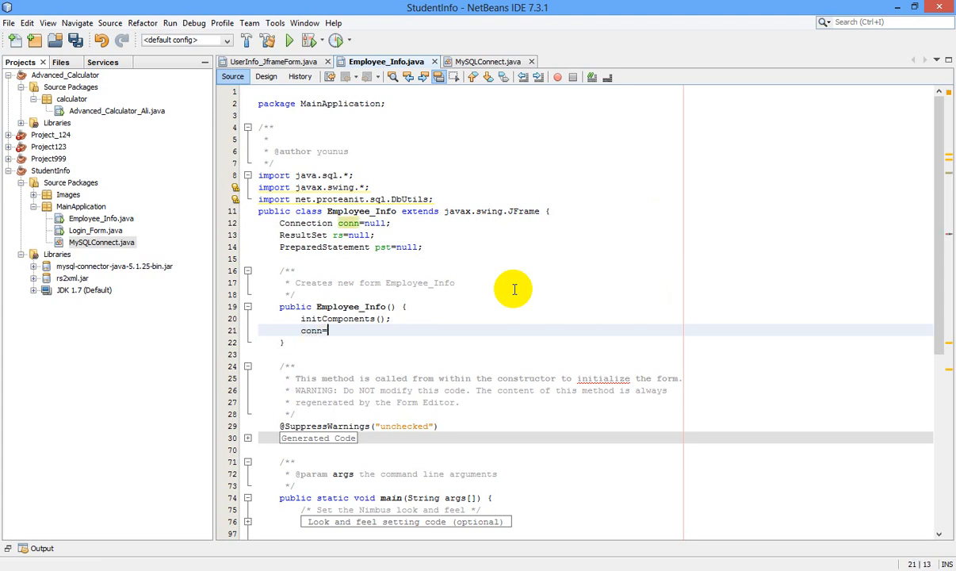
{"action": "type", "text": "M"}
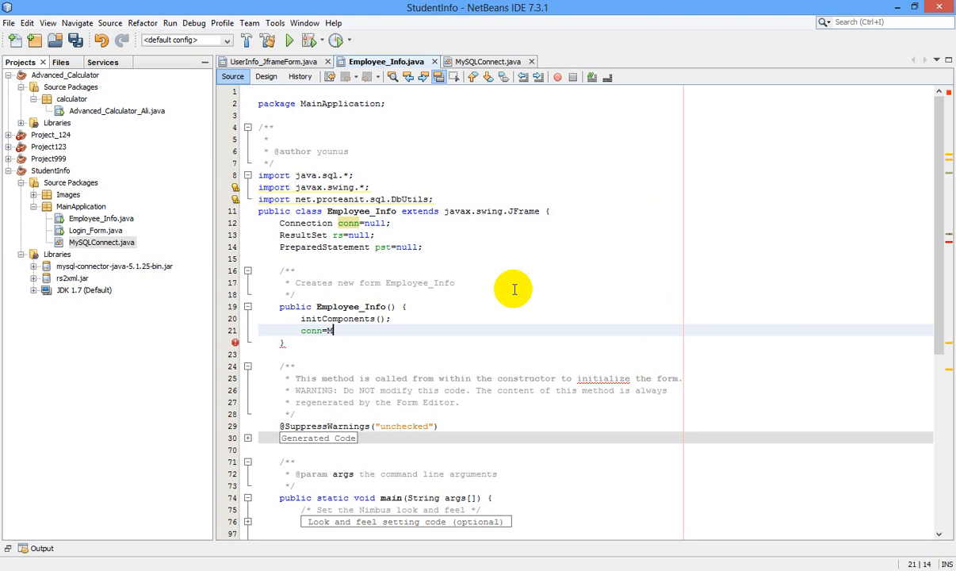
{"action": "type", "text": "ySQL"}
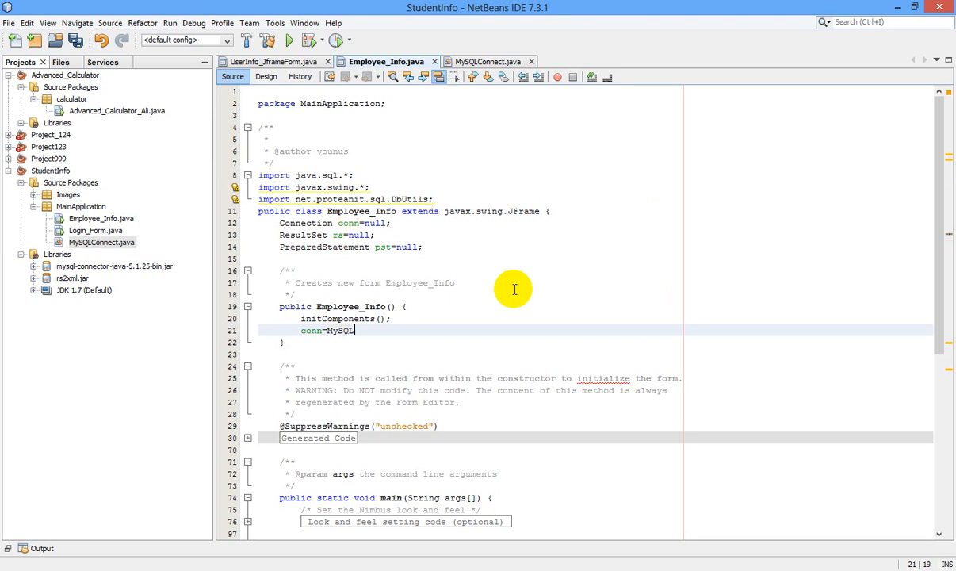
{"action": "type", "text": "Connect."}
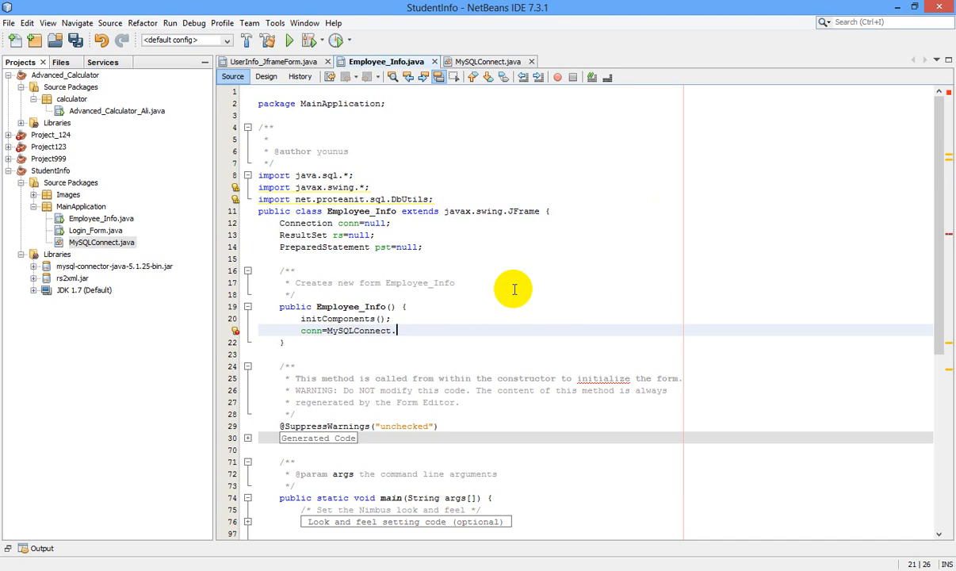
{"action": "type", "text": "ConnectDb()"}
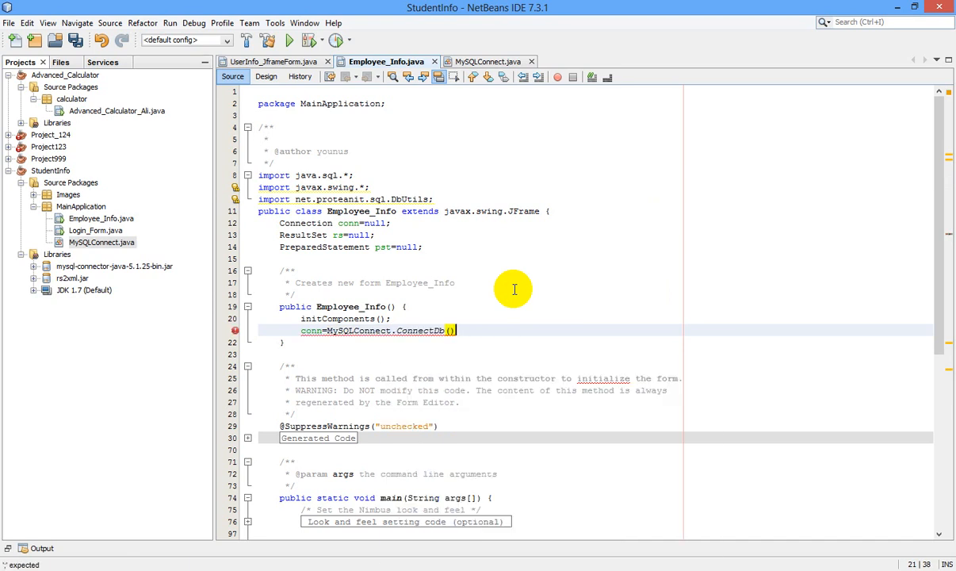
{"action": "type", "text": ";"}
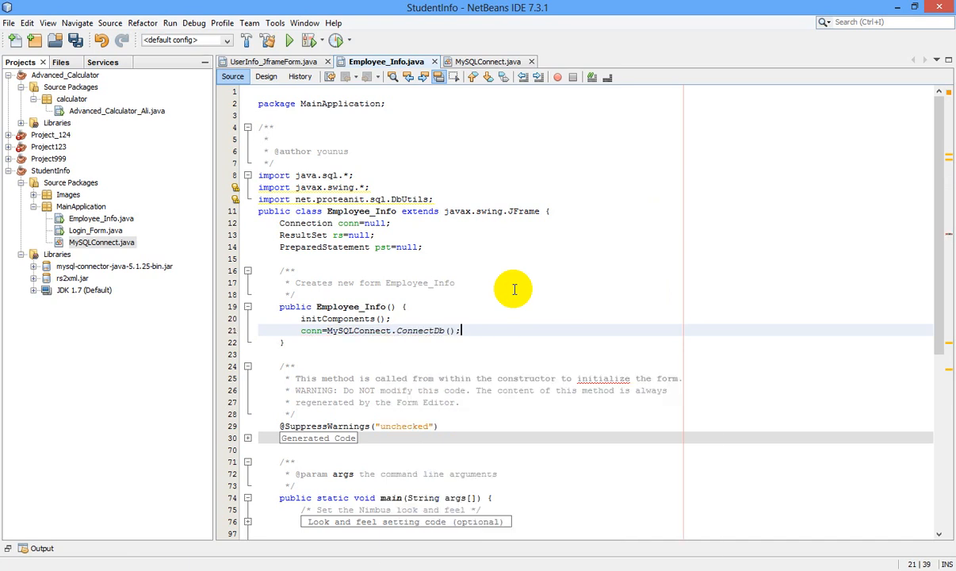
{"action": "mouse_move", "coordinate": [452, 324]}
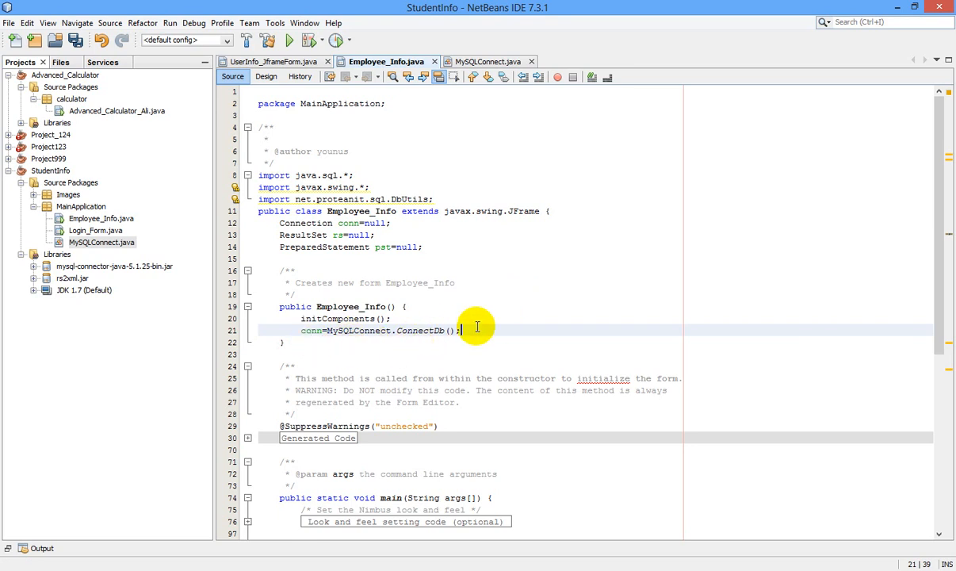
{"action": "mouse_move", "coordinate": [480, 322]}
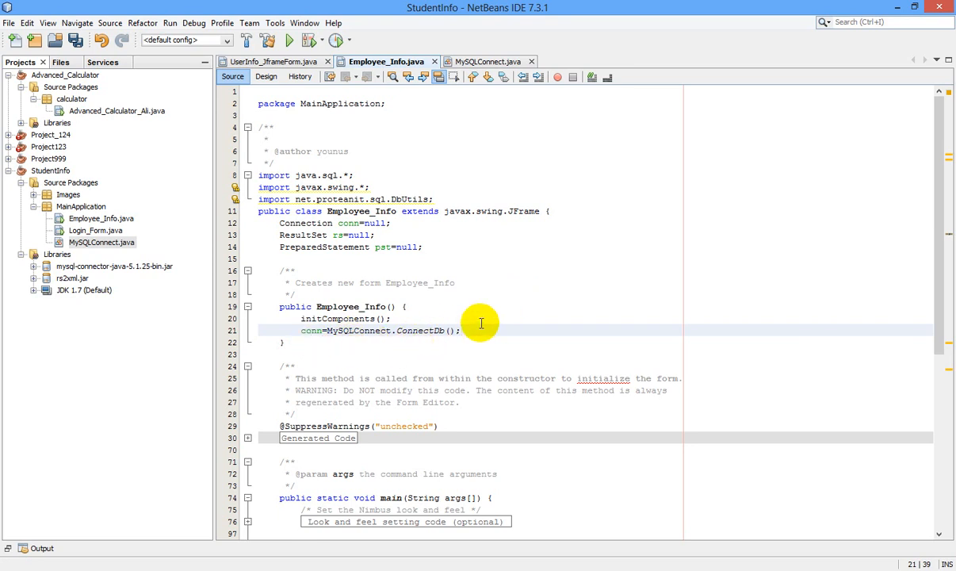
{"action": "scroll", "scroll_direction": "down", "scroll_amount": 3}
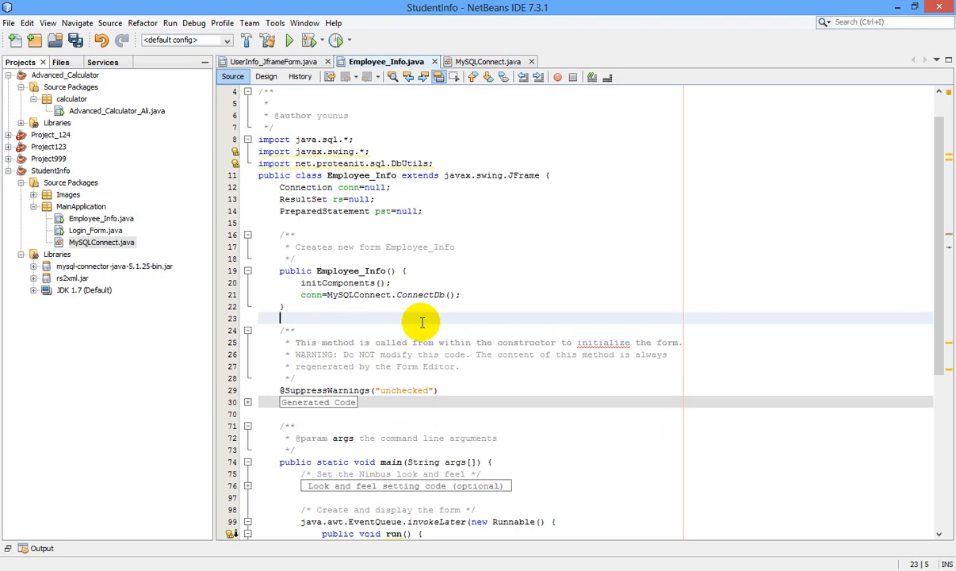
Step: Declare private void Update_Table() containing an empty try block and catch(Exception e)
{"action": "type", "text": "priv"}
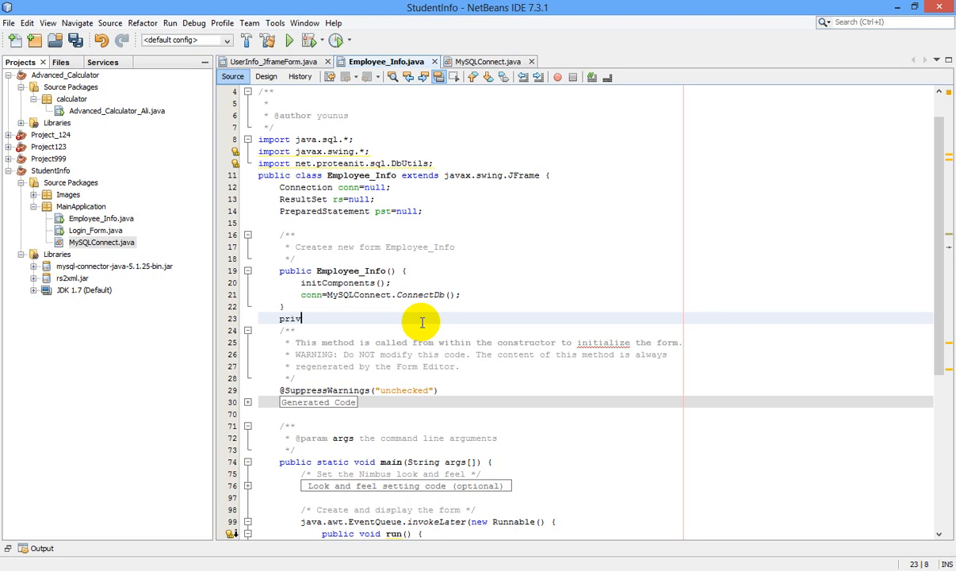
{"action": "type", "text": "ate void Up"}
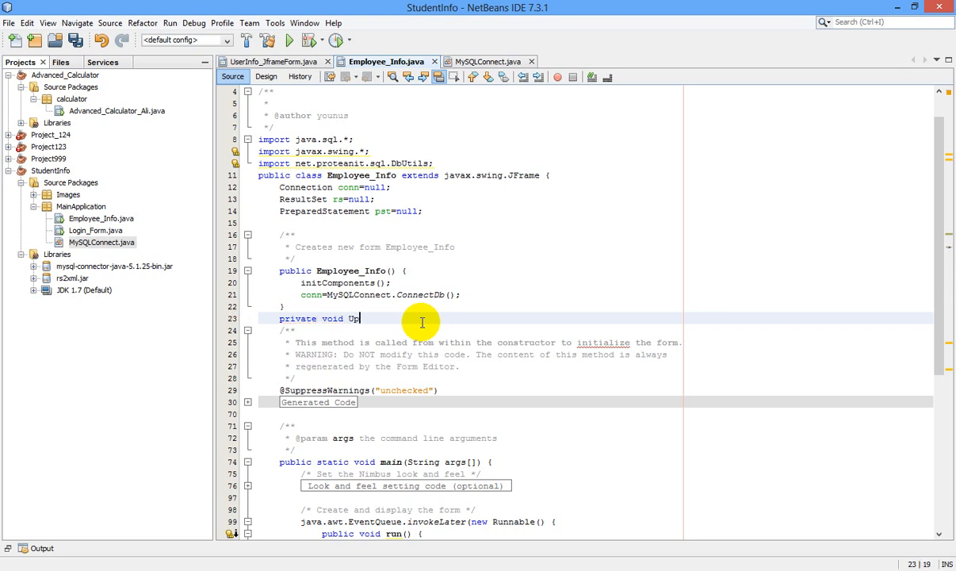
{"action": "type", "text": "date_"}
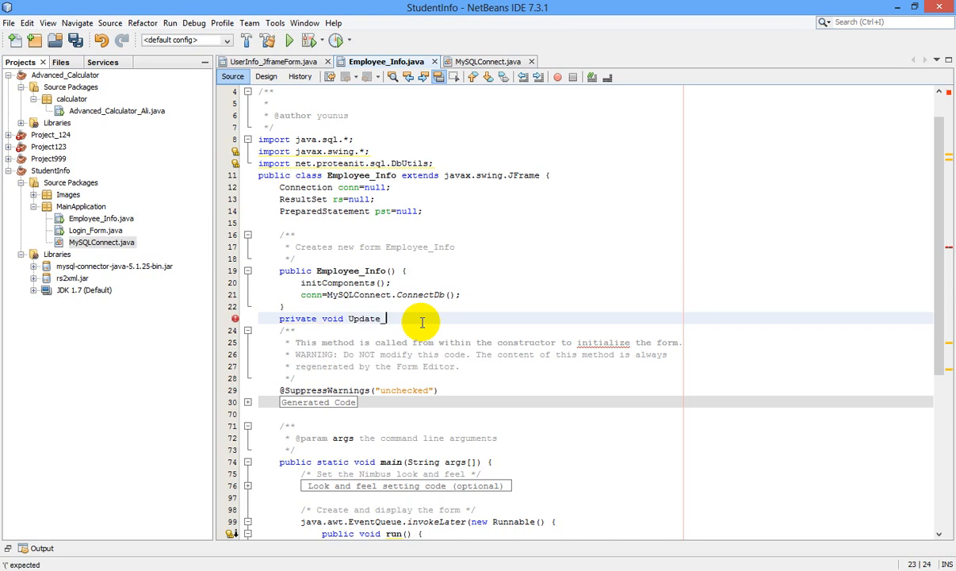
{"action": "type", "text": "Table"}
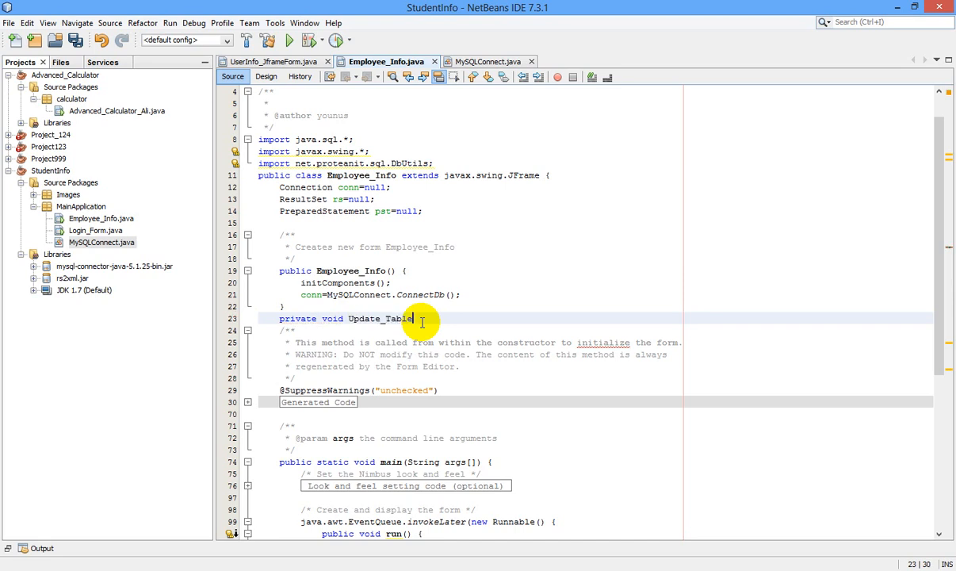
{"action": "type", "text": "(){"}
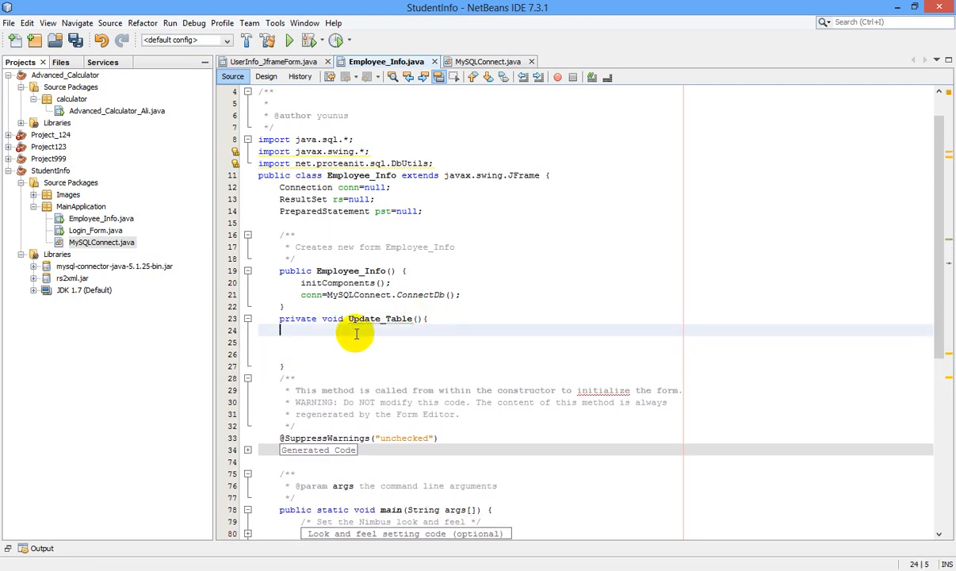
{"action": "mouse_move", "coordinate": [519, 197]}
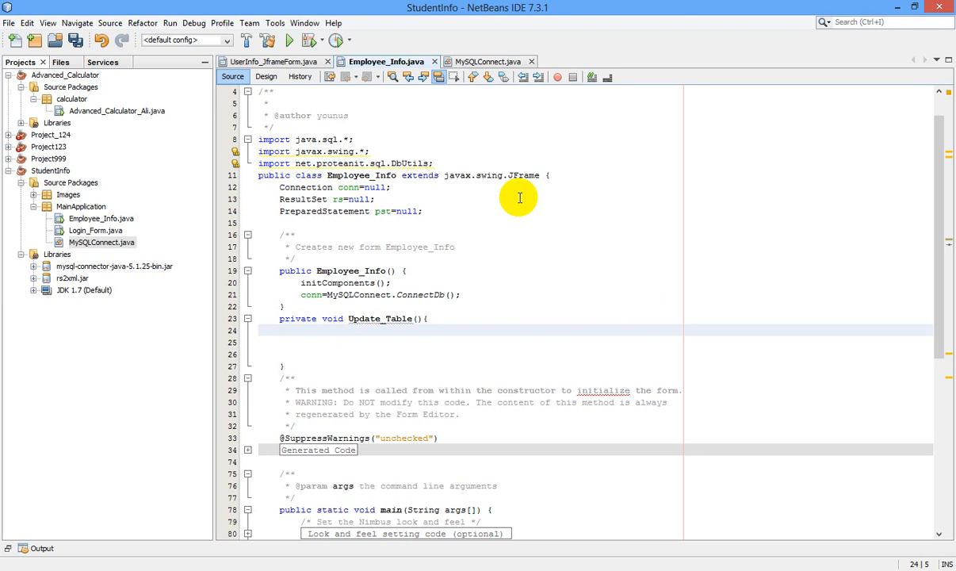
{"action": "type", "text": "try"}
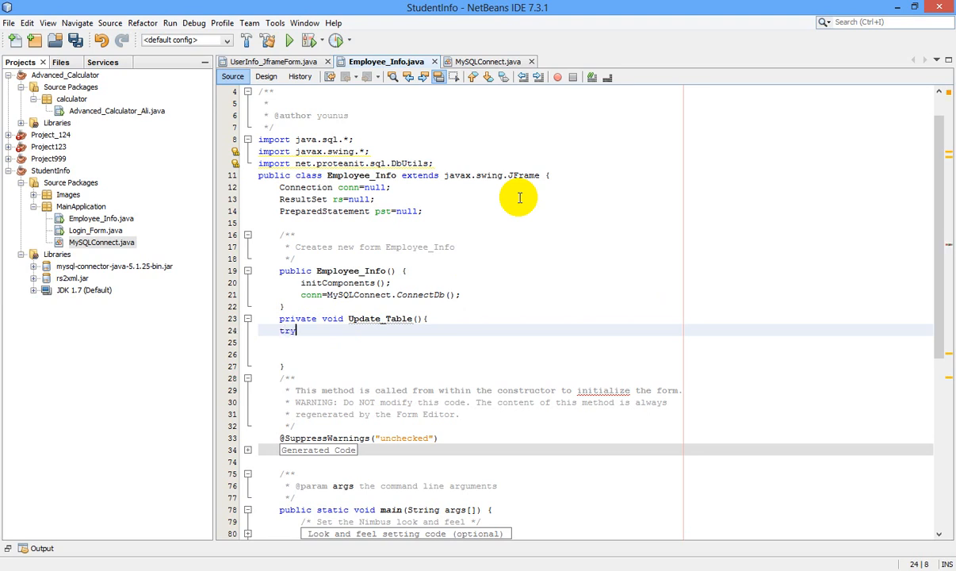
{"action": "type", "text": "{"}
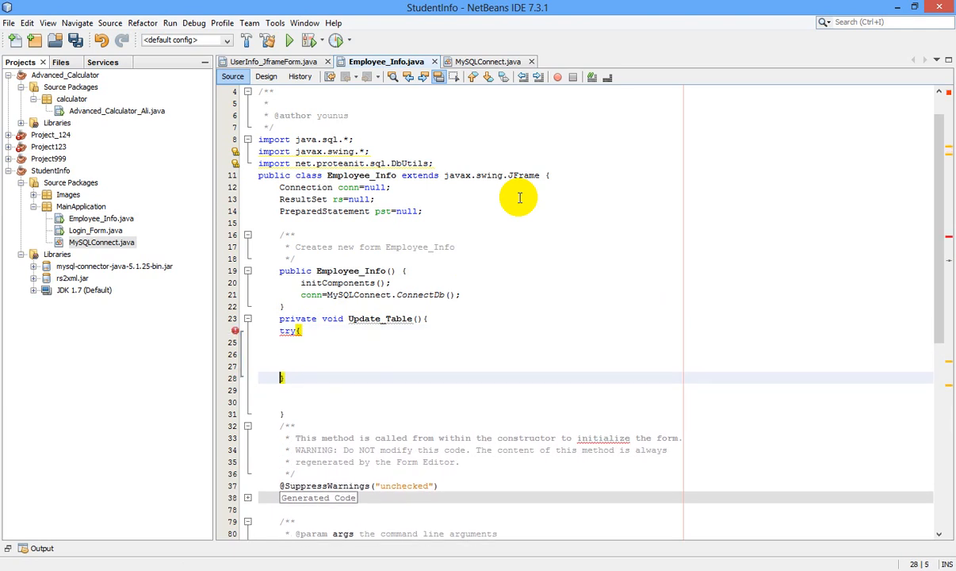
{"action": "type", "text": "ca"}
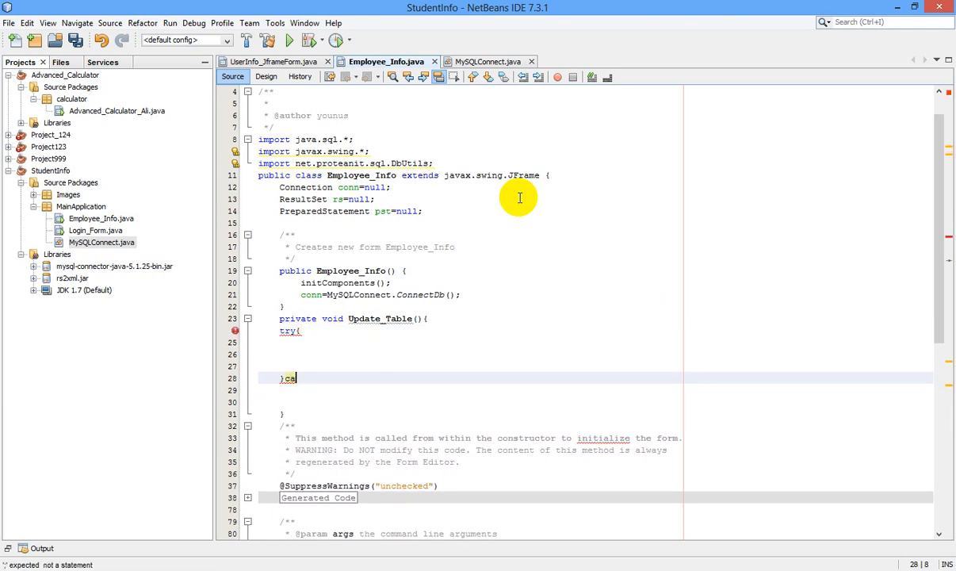
{"action": "type", "text": "tch()"}
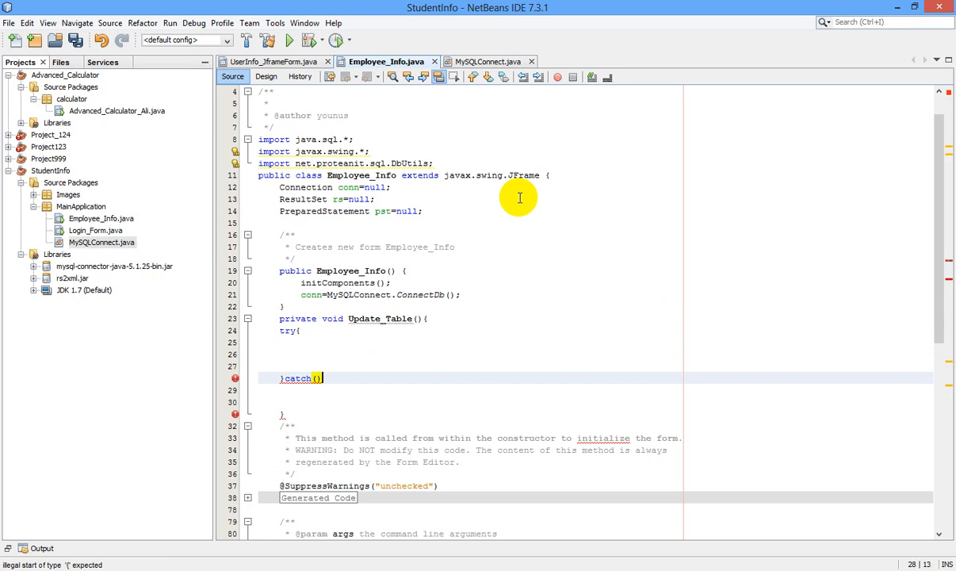
{"action": "type", "text": "{"}
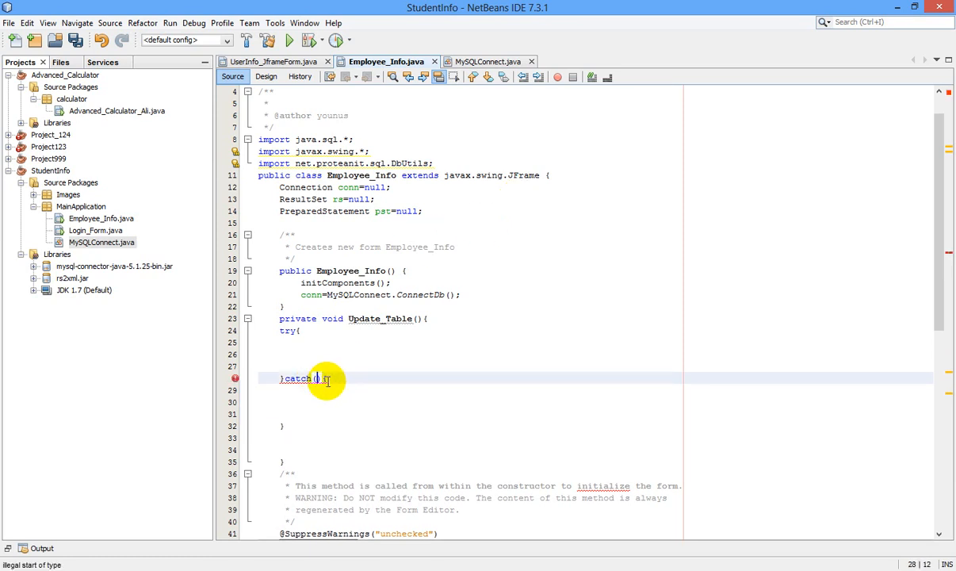
{"action": "type", "text": "Exception e"}
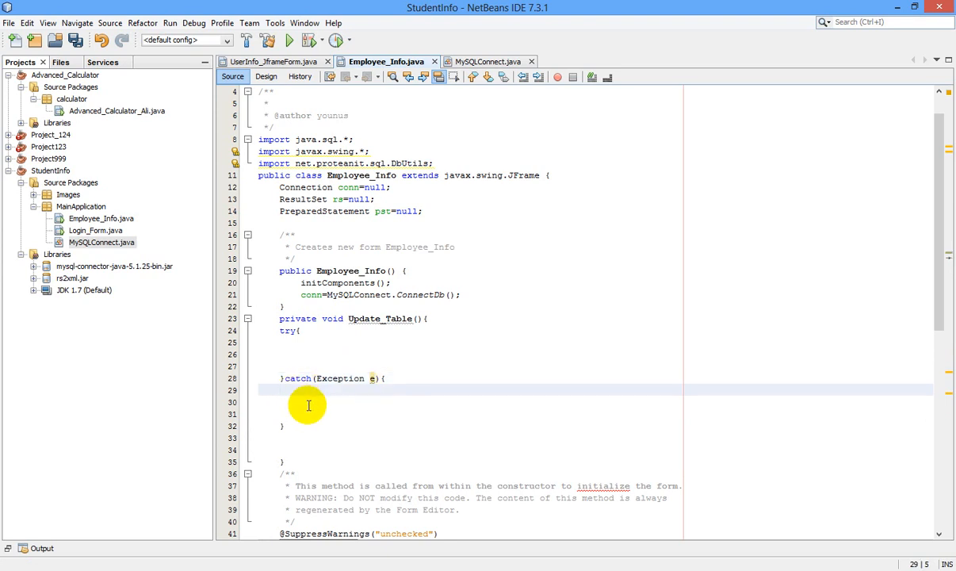
Step: Make the catch block call JOptionPane.showMessageDialog(null, e)
{"action": "type", "text": "JOptionPane.sh"}
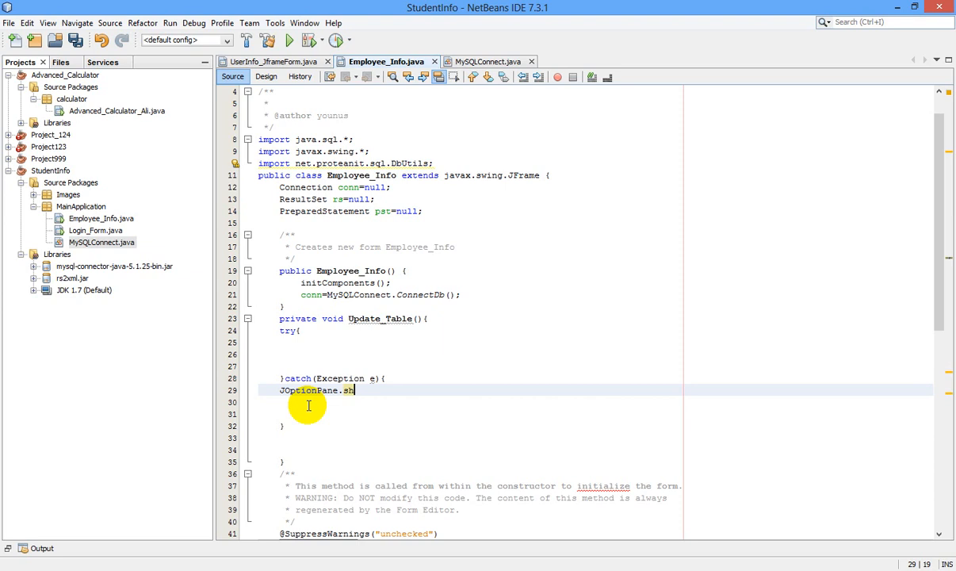
{"action": "key", "text": "BackSpace"}
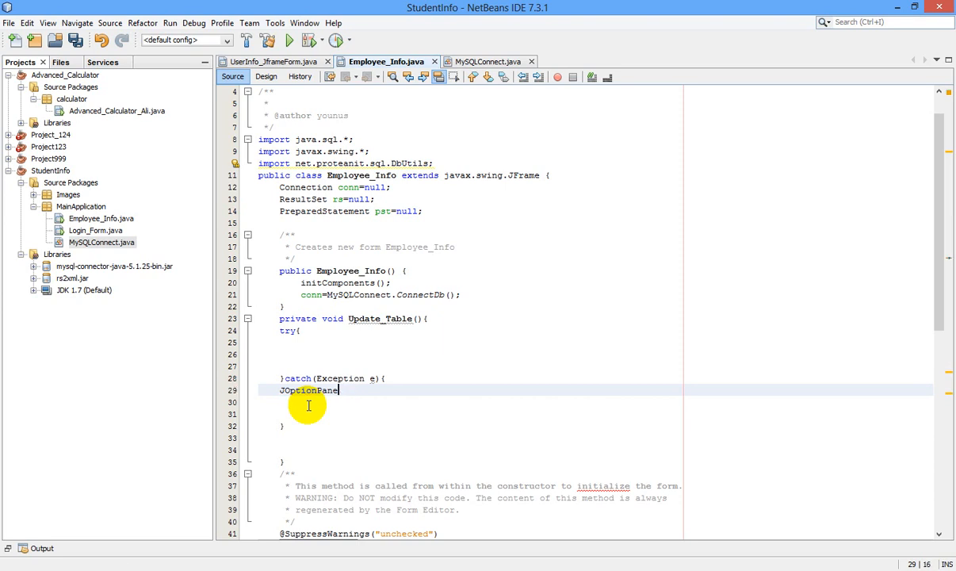
{"action": "type", "text": ".sh"}
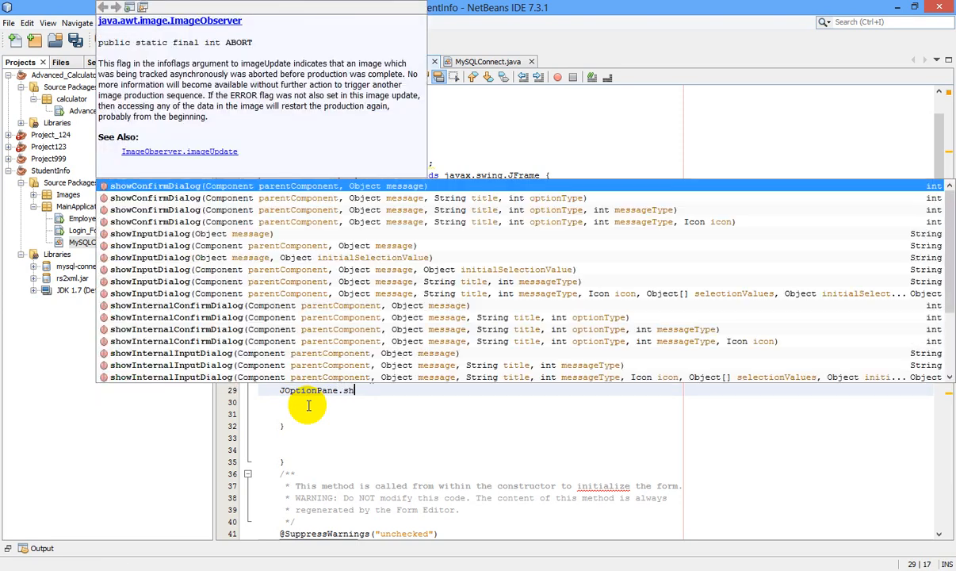
{"action": "type", "text": "owMessageDialog(null, e);"}
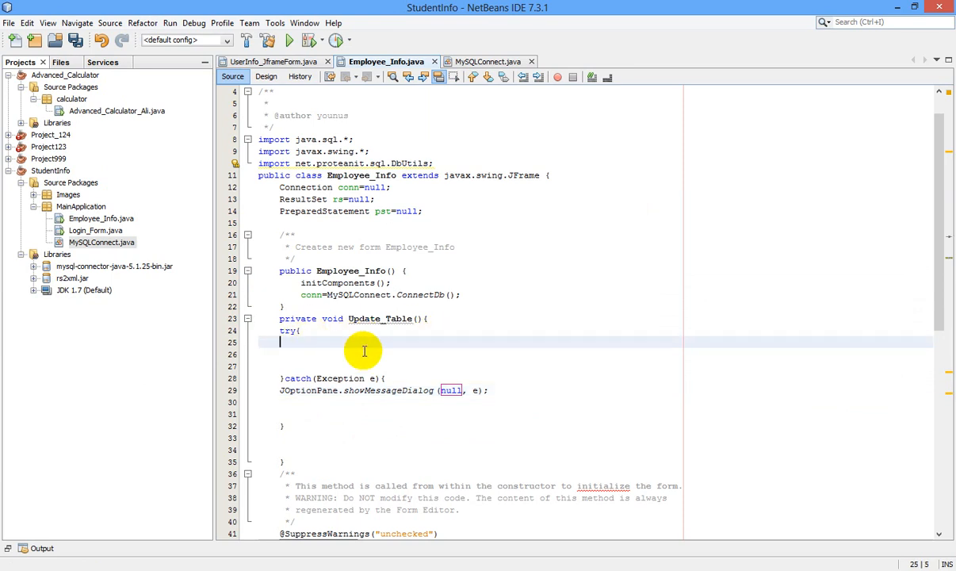
Step: Start the try block with String sql="select * from "
{"action": "type", "text": "String"}
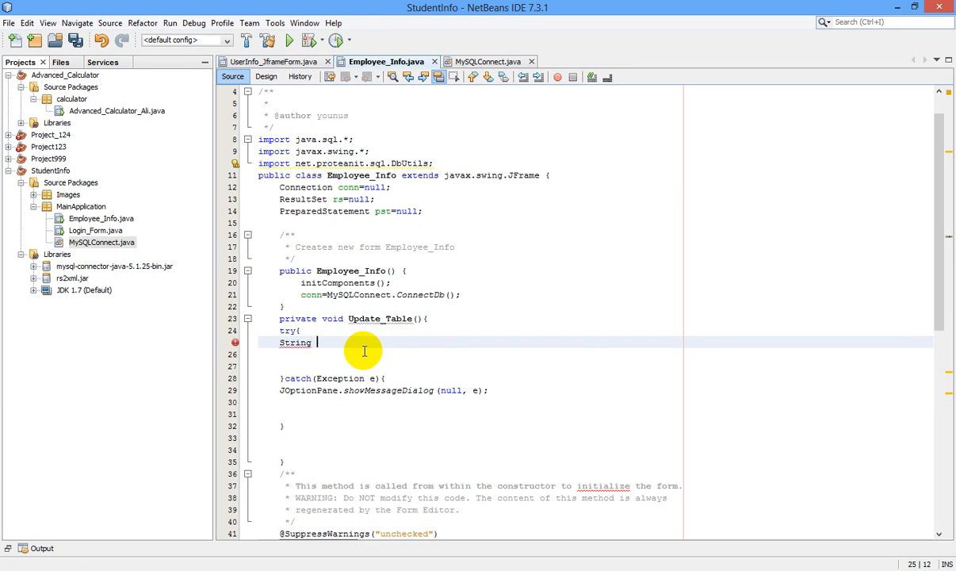
{"action": "type", "text": "sql="}
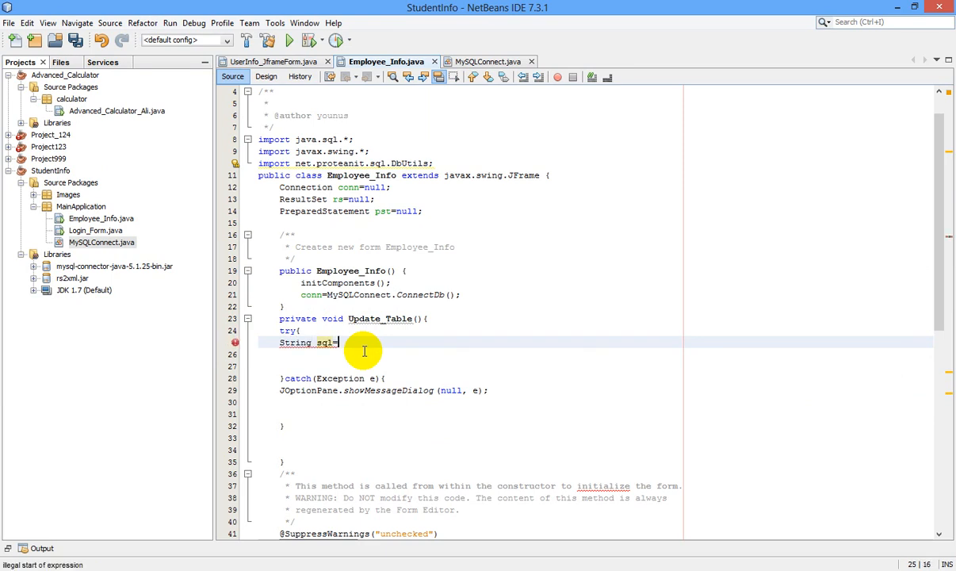
{"action": "type", "text": "=\"\""}
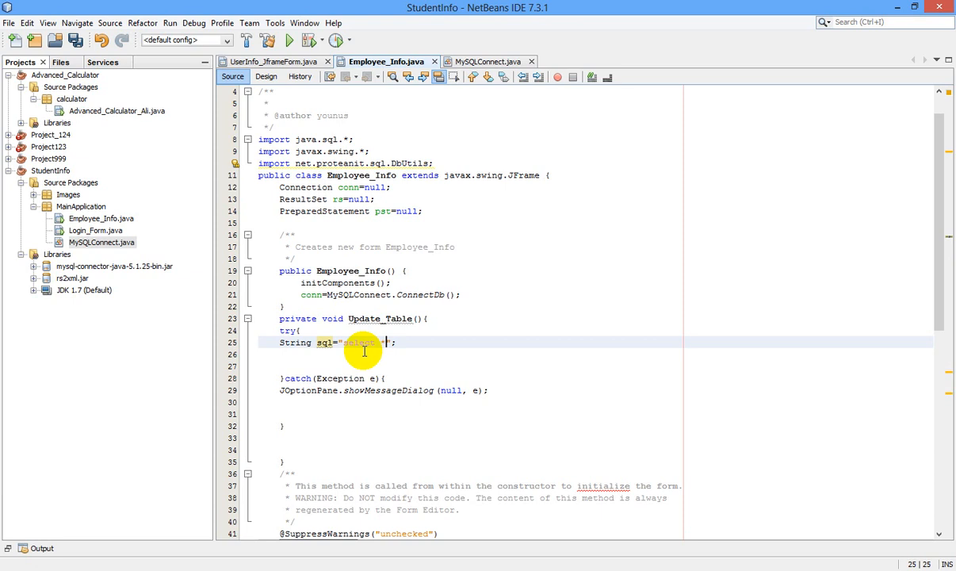
{"action": "type", "text": "from"}
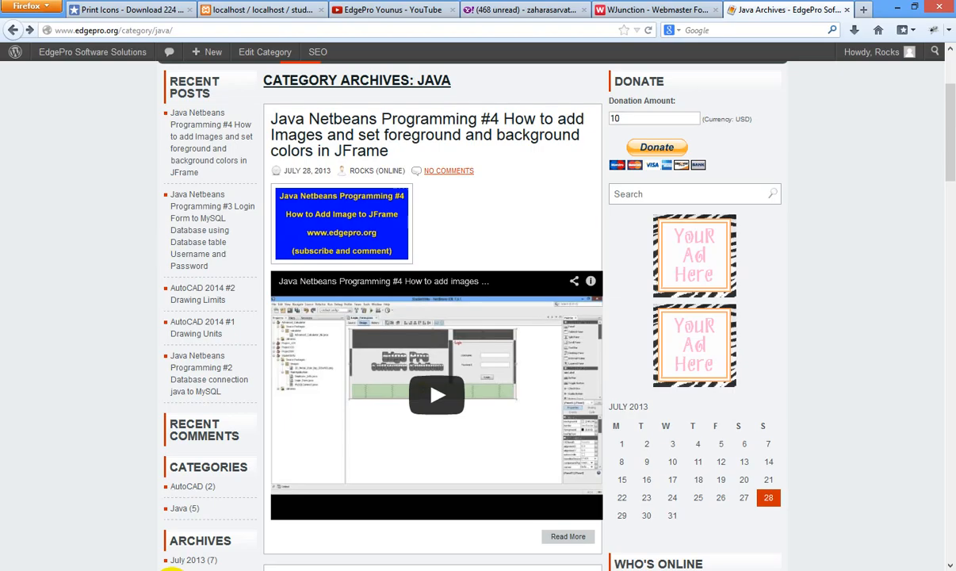
{"action": "mouse_move", "coordinate": [230, 9]}
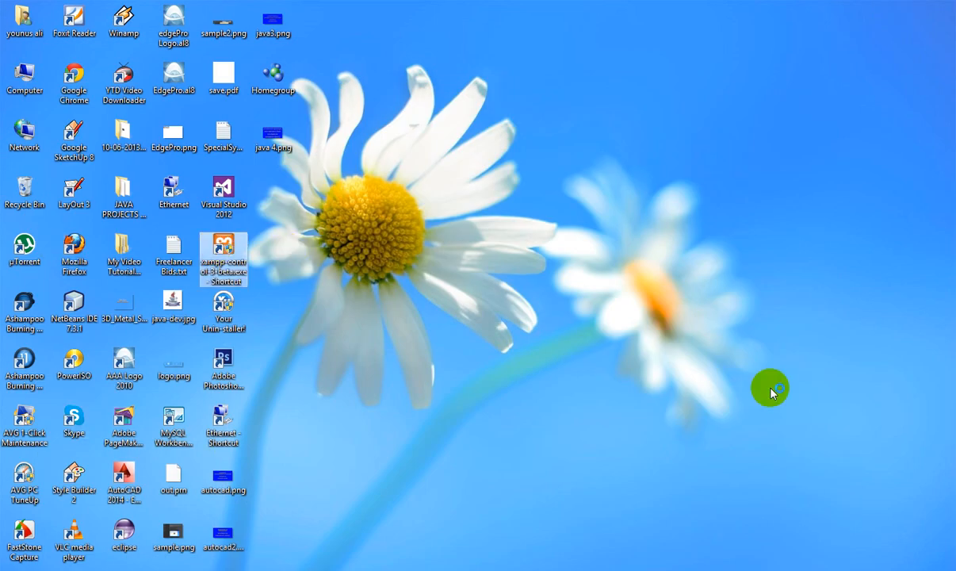
Step: Open the XAMPP Control Panel and start the Apache server
{"action": "double_click", "coordinate": [223, 252]}
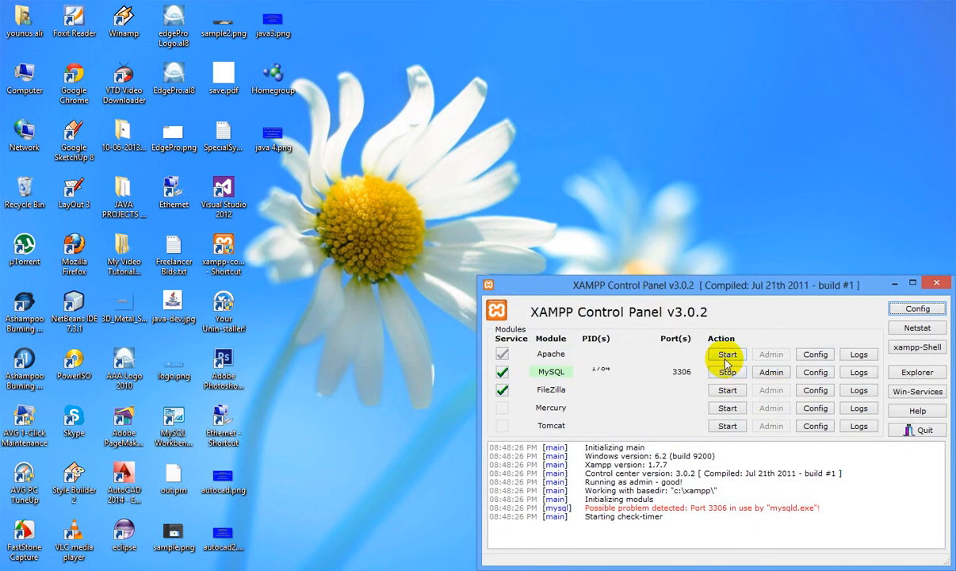
{"action": "left_click", "coordinate": [726, 354]}
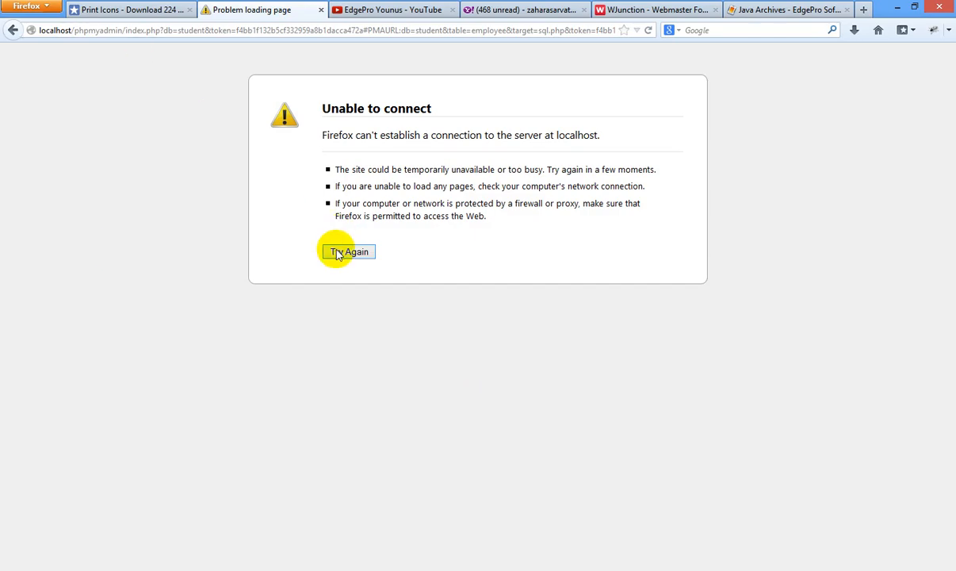
Step: Reload phpMyAdmin, log in as root, and browse the student database's employee table
{"action": "left_click", "coordinate": [348, 251]}
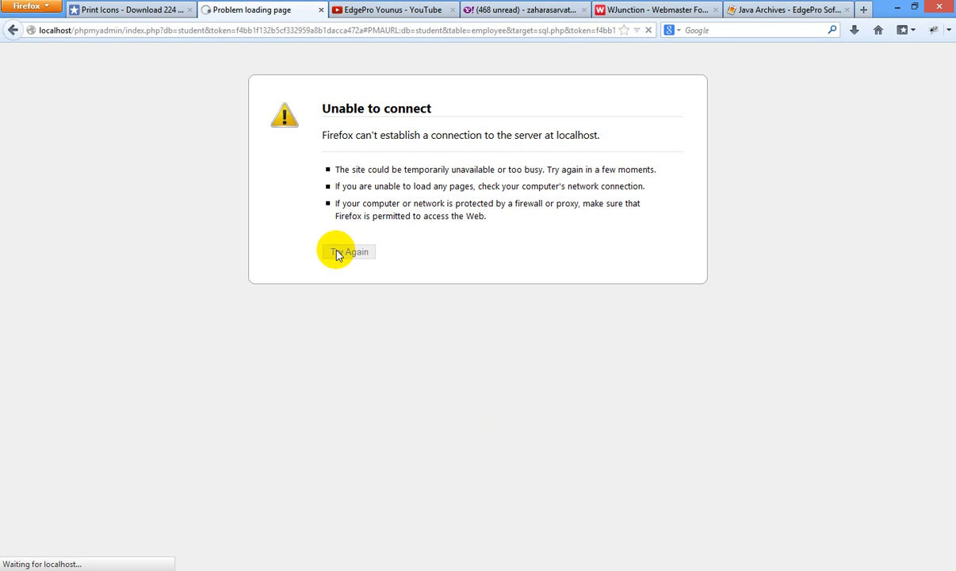
{"action": "left_click", "coordinate": [349, 251]}
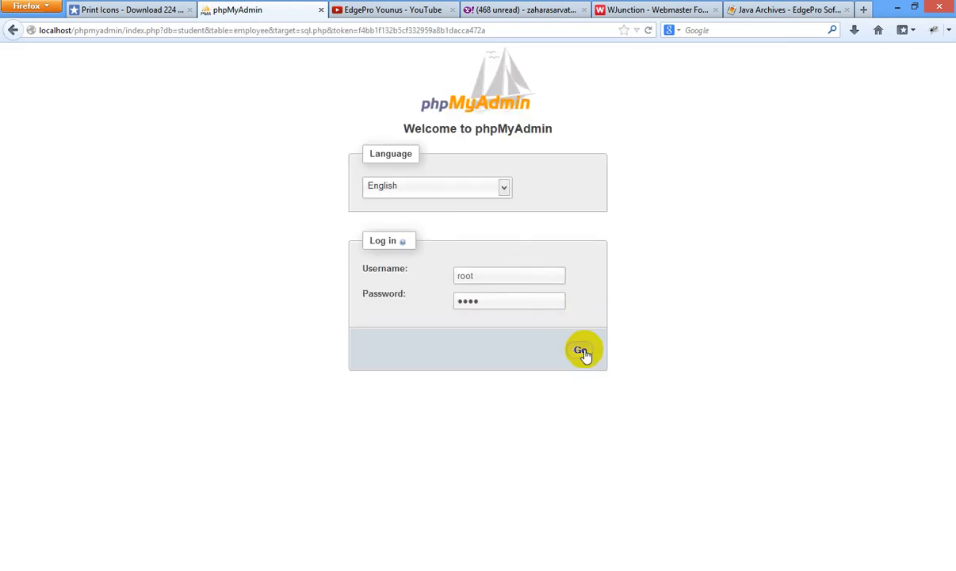
{"action": "left_click", "coordinate": [583, 349]}
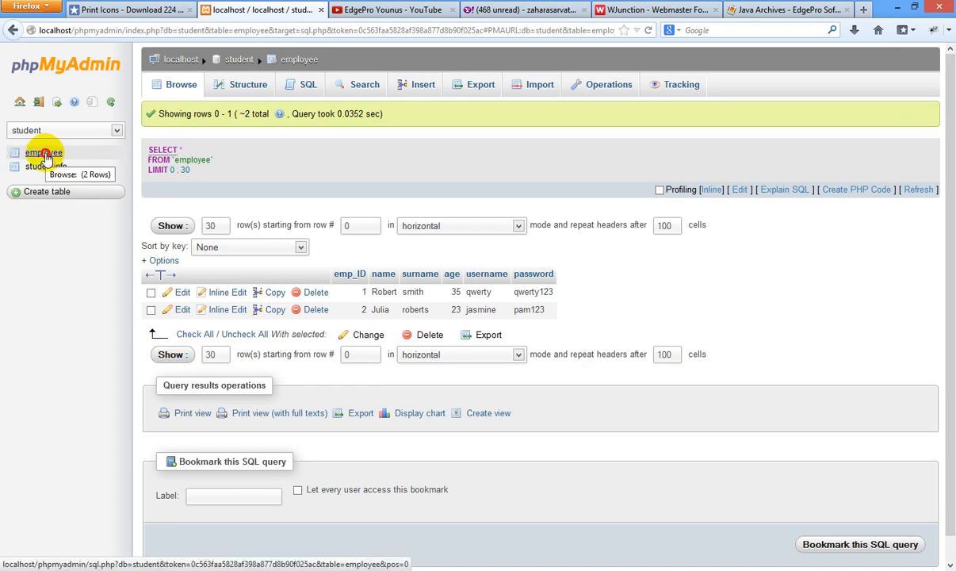
{"action": "left_click", "coordinate": [41, 153]}
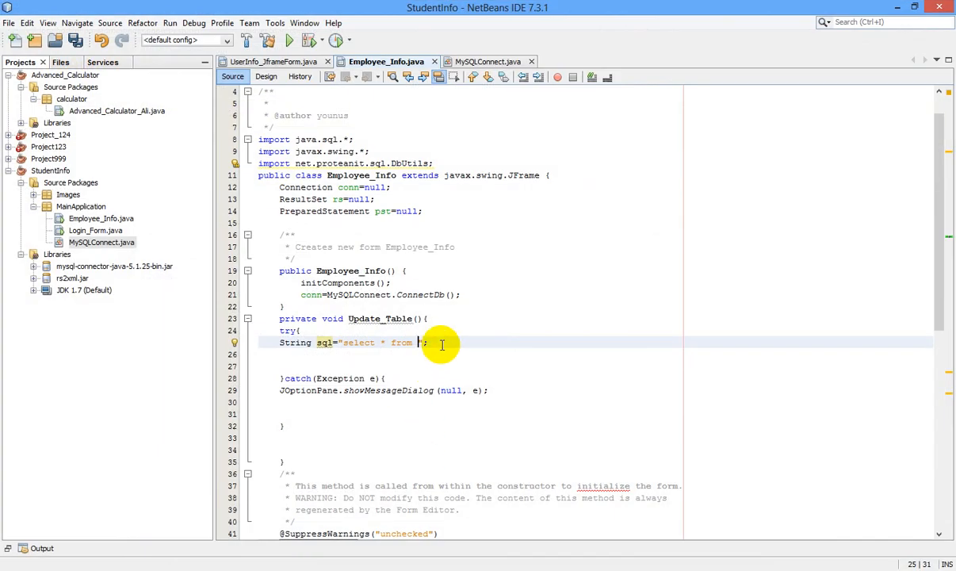
Step: Finish the query as "select * from employee" and add pst=conn.prepareStatement(sql);
{"action": "type", "text": "employee"}
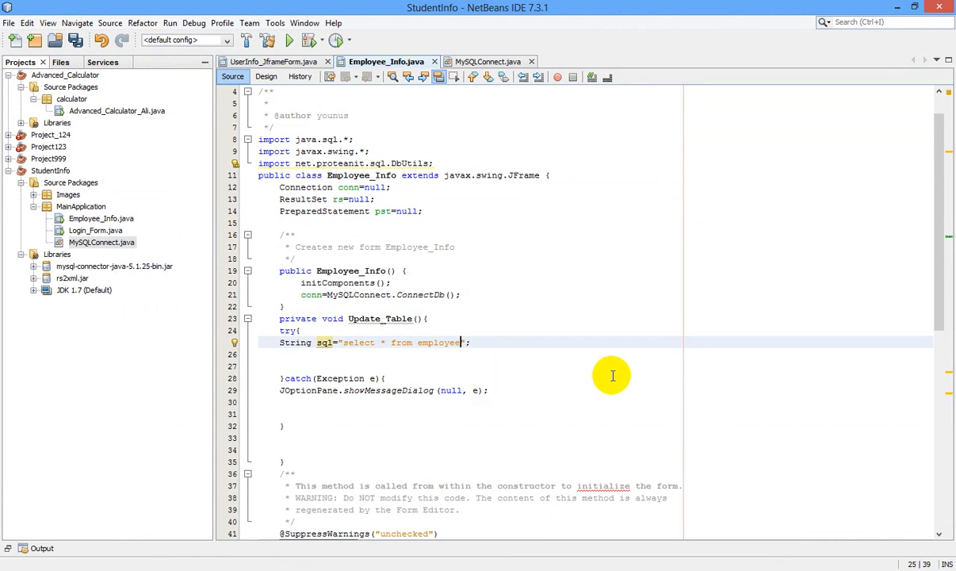
{"action": "left_click", "coordinate": [467, 342]}
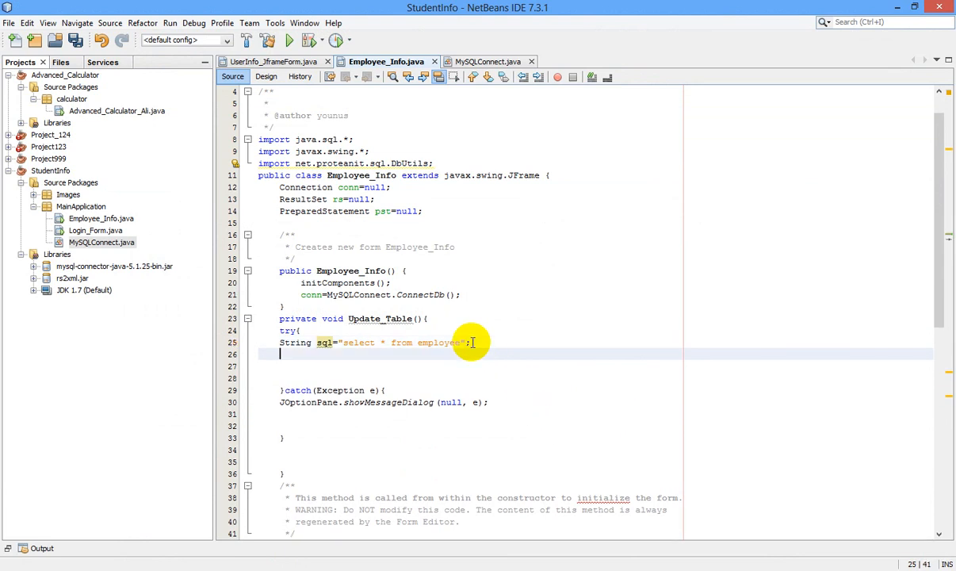
{"action": "type", "text": "pst"}
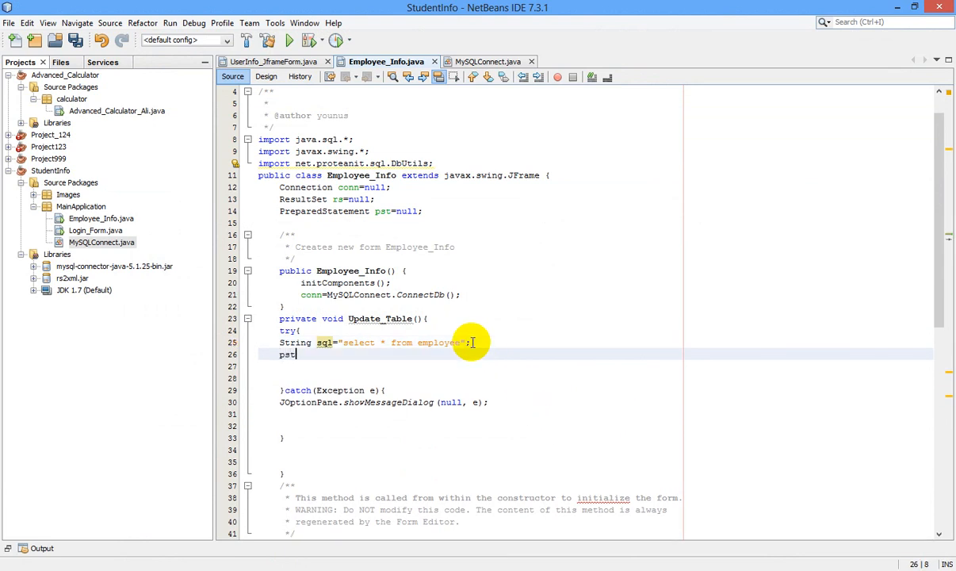
{"action": "type", "text": "=con"}
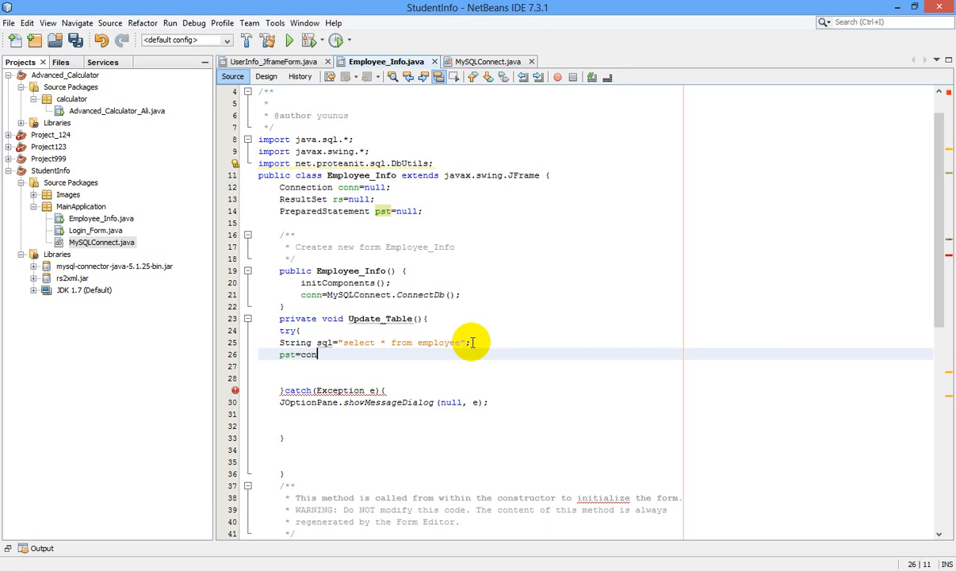
{"action": "type", "text": "."}
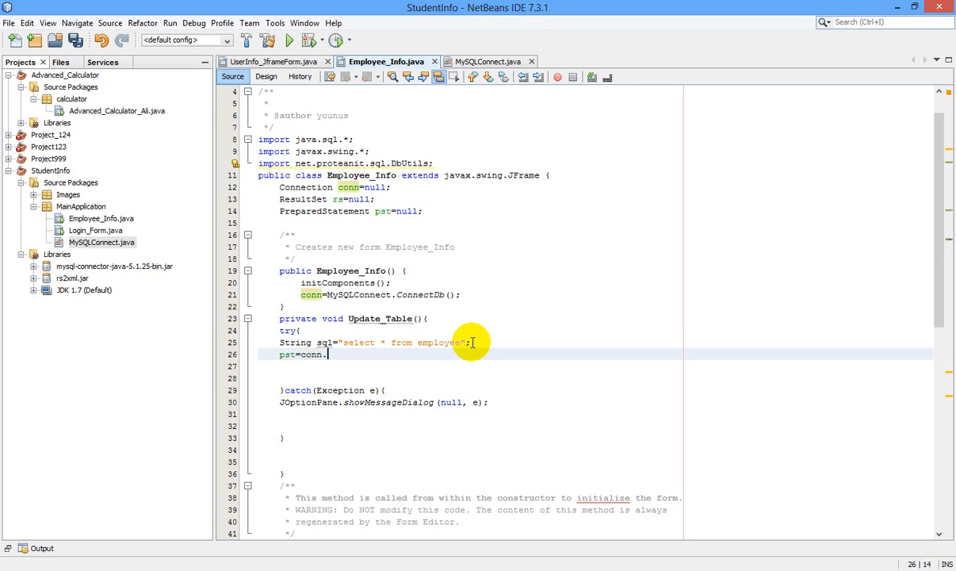
{"action": "type", "text": "."}
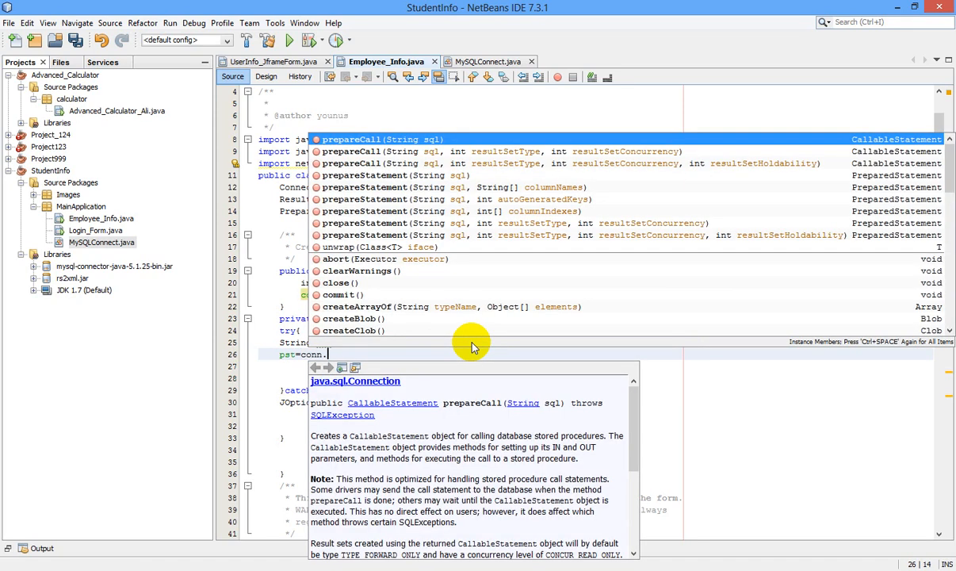
{"action": "left_click", "coordinate": [389, 175]}
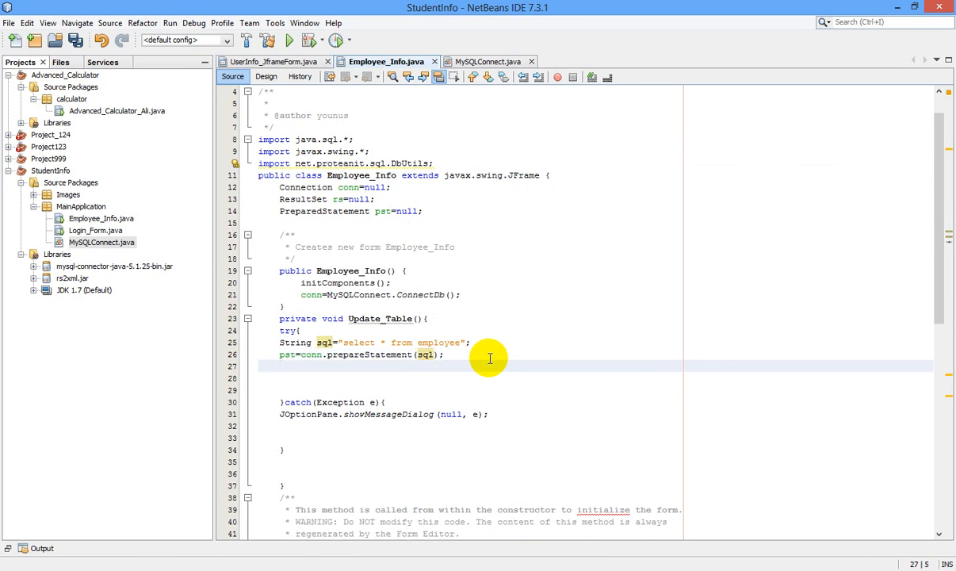
Step: Store the executed query in rs=pst.executeQuery(); and start a Table_Employee line
{"action": "type", "text": "rs="}
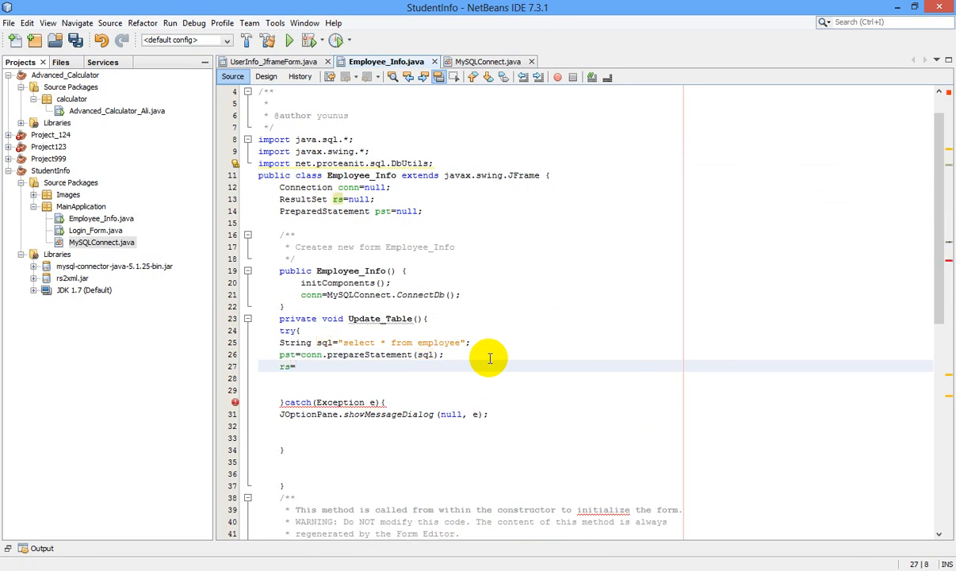
{"action": "type", "text": "pst."}
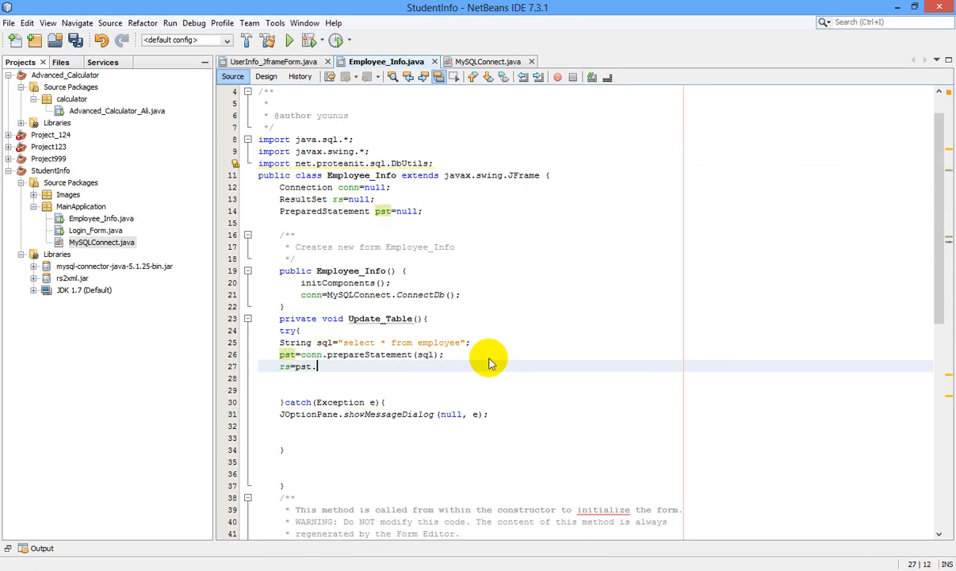
{"action": "type", "text": "."}
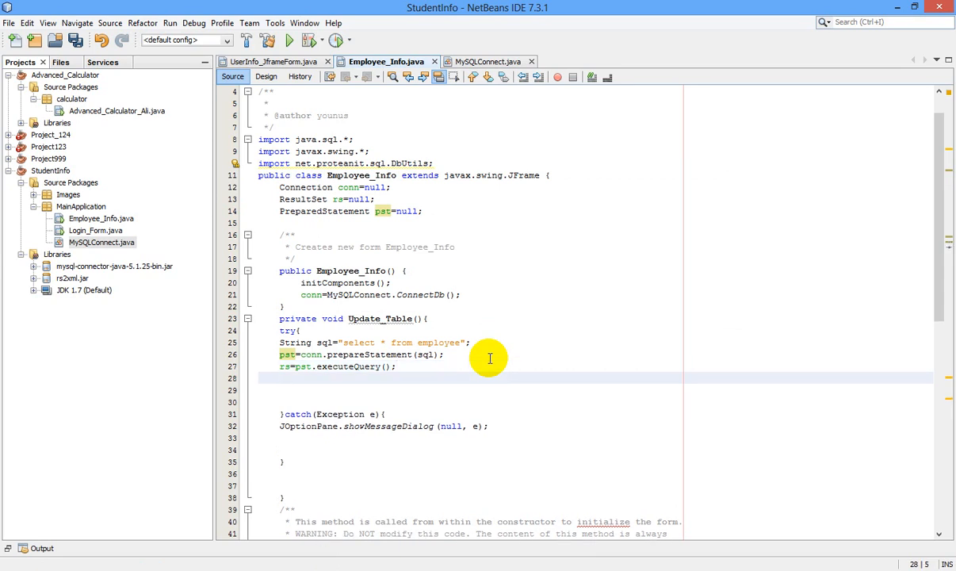
{"action": "mouse_move", "coordinate": [449, 369]}
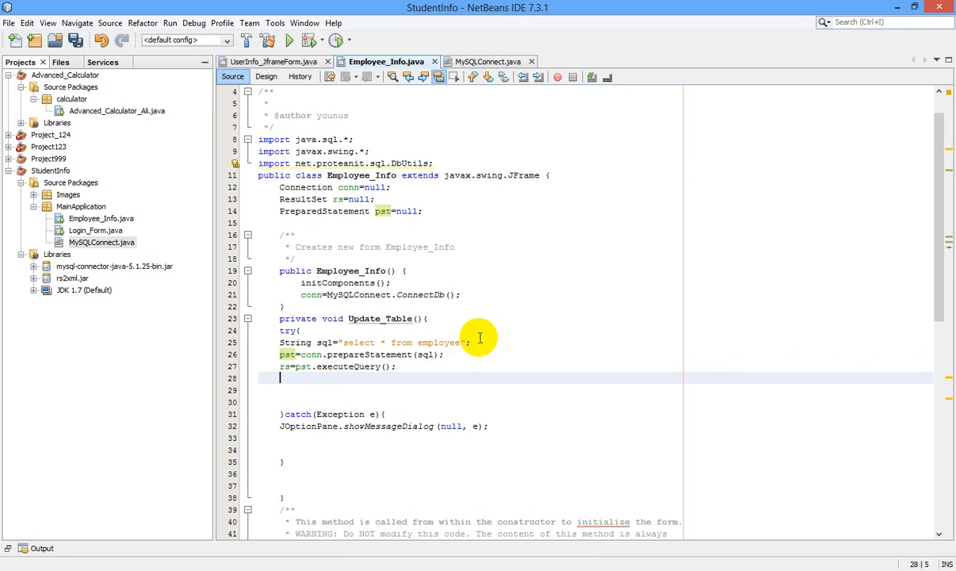
{"action": "type", "text": "Table_"}
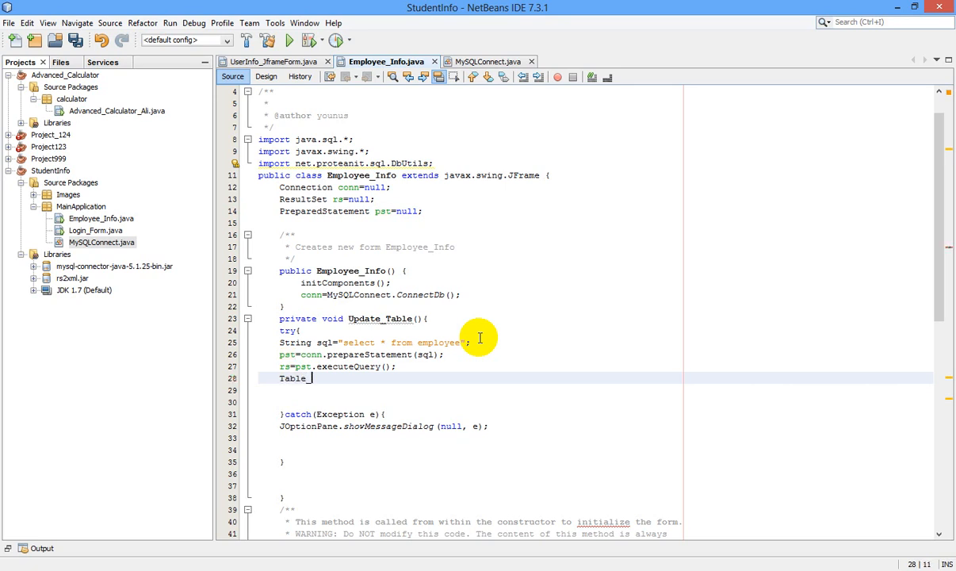
{"action": "type", "text": "Employ"}
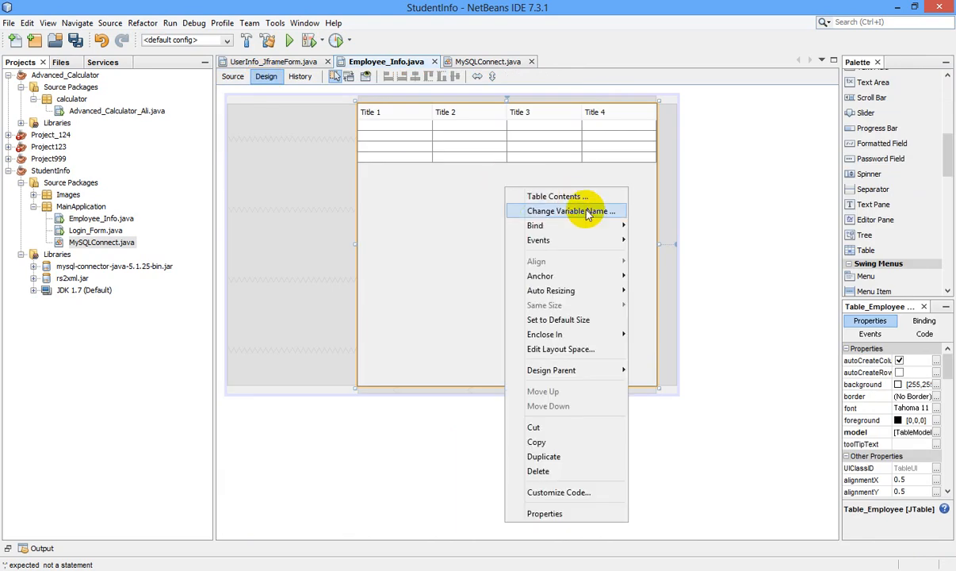
{"action": "left_click", "coordinate": [566, 211]}
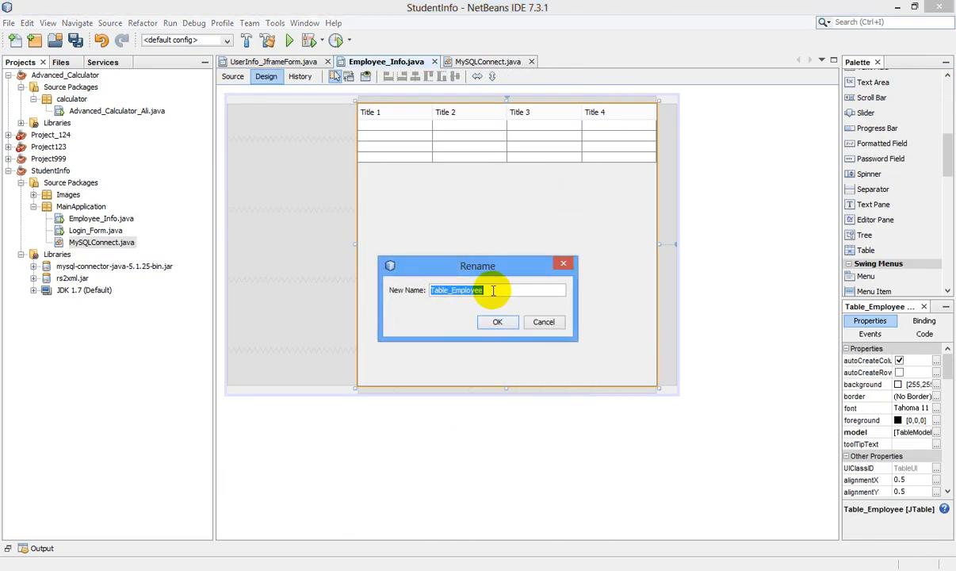
{"action": "mouse_move", "coordinate": [501, 306]}
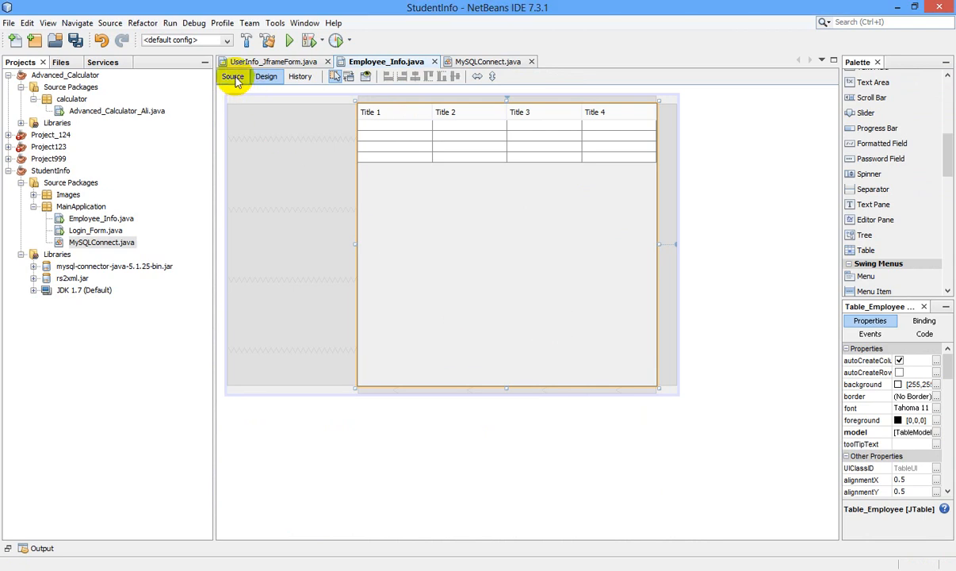
{"action": "left_click", "coordinate": [242, 76]}
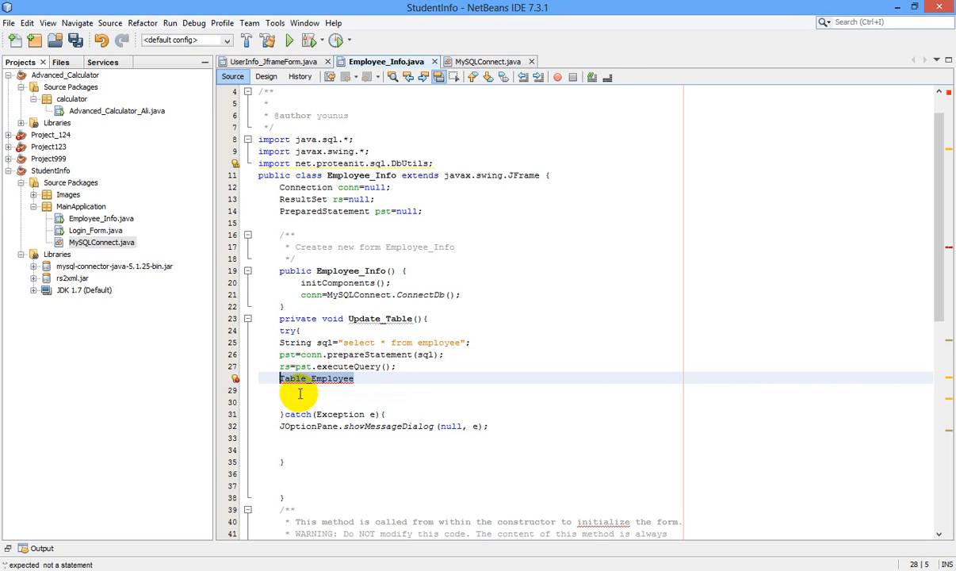
Step: Complete Table_Employee.setModel(DbUtils.resultSetToTableModel(rs)); on line 28, then run the StudentInfo project
{"action": "left_click", "coordinate": [369, 379]}
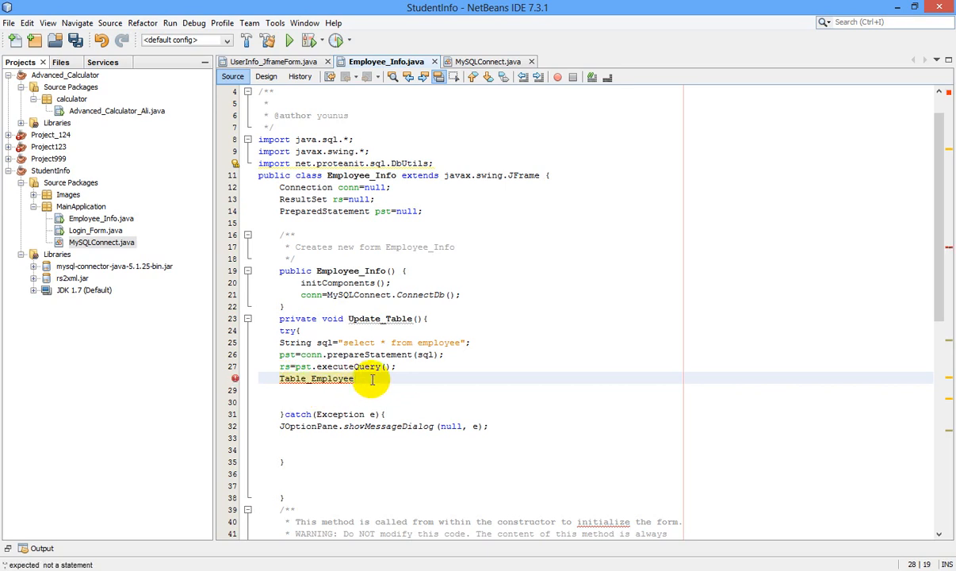
{"action": "type", "text": "."}
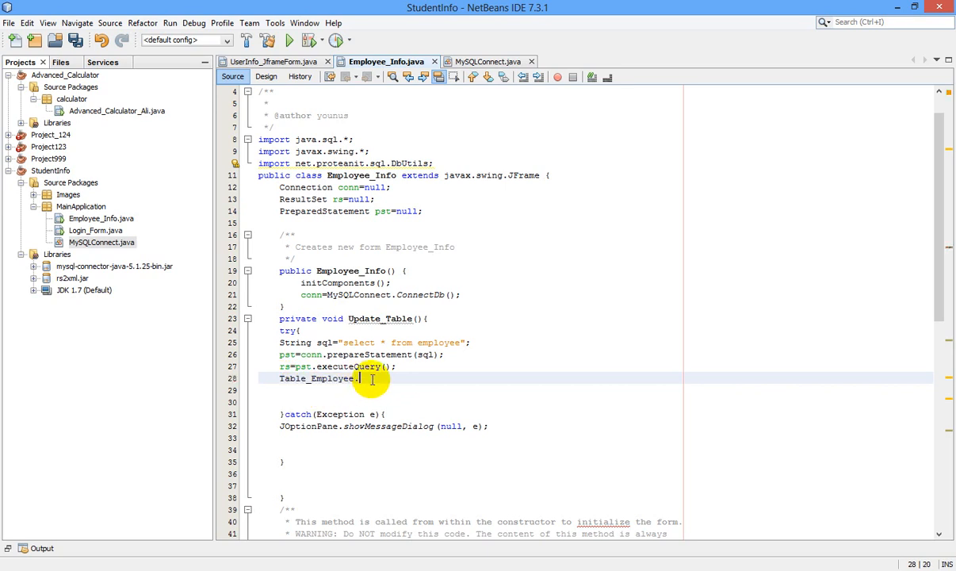
{"action": "type", "text": "."}
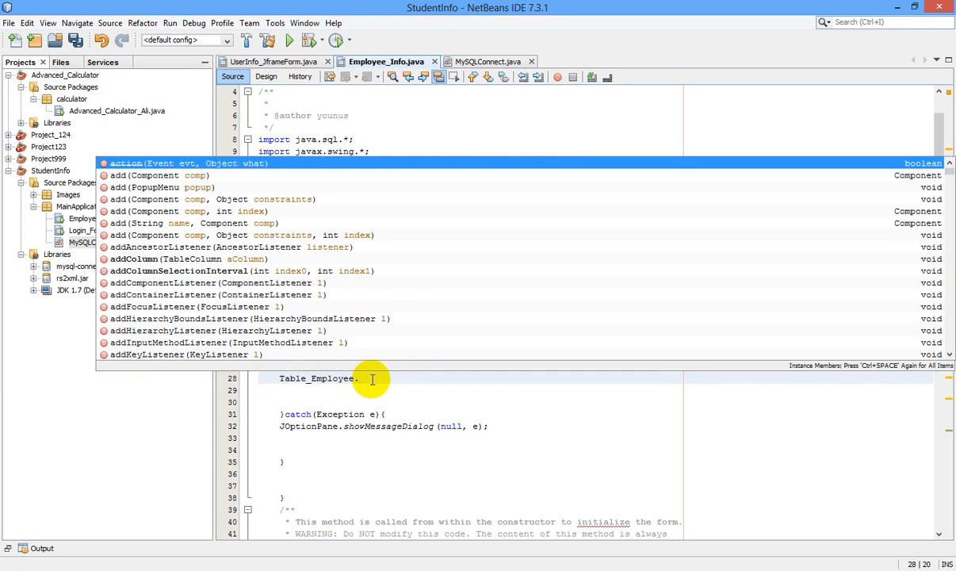
{"action": "type", "text": "set"}
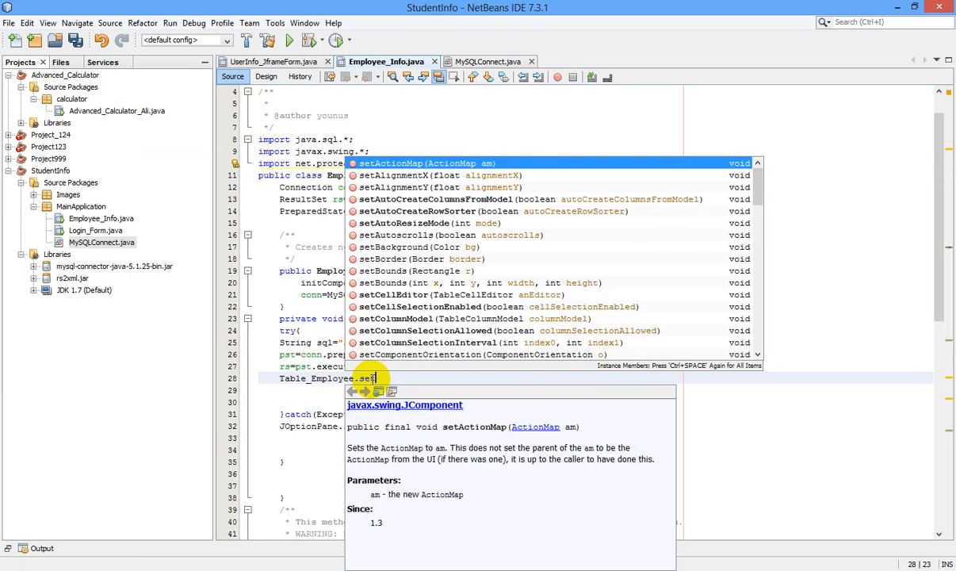
{"action": "type", "text": "Model(null);"}
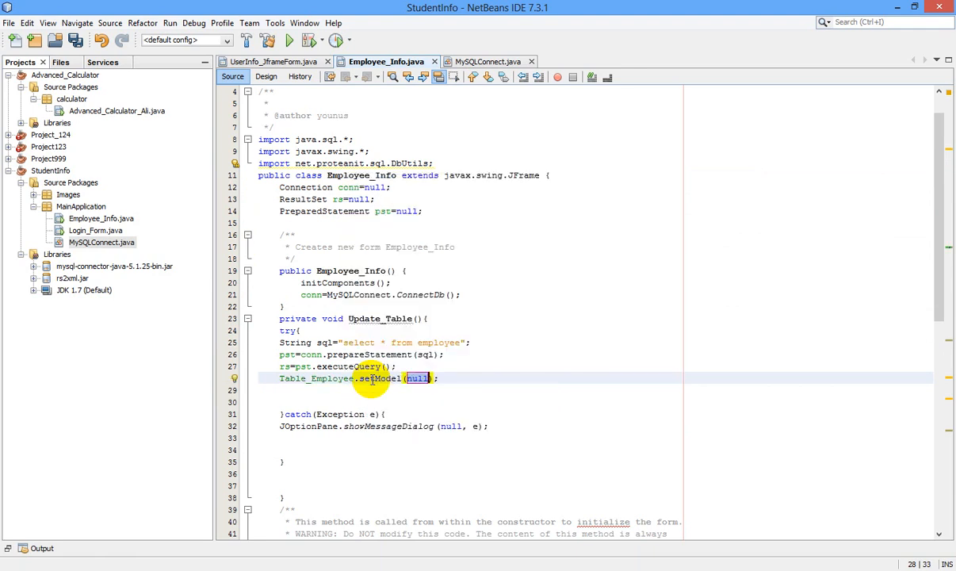
{"action": "type", "text": "DbUtils"}
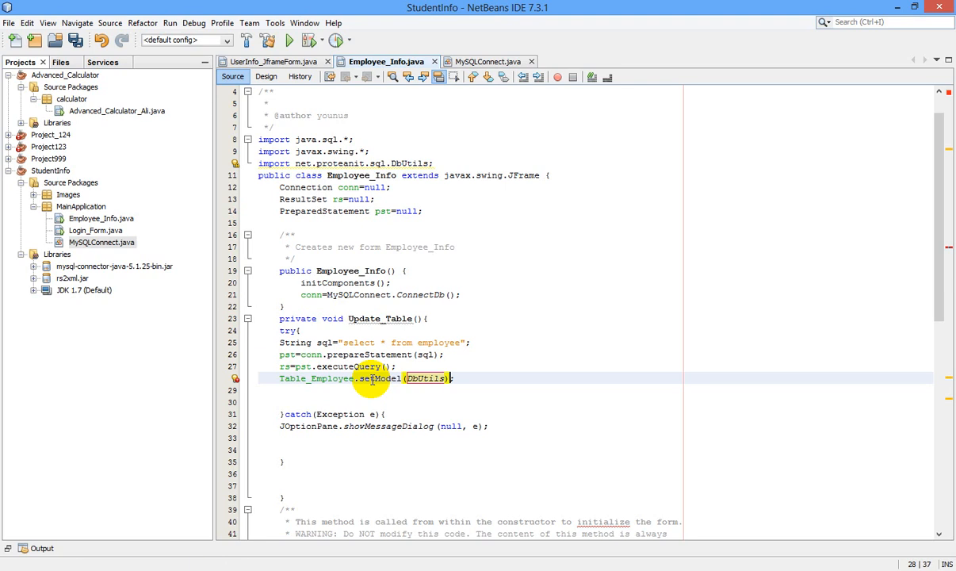
{"action": "type", "text": ".resultSetToTableModel(rs"}
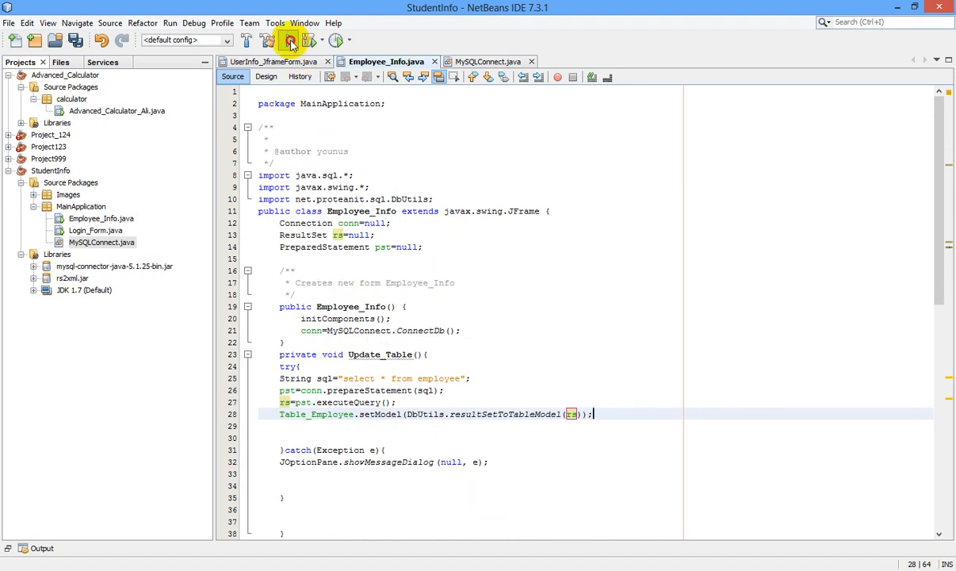
{"action": "left_click", "coordinate": [291, 40]}
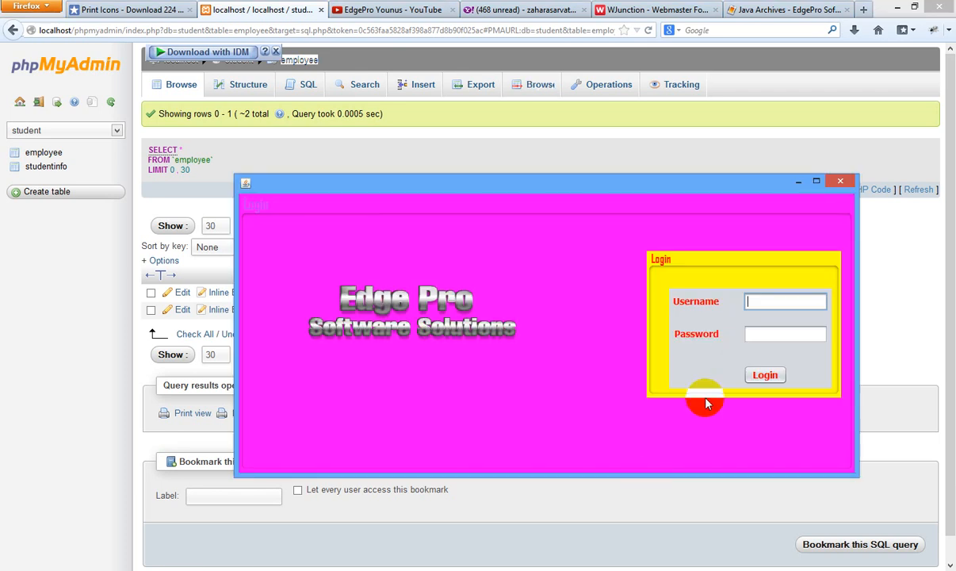
Step: Log in as qwer and dismiss the success message to reach the Employee_Info window
{"action": "type", "text": "qwer"}
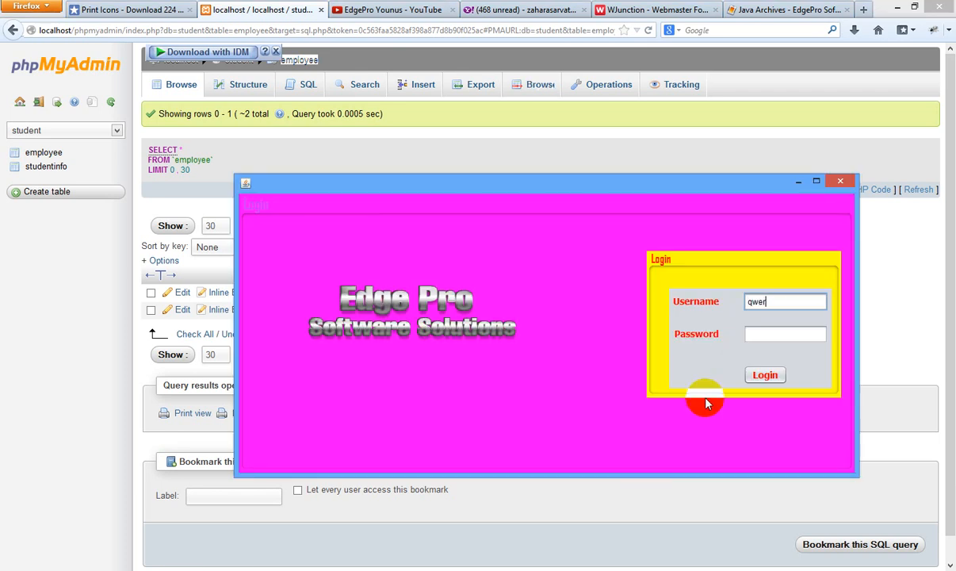
{"action": "type", "text": "****"}
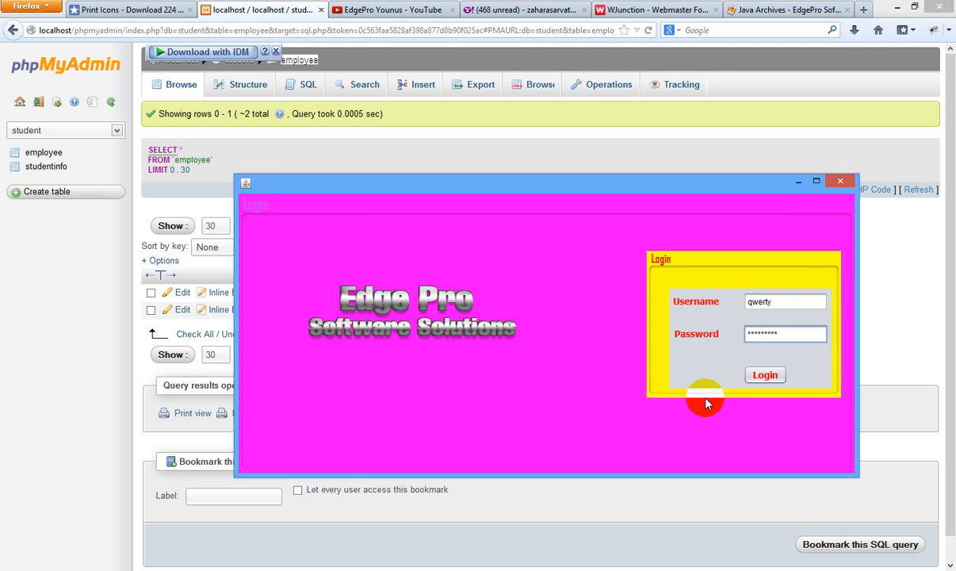
{"action": "left_click", "coordinate": [765, 375]}
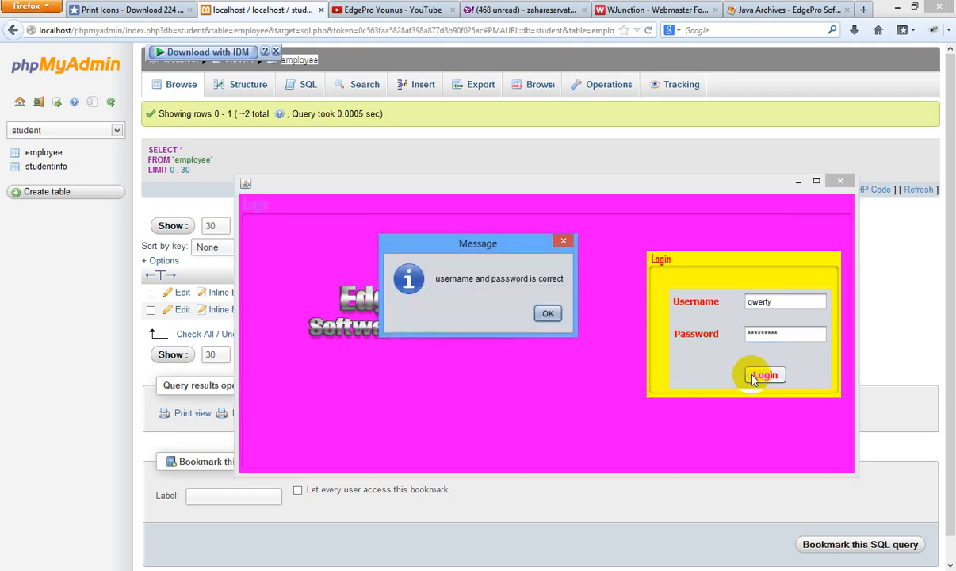
{"action": "left_click", "coordinate": [548, 313]}
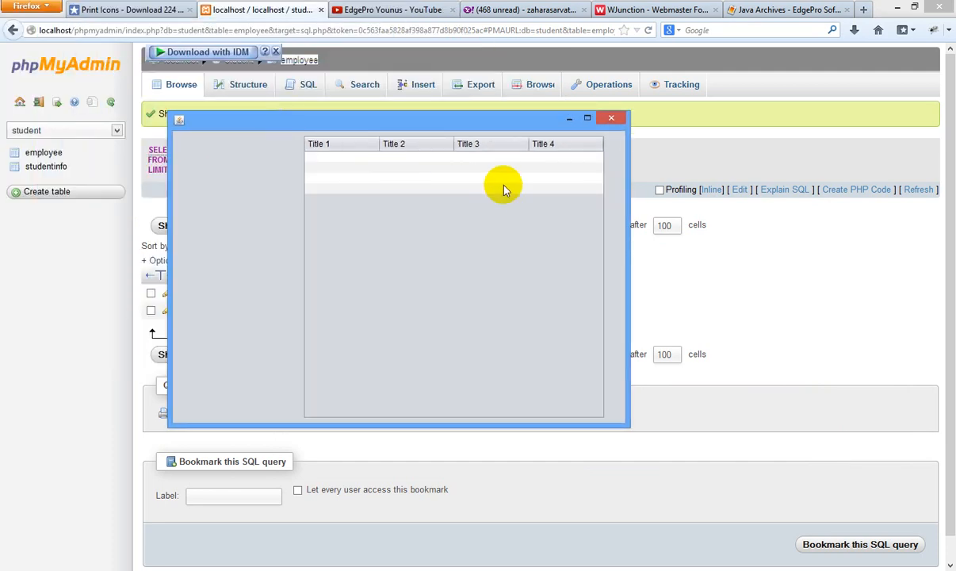
{"action": "mouse_move", "coordinate": [611, 118]}
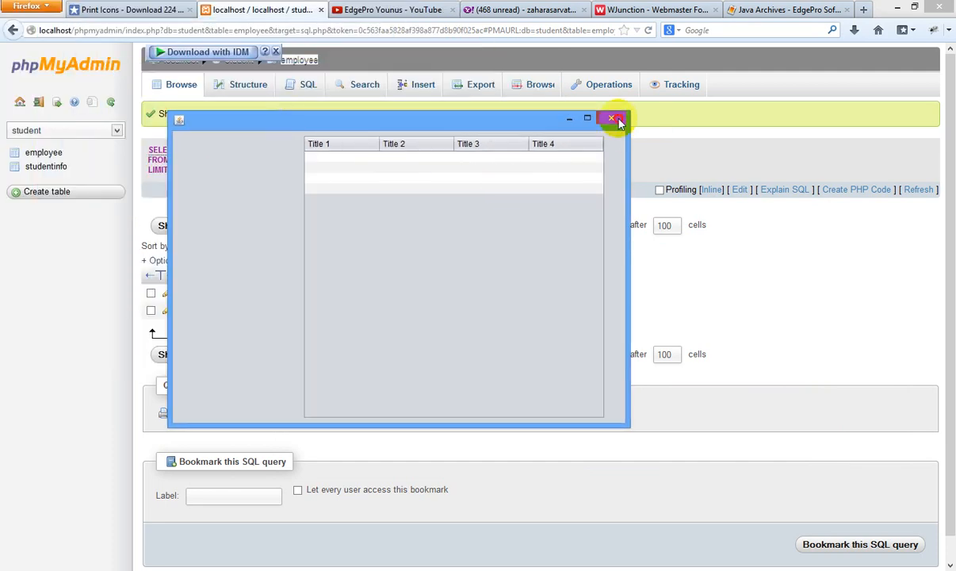
Step: Close the employee window, call Update_Table() in the constructor, and run Employee_Info.java alone
{"action": "left_click", "coordinate": [612, 118]}
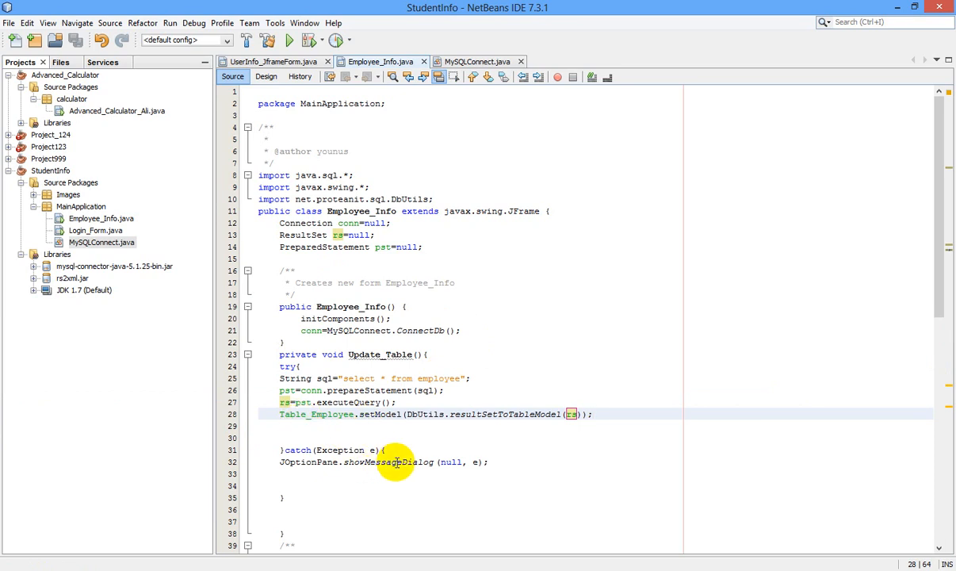
{"action": "mouse_move", "coordinate": [353, 354]}
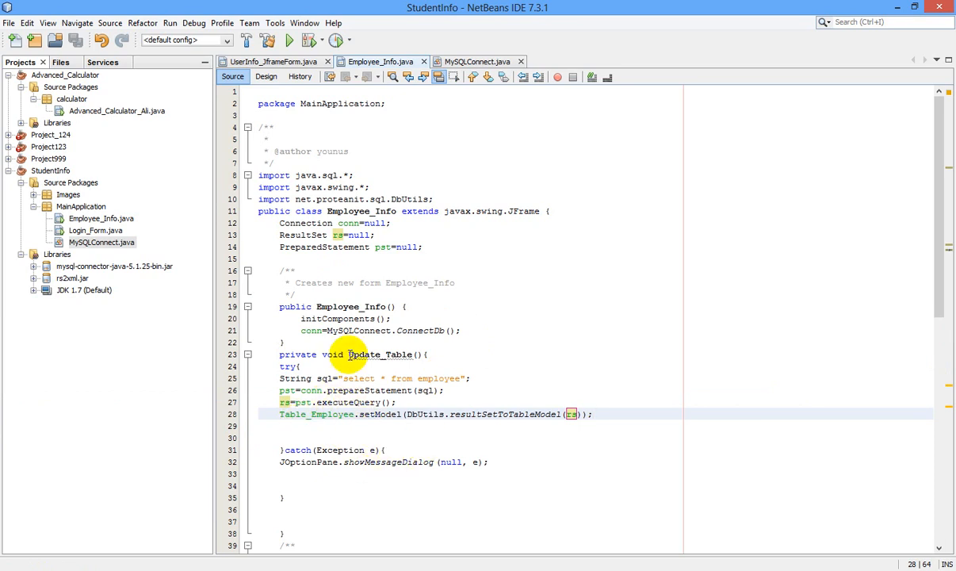
{"action": "double_click", "coordinate": [376, 354]}
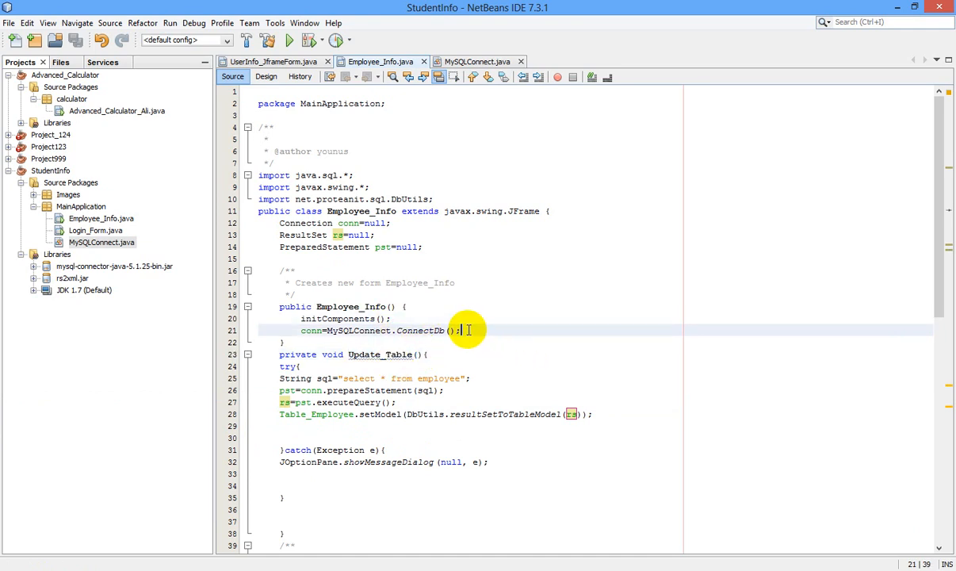
{"action": "type", "text": "Update_Table();"}
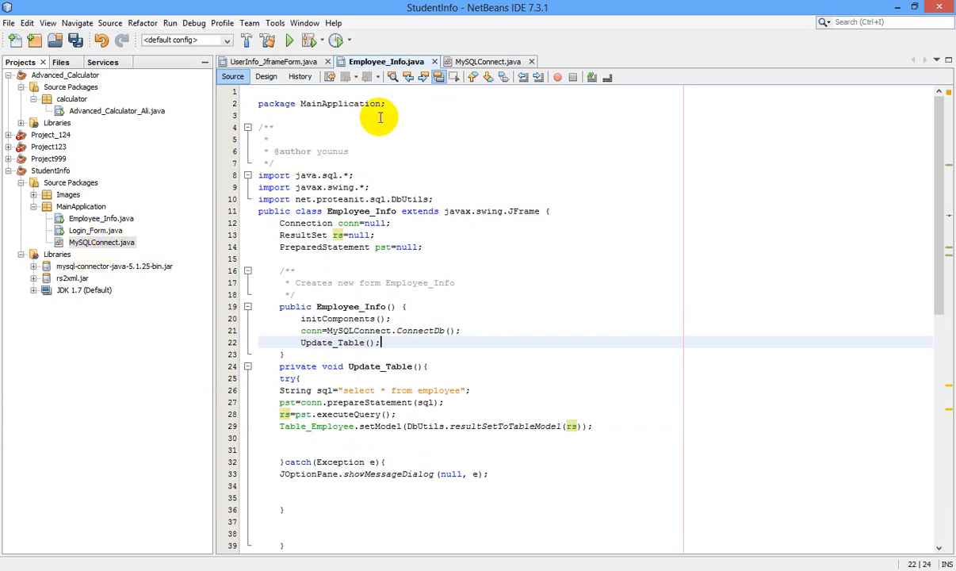
{"action": "right_click", "coordinate": [87, 218]}
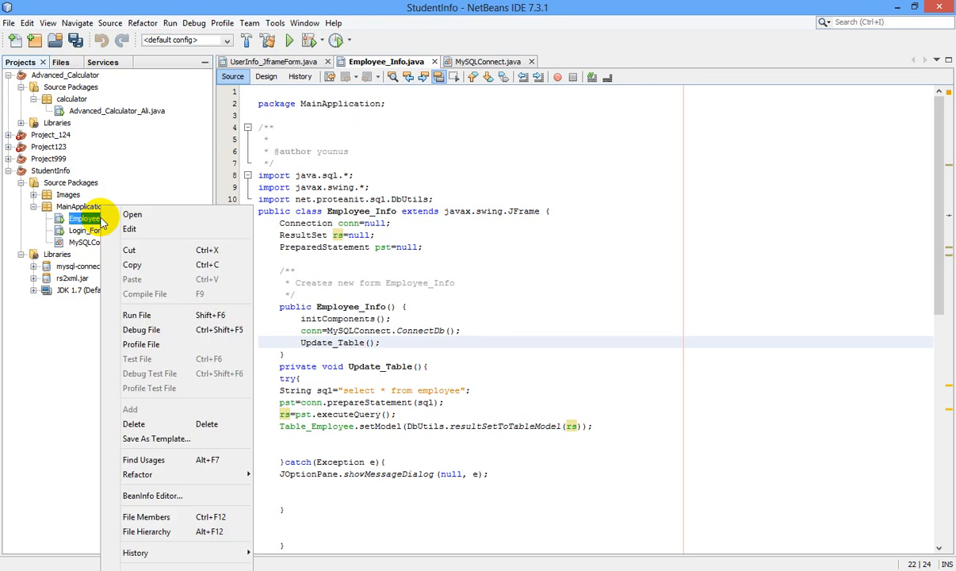
{"action": "left_click", "coordinate": [136, 315]}
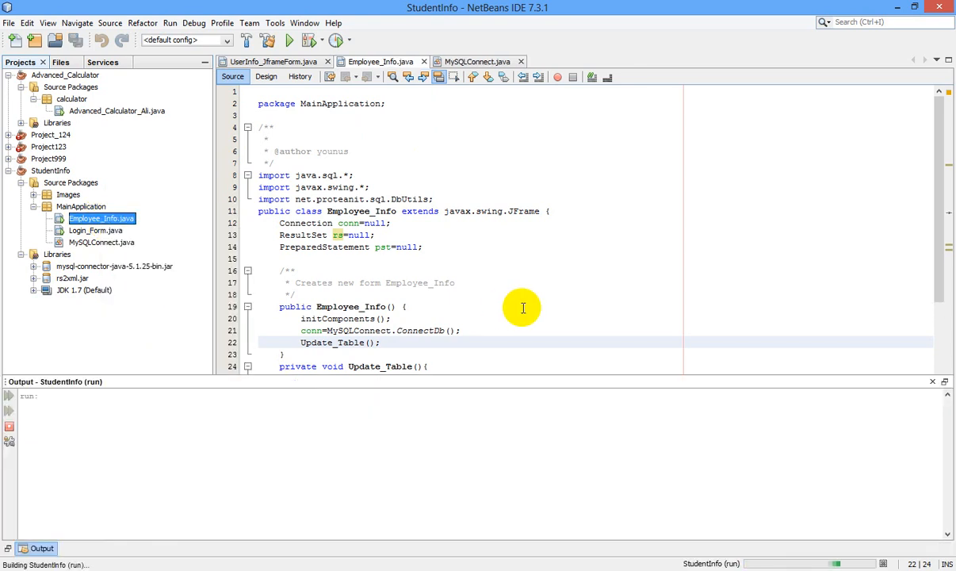
Step: Switch to phpMyAdmin to compare its two employee rows with the JTable
{"action": "left_click", "coordinate": [294, 40]}
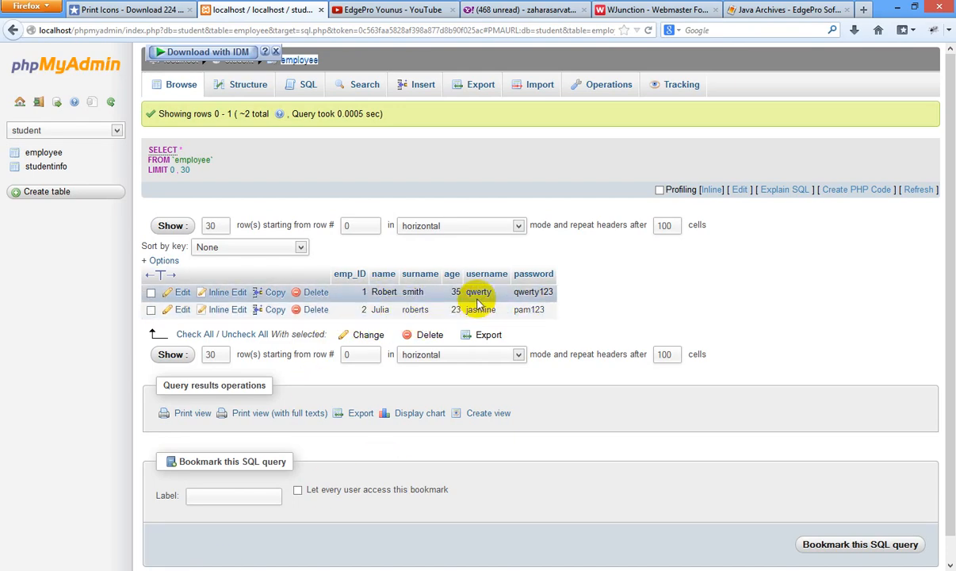
{"action": "mouse_move", "coordinate": [534, 309]}
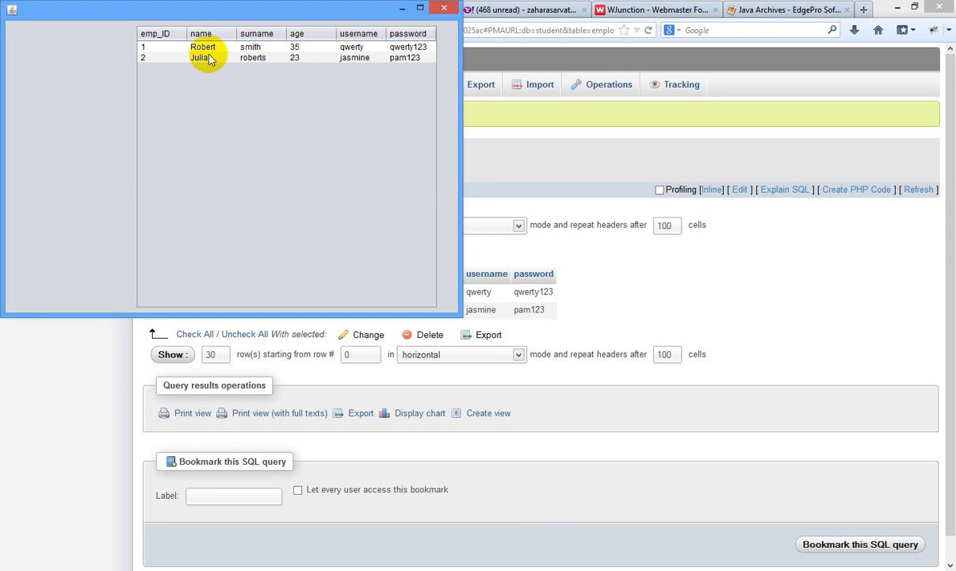
{"action": "mouse_move", "coordinate": [237, 103]}
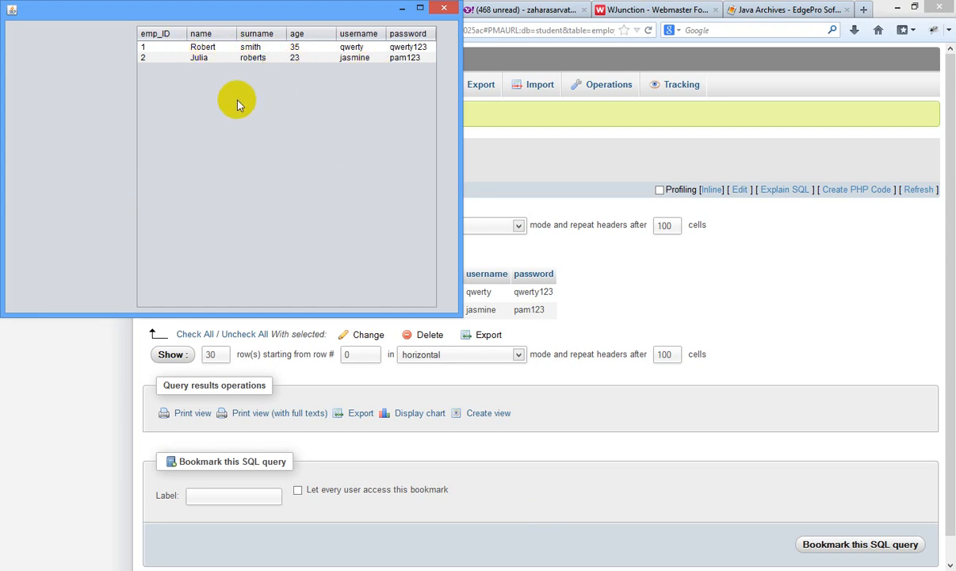
{"action": "mouse_move", "coordinate": [162, 54]}
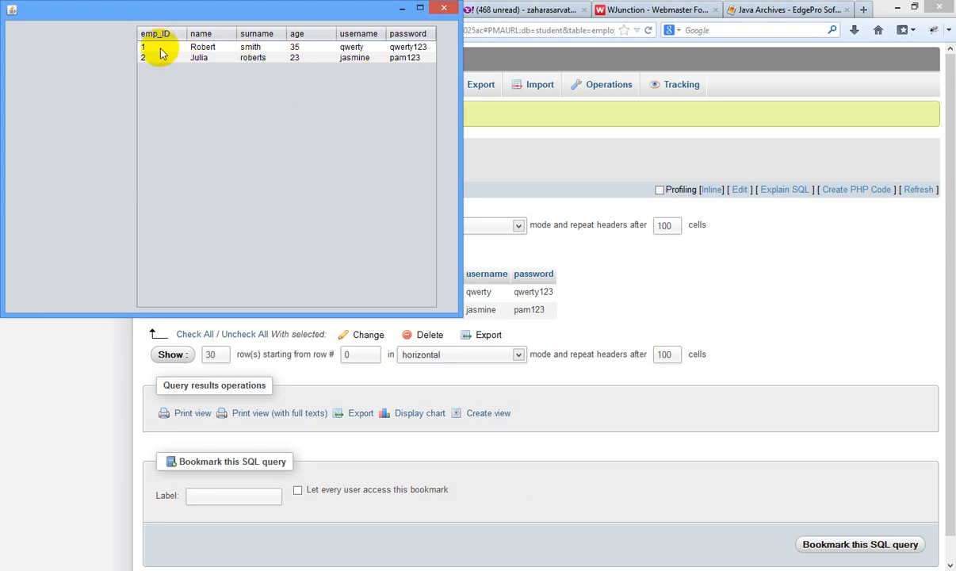
{"action": "mouse_move", "coordinate": [166, 94]}
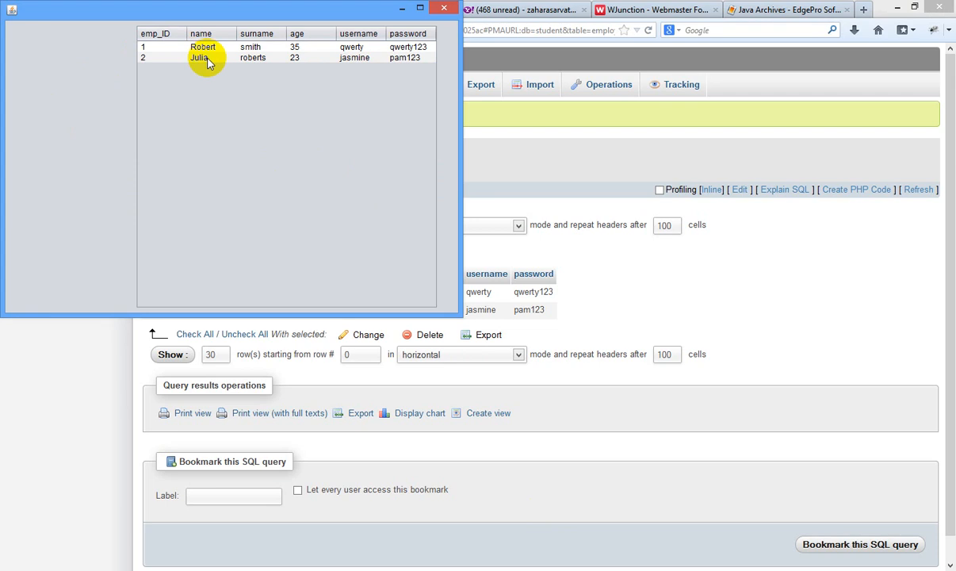
{"action": "mouse_move", "coordinate": [390, 79]}
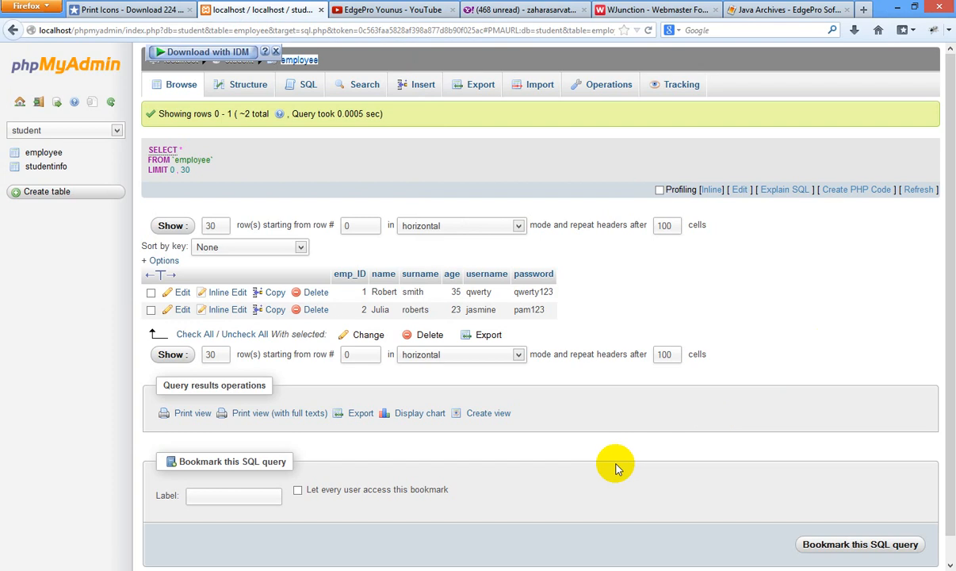
{"action": "mouse_move", "coordinate": [757, 489]}
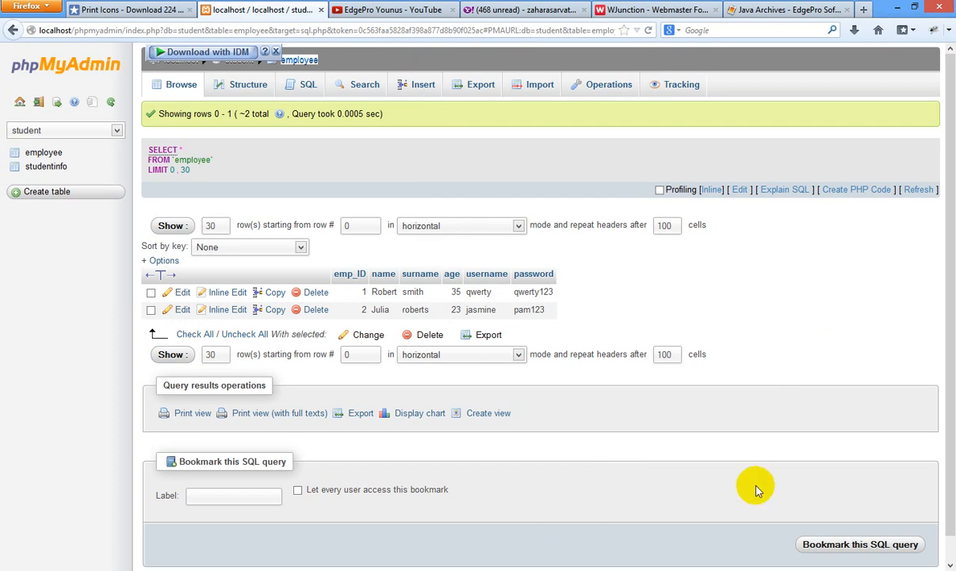
{"action": "mouse_move", "coordinate": [708, 465]}
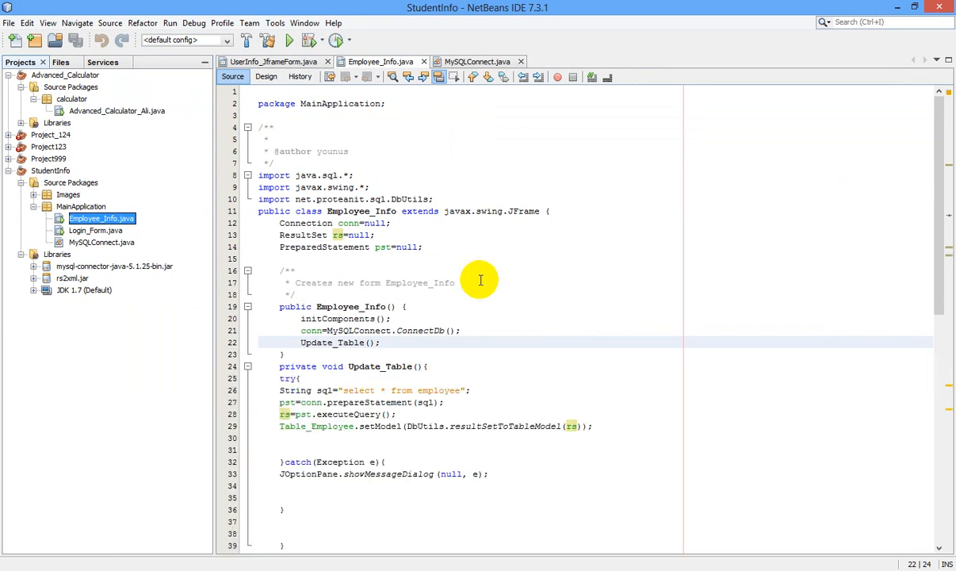
{"action": "mouse_move", "coordinate": [505, 278]}
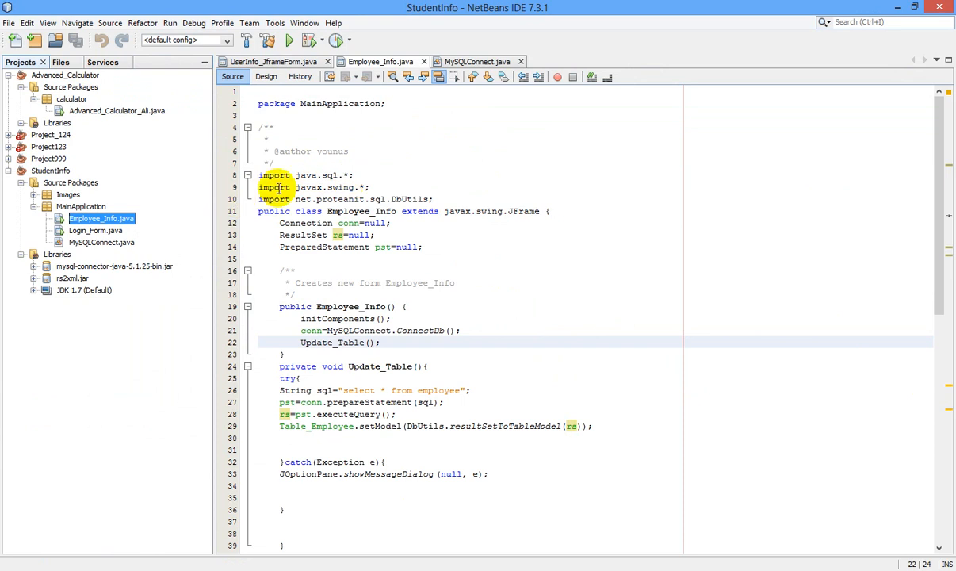
{"action": "mouse_move", "coordinate": [372, 181]}
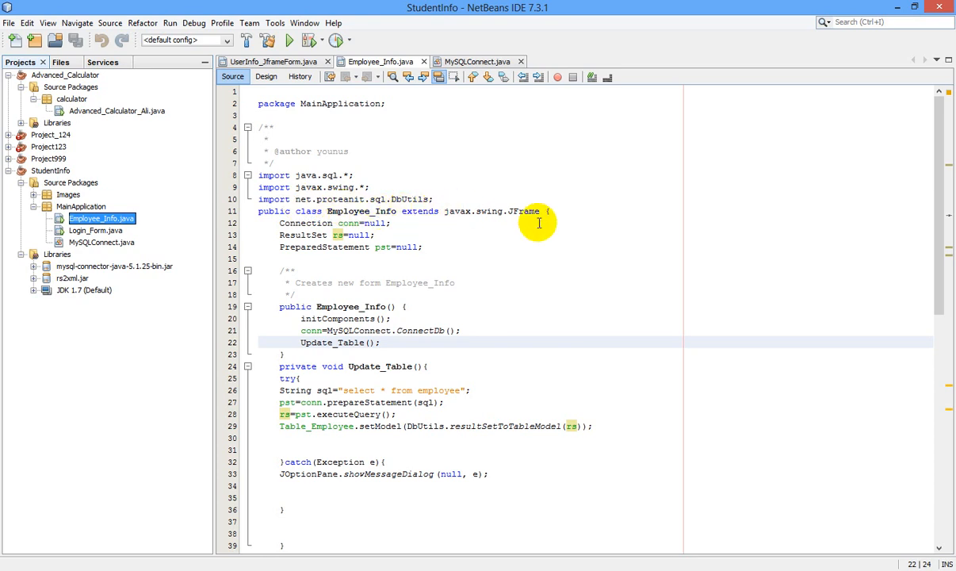
{"action": "mouse_move", "coordinate": [388, 227]}
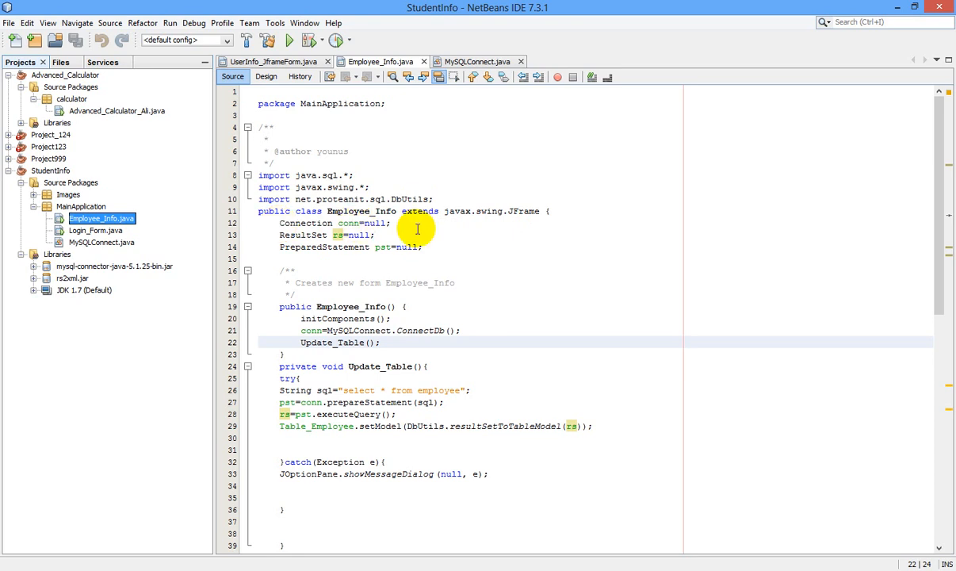
{"action": "mouse_move", "coordinate": [302, 260]}
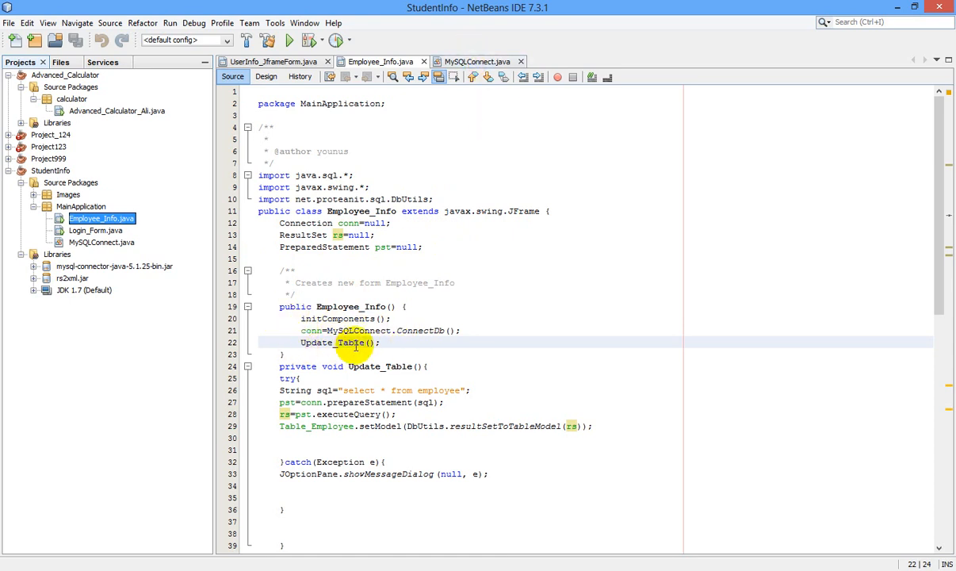
{"action": "mouse_move", "coordinate": [483, 331]}
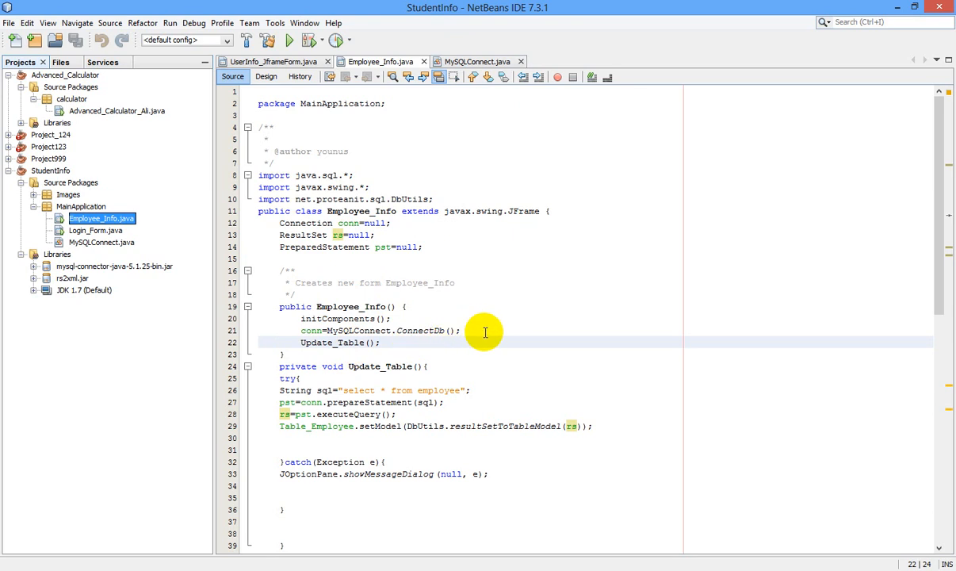
{"action": "mouse_move", "coordinate": [322, 390]}
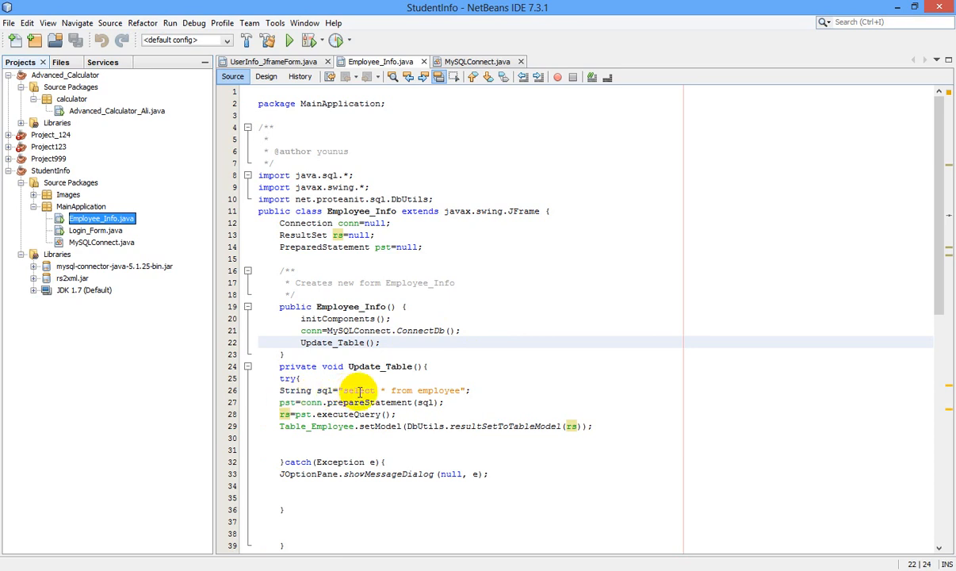
{"action": "mouse_move", "coordinate": [470, 394]}
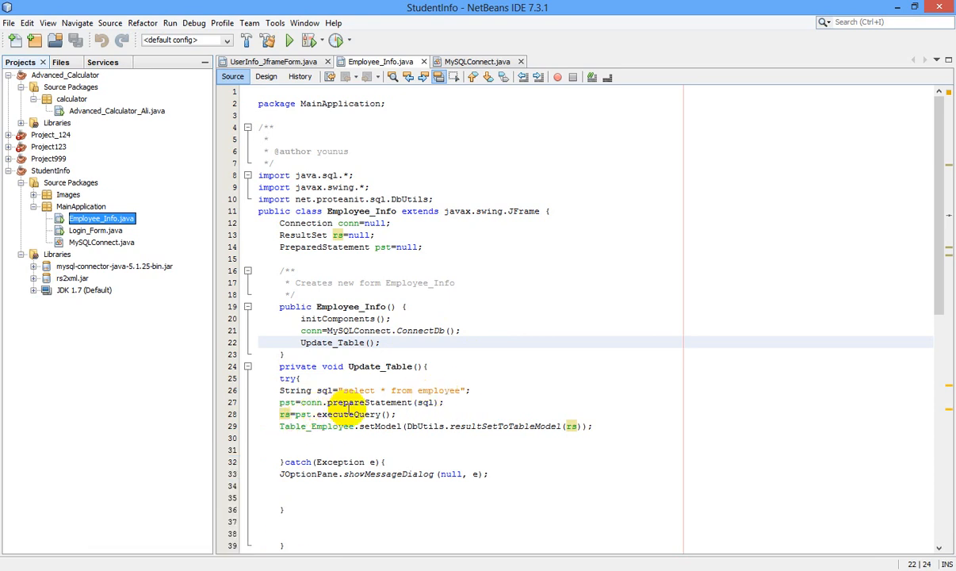
{"action": "mouse_move", "coordinate": [393, 399]}
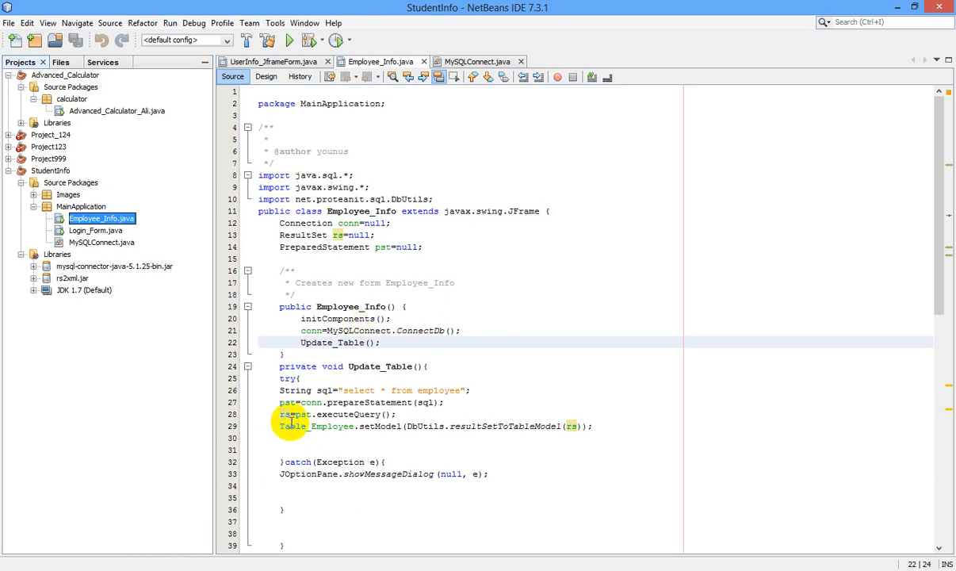
{"action": "mouse_move", "coordinate": [375, 426]}
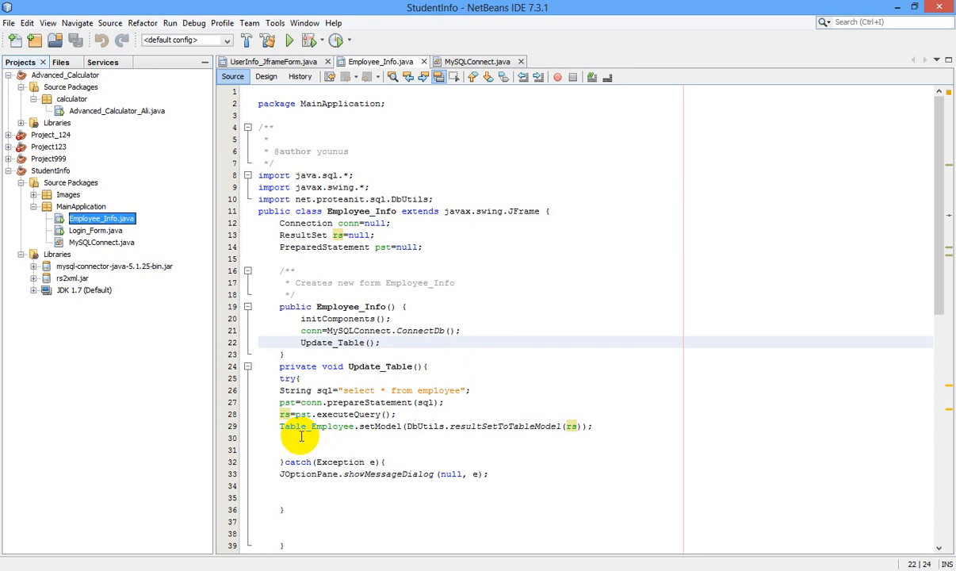
{"action": "mouse_move", "coordinate": [291, 431]}
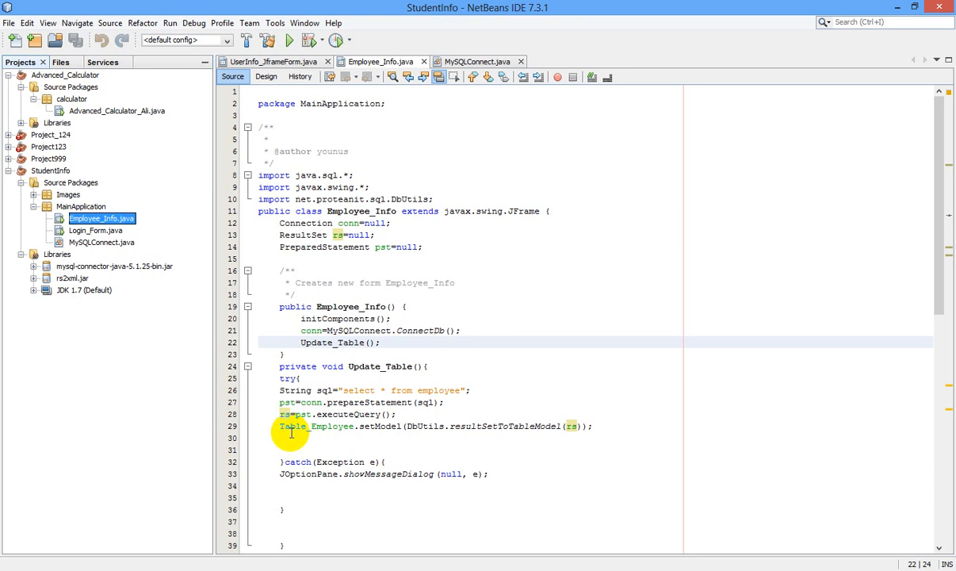
{"action": "mouse_move", "coordinate": [376, 210]}
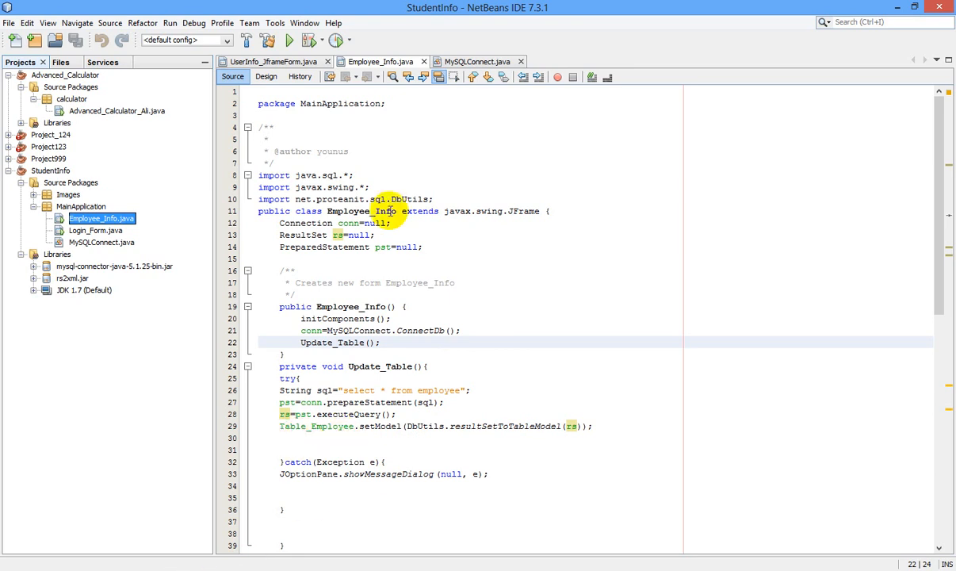
{"action": "left_click", "coordinate": [267, 76]}
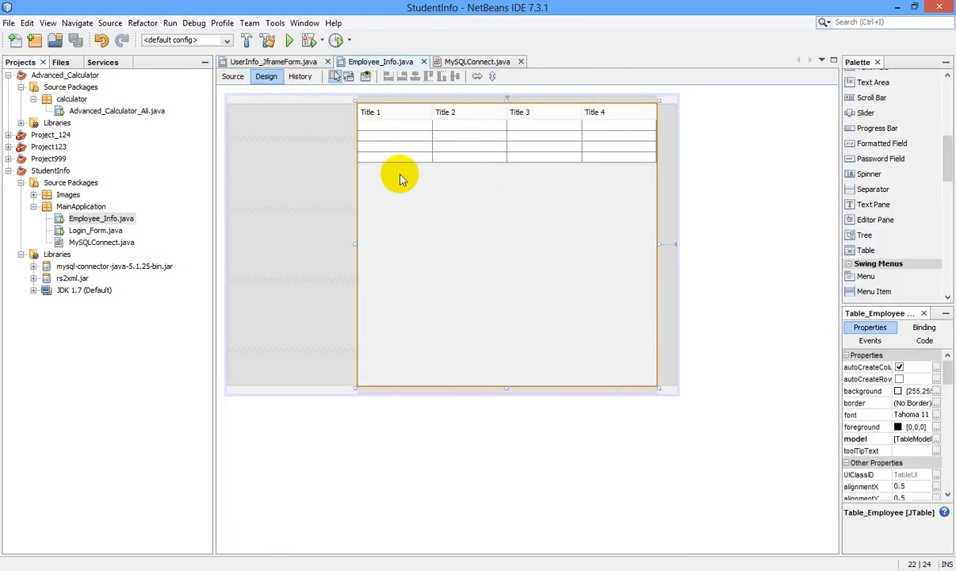
{"action": "left_click", "coordinate": [232, 76]}
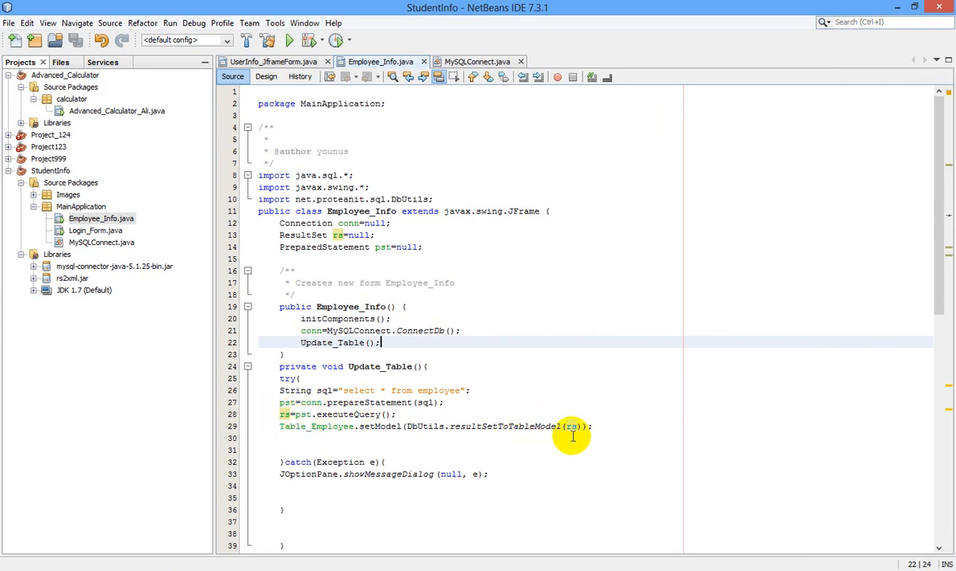
{"action": "mouse_move", "coordinate": [525, 464]}
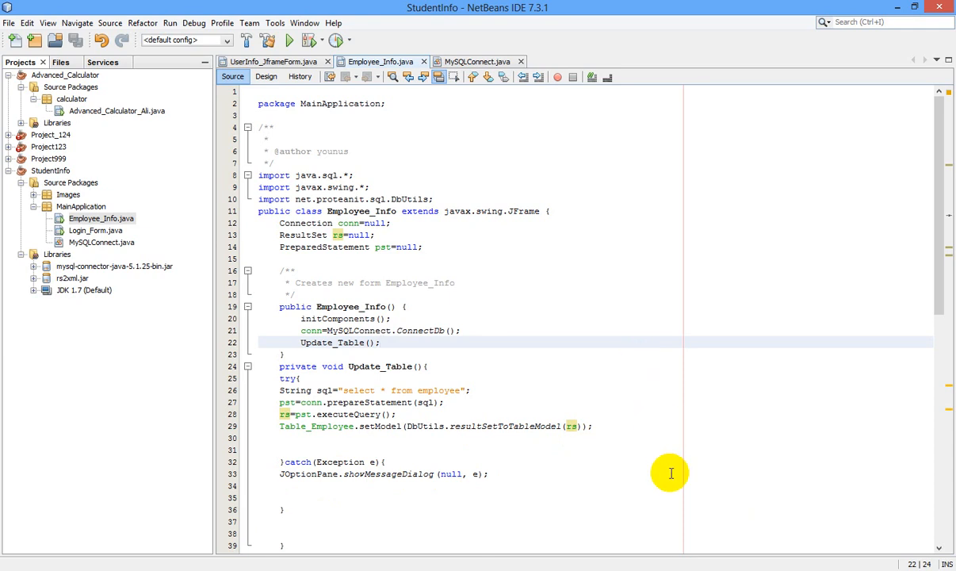
{"action": "mouse_move", "coordinate": [814, 530]}
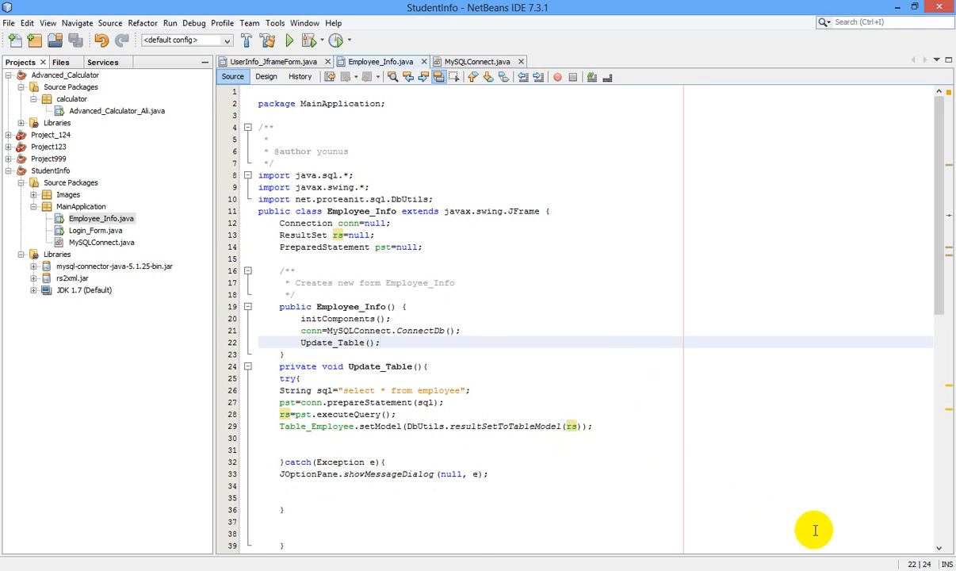